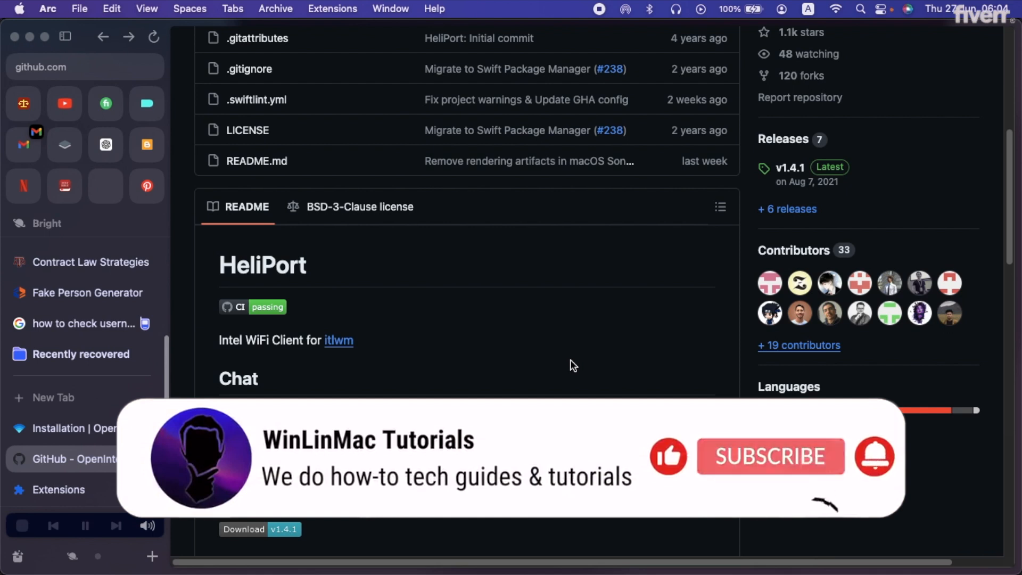
From the WinLinMac Tutorials channel page, open the Intel Wi-Fi macOS Sonoma Hackintosh guide video
{"action": "left_click", "coordinate": [64, 103]}
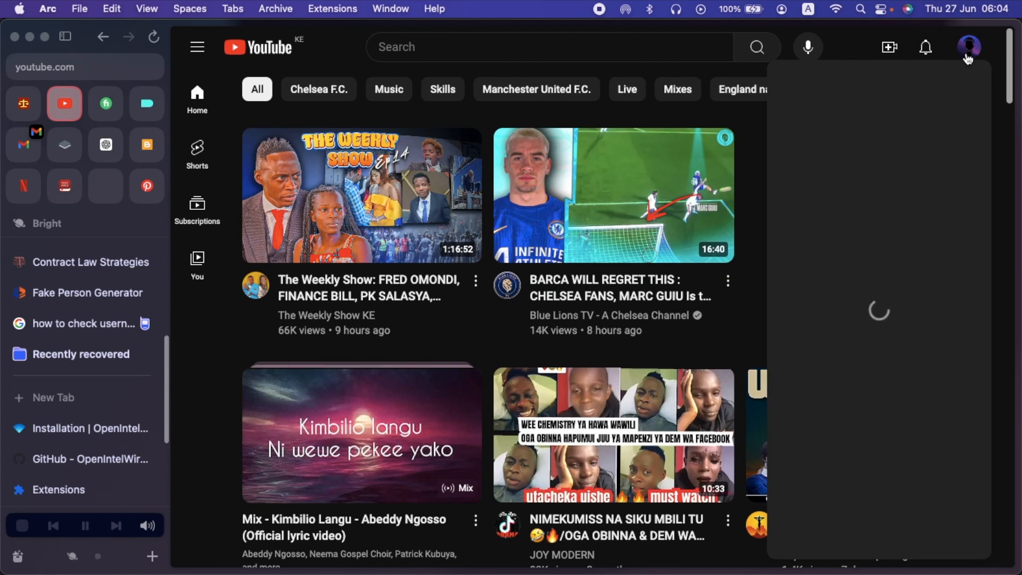
{"action": "left_click", "coordinate": [969, 46]}
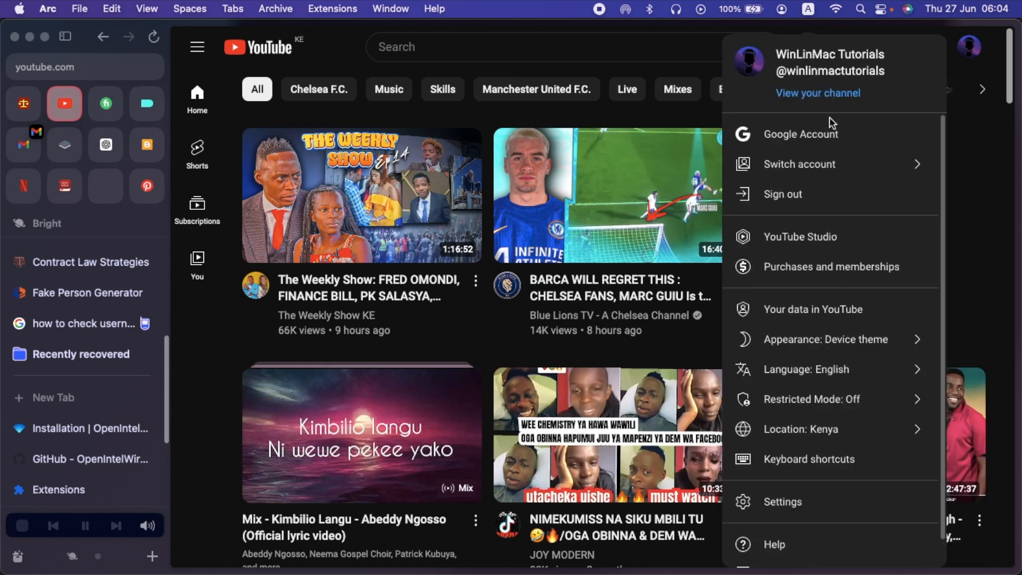
{"action": "left_click", "coordinate": [864, 216]}
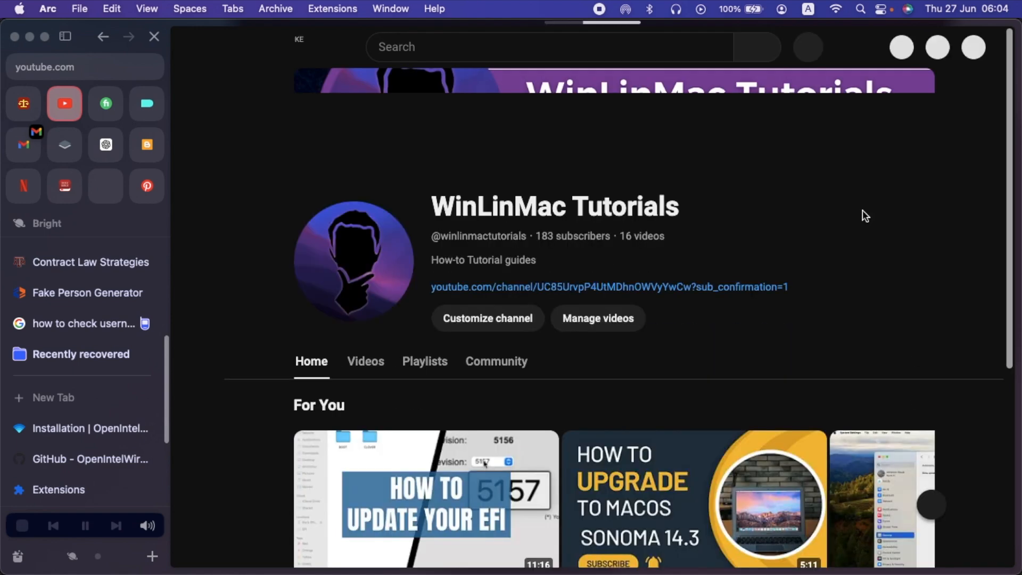
{"action": "scroll", "scroll_direction": "down", "scroll_amount": 3}
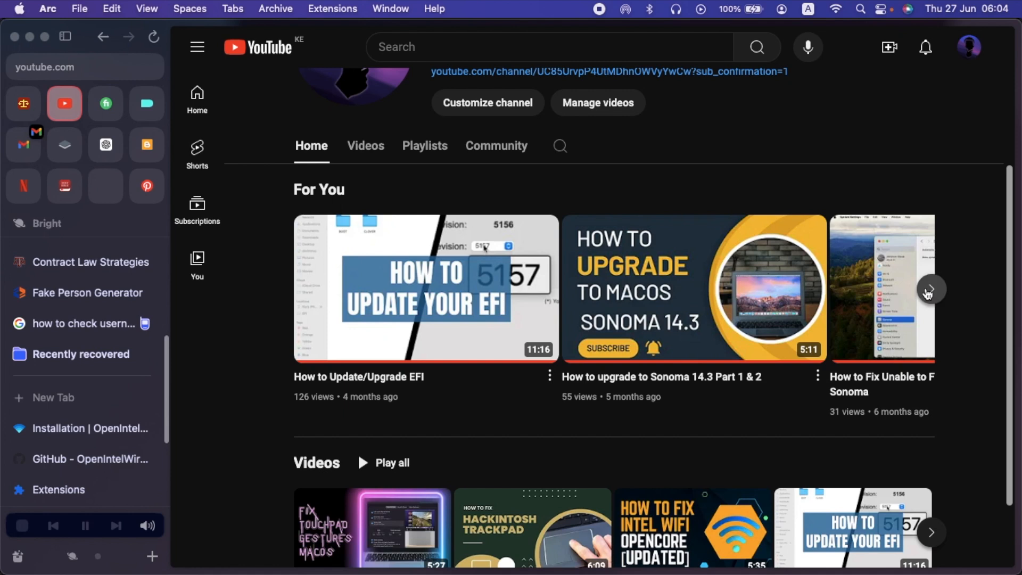
{"action": "left_click", "coordinate": [930, 289]}
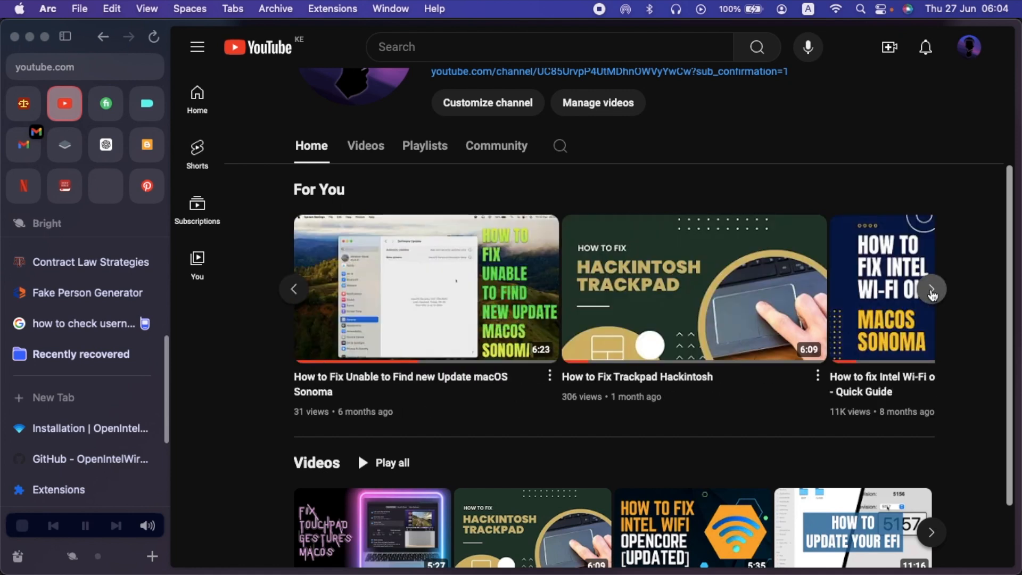
{"action": "left_click", "coordinate": [931, 288]}
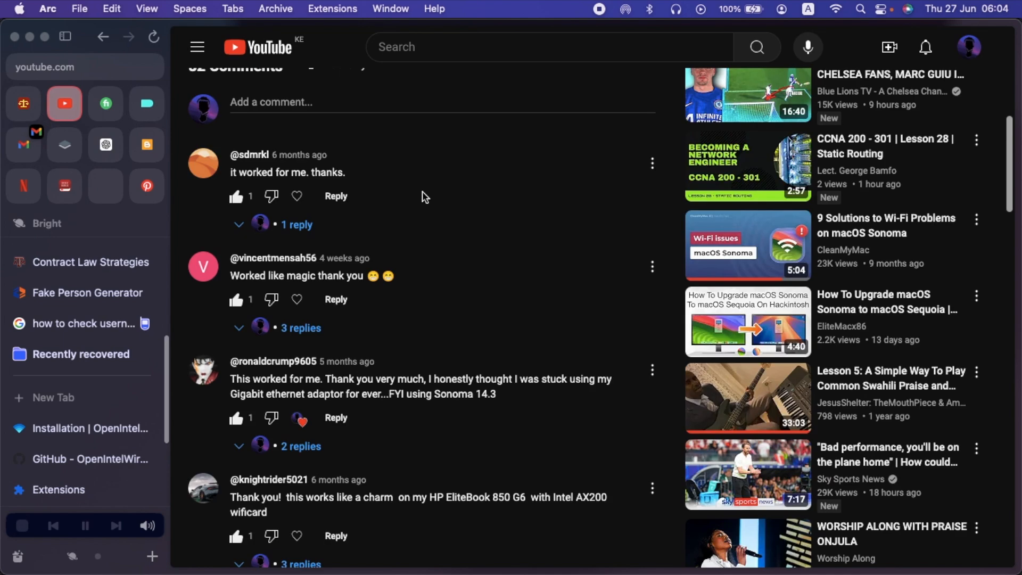
Scroll down through the video's viewer comments
{"action": "scroll", "scroll_direction": "down", "scroll_amount": 3}
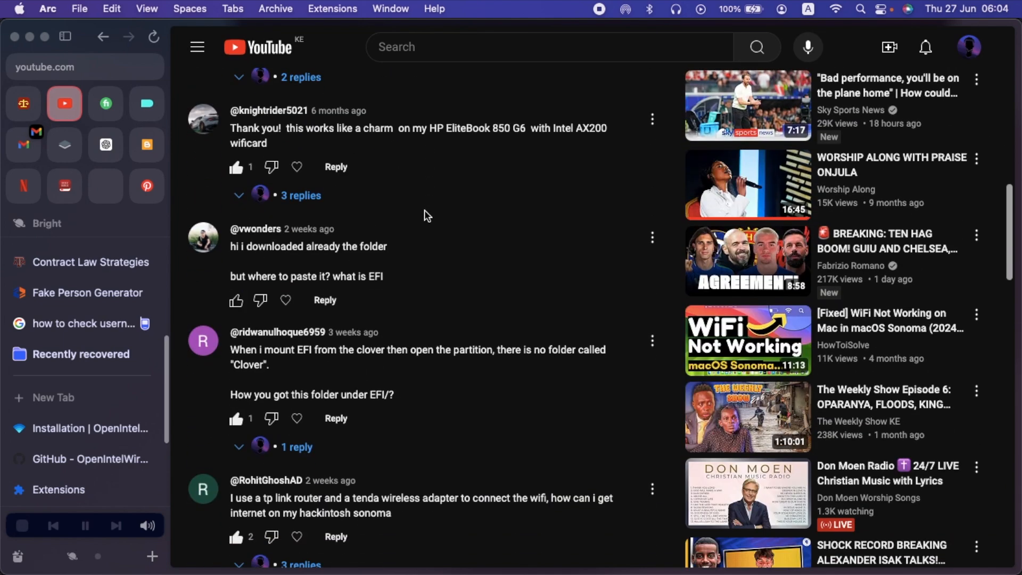
{"action": "scroll", "scroll_direction": "down", "scroll_amount": 3}
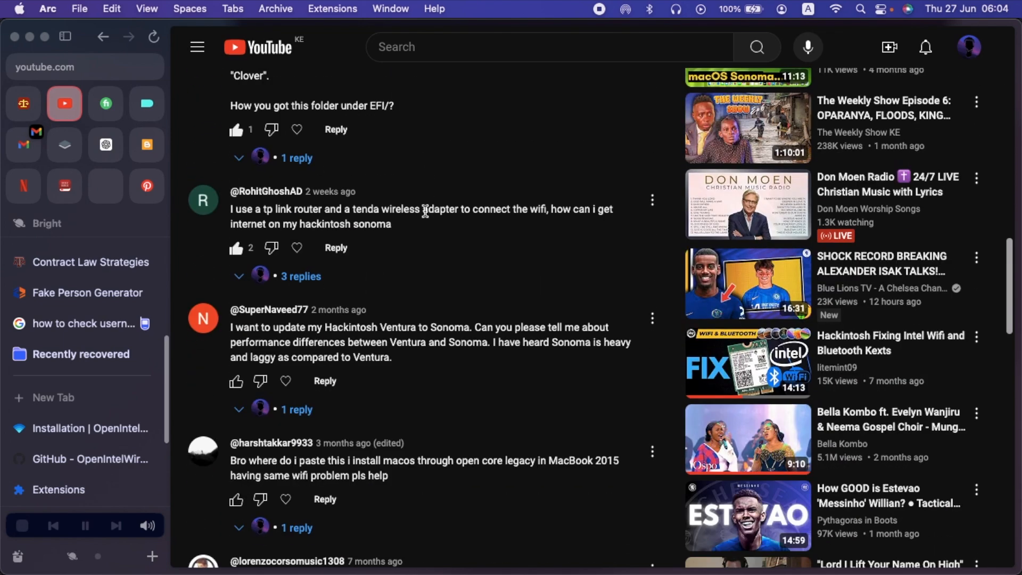
{"action": "mouse_move", "coordinate": [423, 228]}
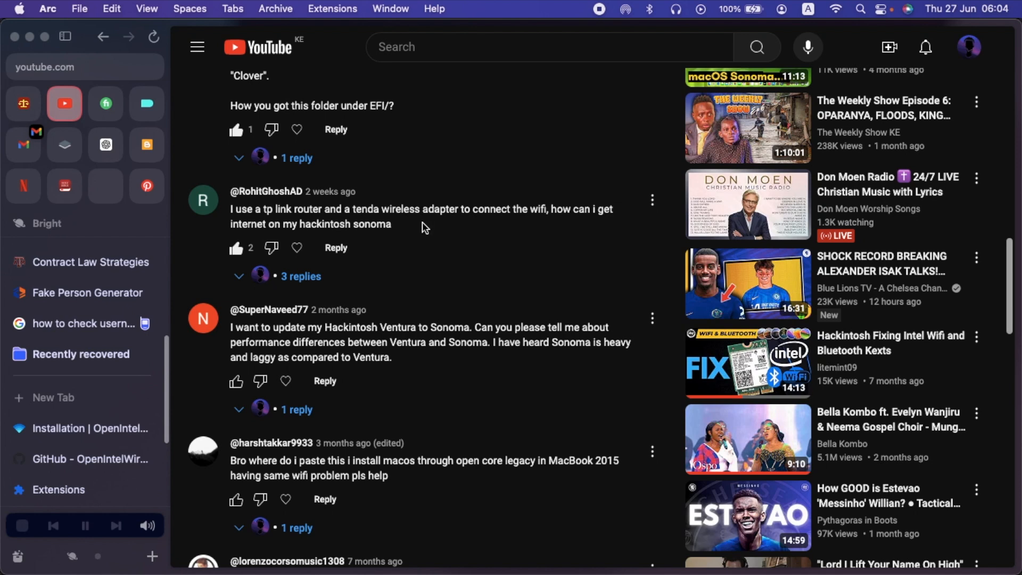
{"action": "mouse_move", "coordinate": [528, 220]}
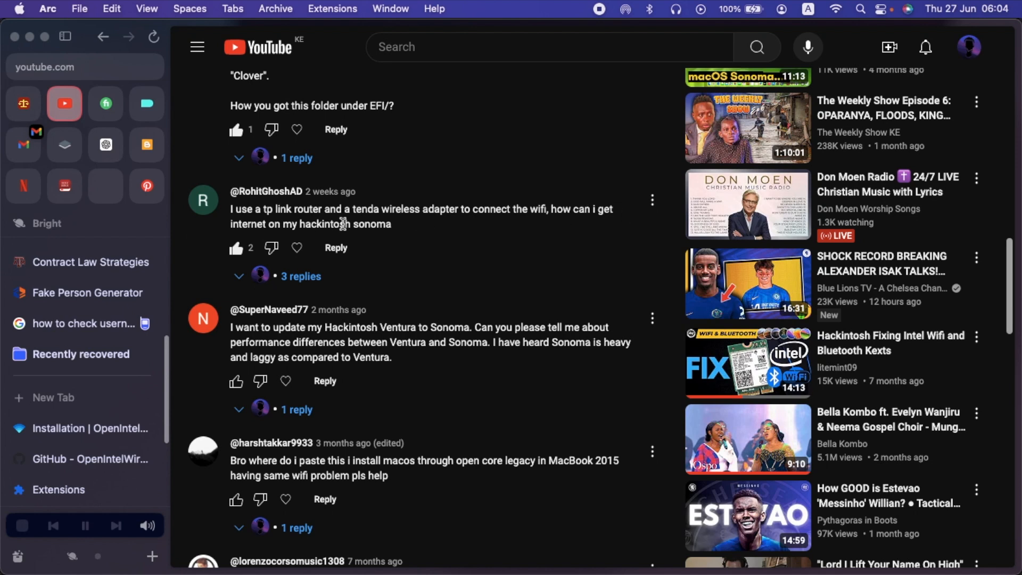
{"action": "scroll", "scroll_direction": "down", "scroll_amount": 3}
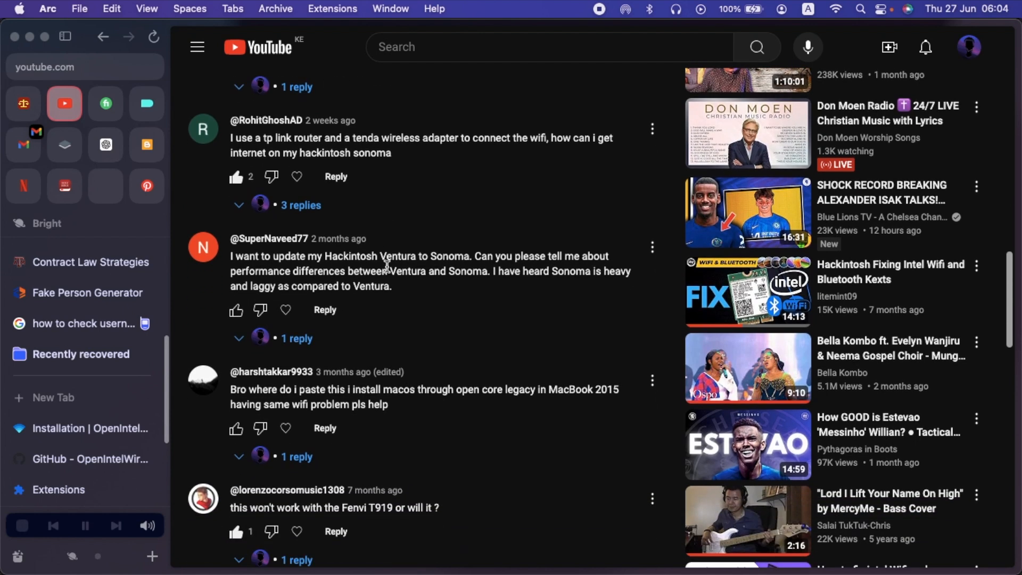
{"action": "scroll", "scroll_direction": "down", "scroll_amount": 3}
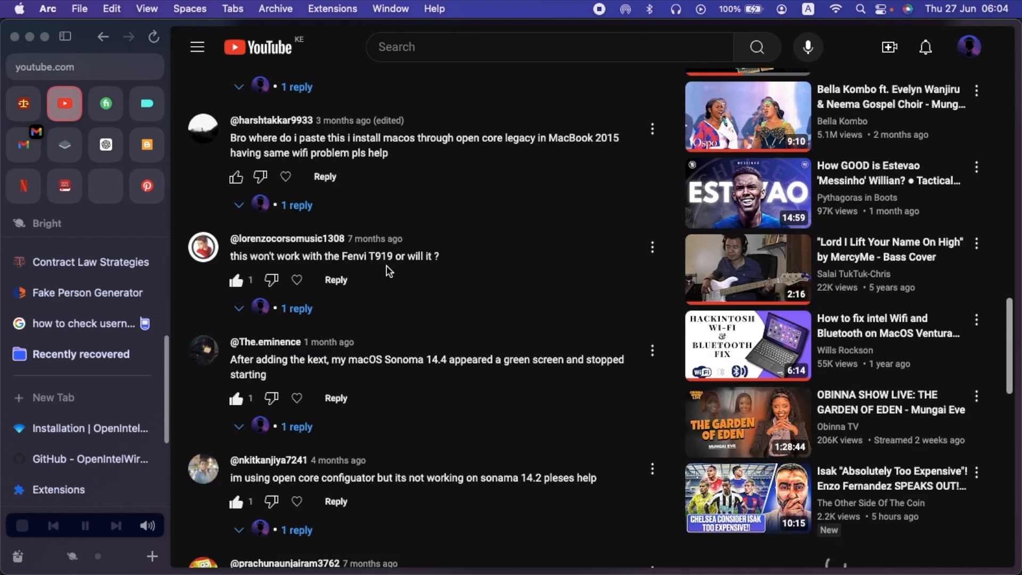
{"action": "scroll", "scroll_direction": "down", "scroll_amount": 3}
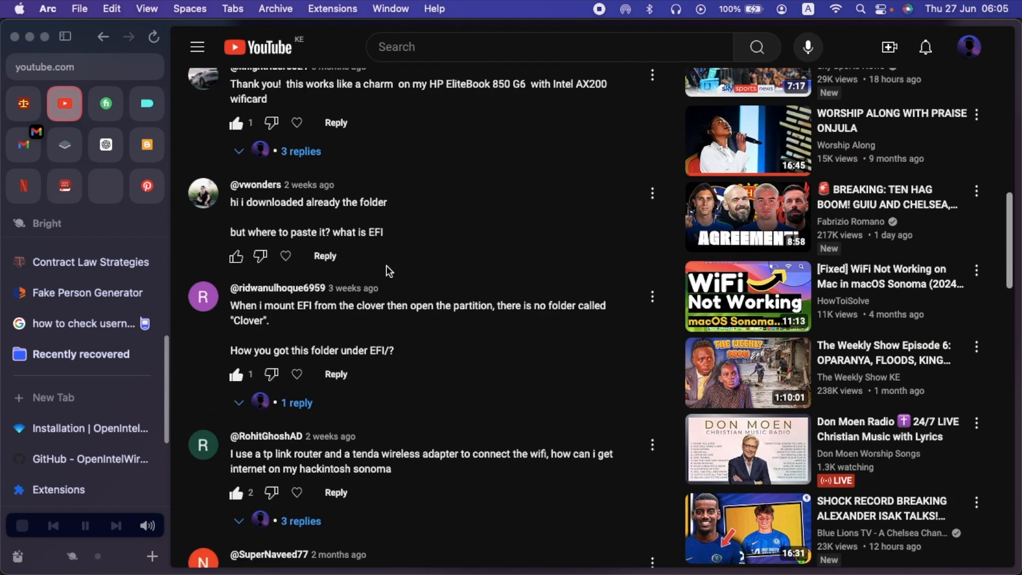
{"action": "scroll", "scroll_direction": "down", "scroll_amount": 3}
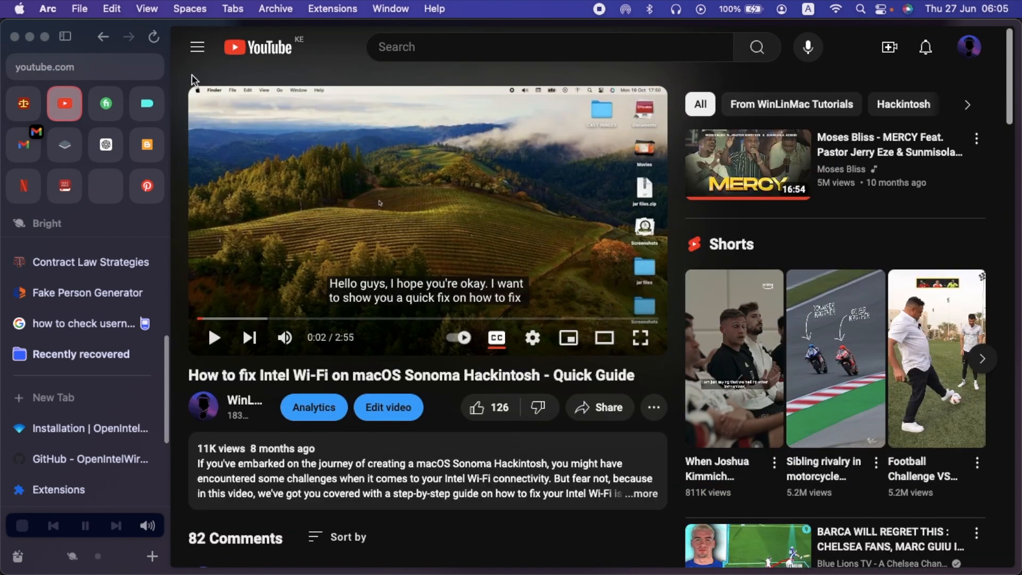
Scroll the channel's For You row and open the How to fix WI-FI OpenCore video
{"action": "scroll", "scroll_direction": "down", "scroll_amount": 3}
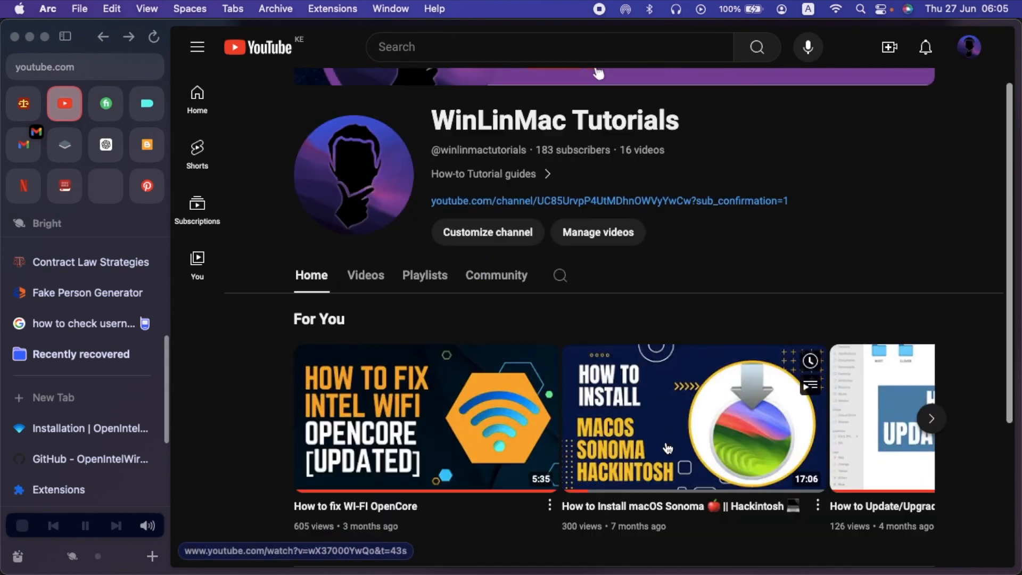
{"action": "scroll", "scroll_direction": "down", "scroll_amount": 3}
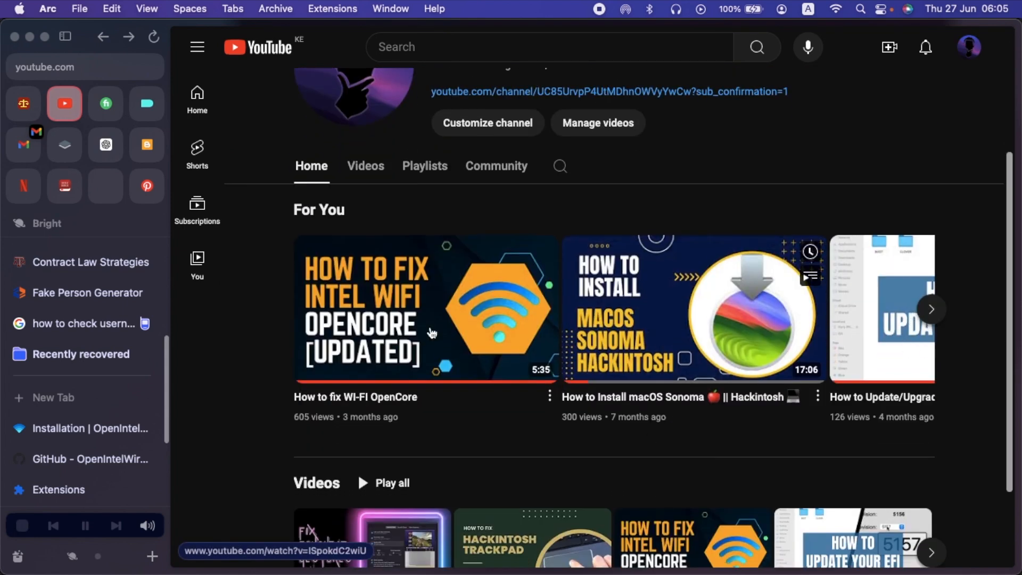
{"action": "left_click", "coordinate": [427, 309]}
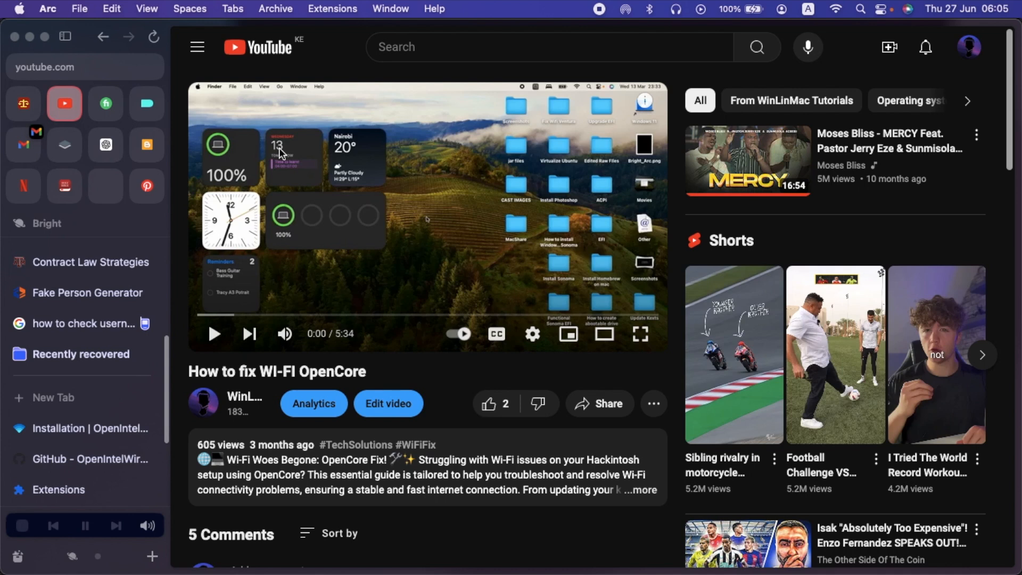
{"action": "mouse_move", "coordinate": [299, 121]}
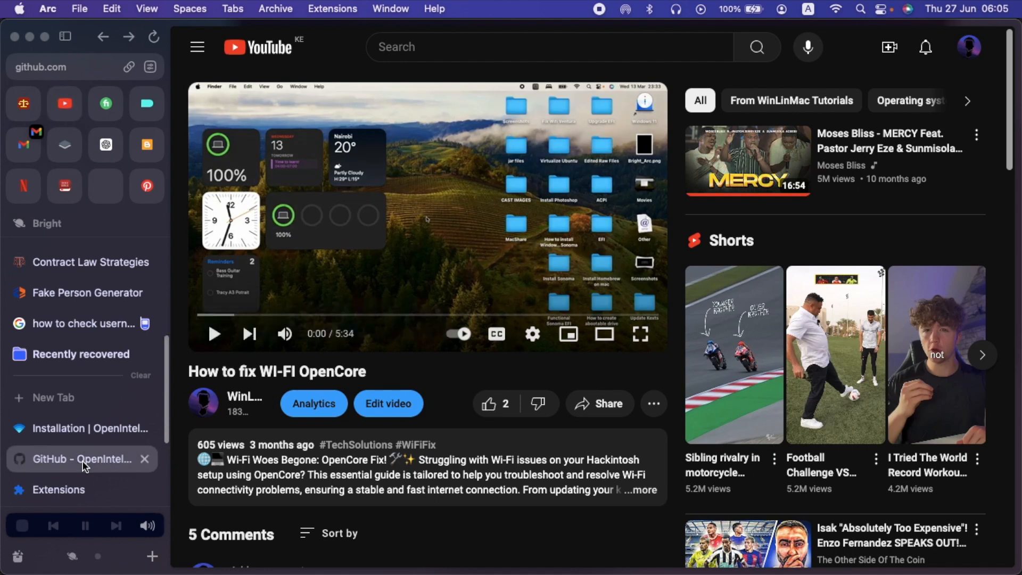
Browse the OpenIntelWireless/HeliPort repository's file list, README and v1.4.1 release sidebar
{"action": "left_click", "coordinate": [78, 458]}
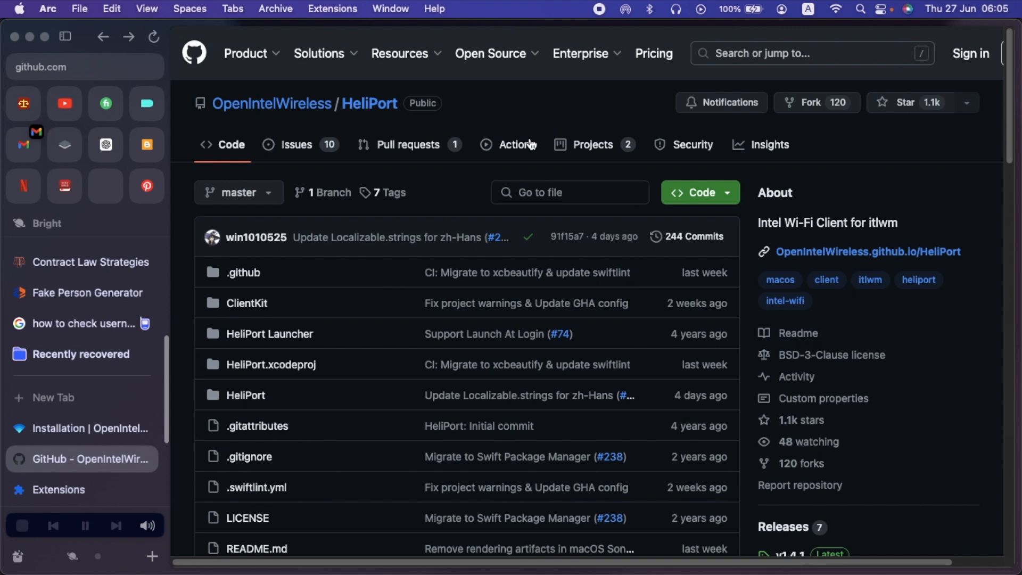
{"action": "mouse_move", "coordinate": [271, 103]}
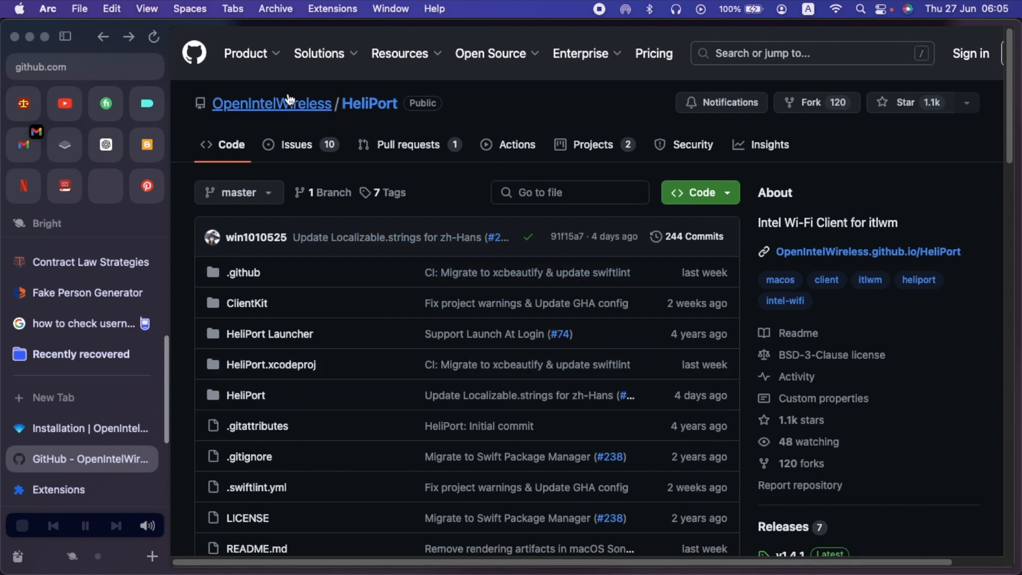
{"action": "mouse_move", "coordinate": [491, 127]}
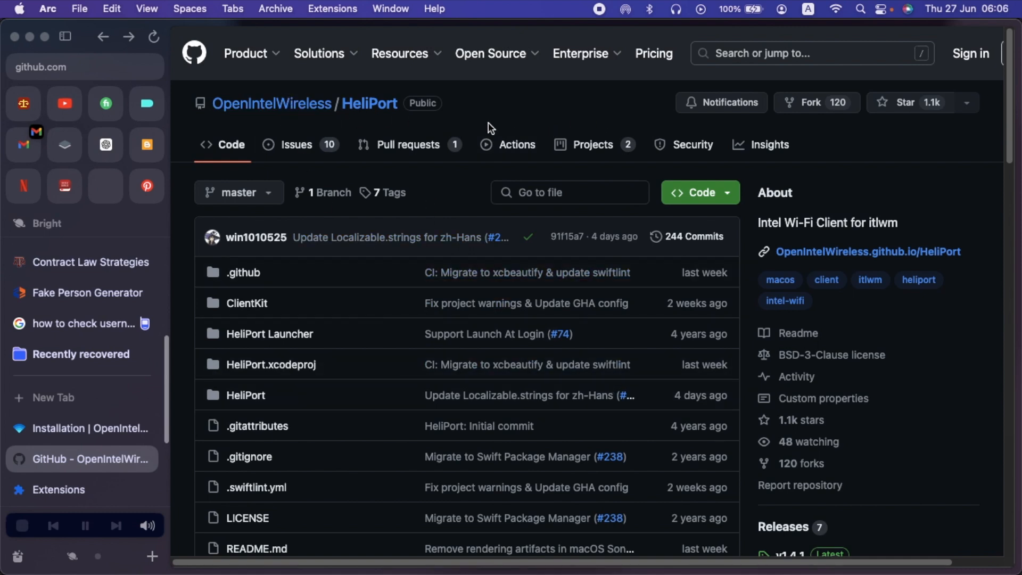
{"action": "scroll", "scroll_direction": "down", "scroll_amount": 3}
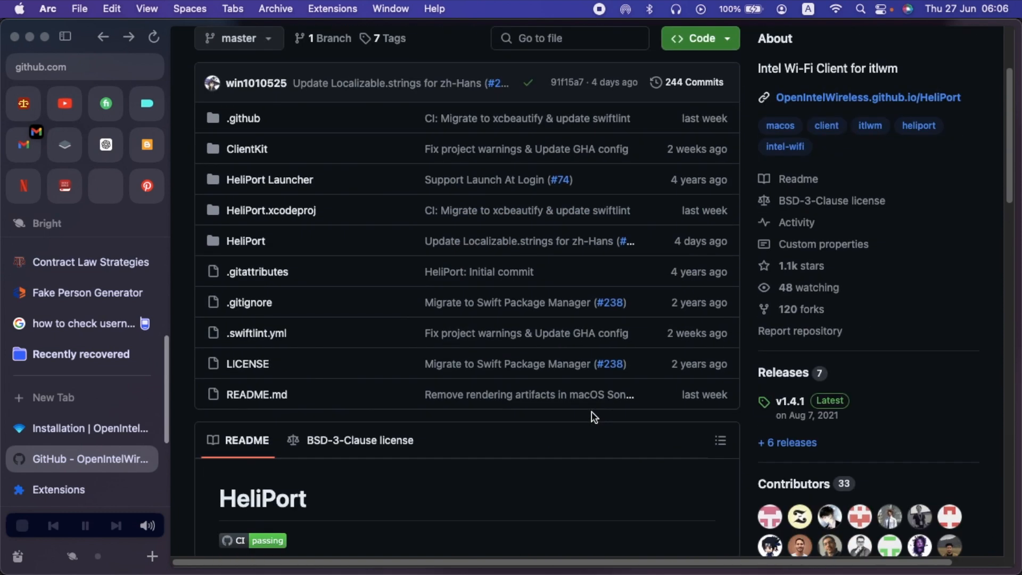
{"action": "scroll", "scroll_direction": "down", "scroll_amount": 3}
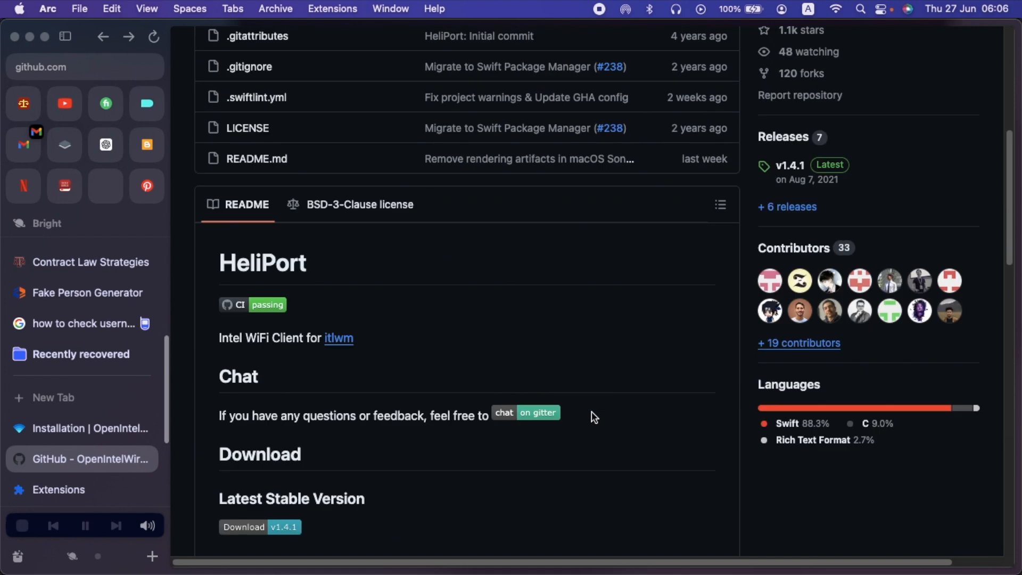
{"action": "mouse_move", "coordinate": [591, 417]}
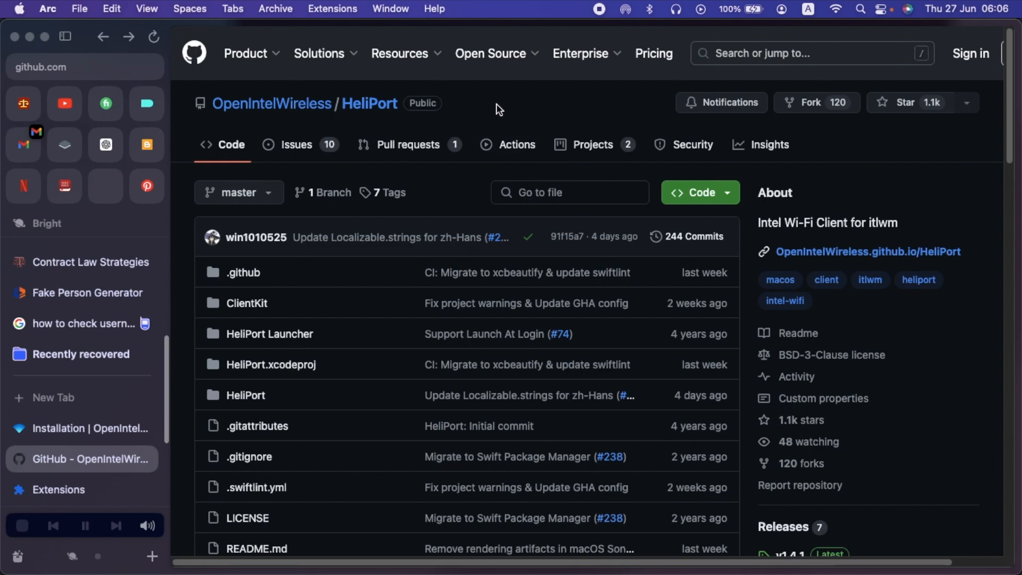
{"action": "mouse_move", "coordinate": [374, 137]}
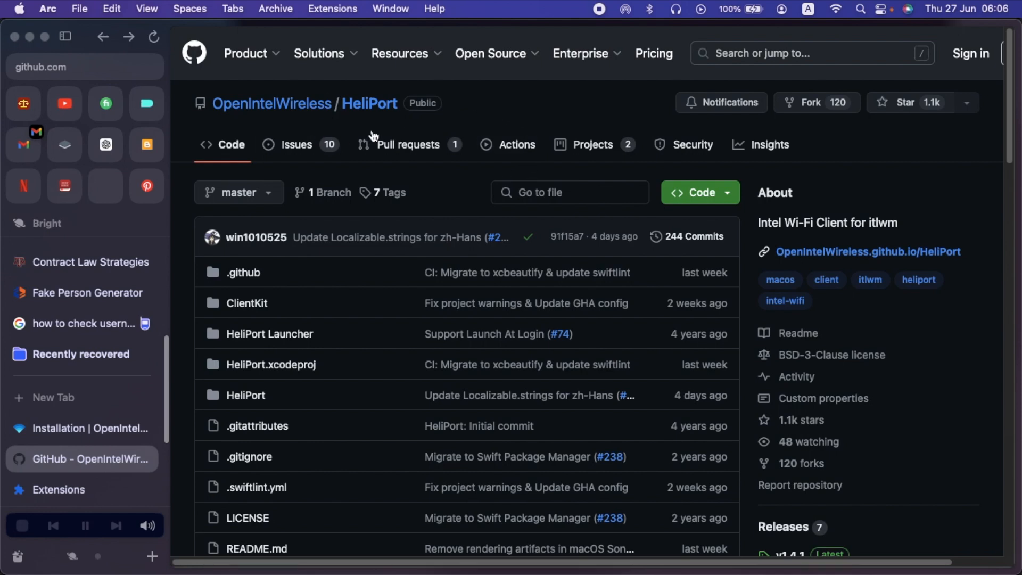
{"action": "mouse_move", "coordinate": [369, 104]}
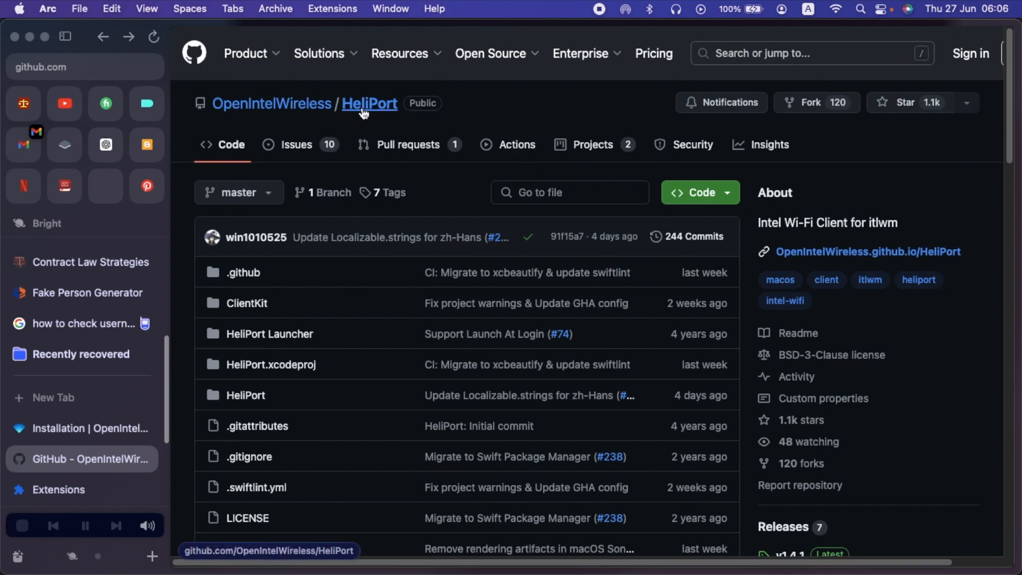
{"action": "scroll", "scroll_direction": "down", "scroll_amount": 3}
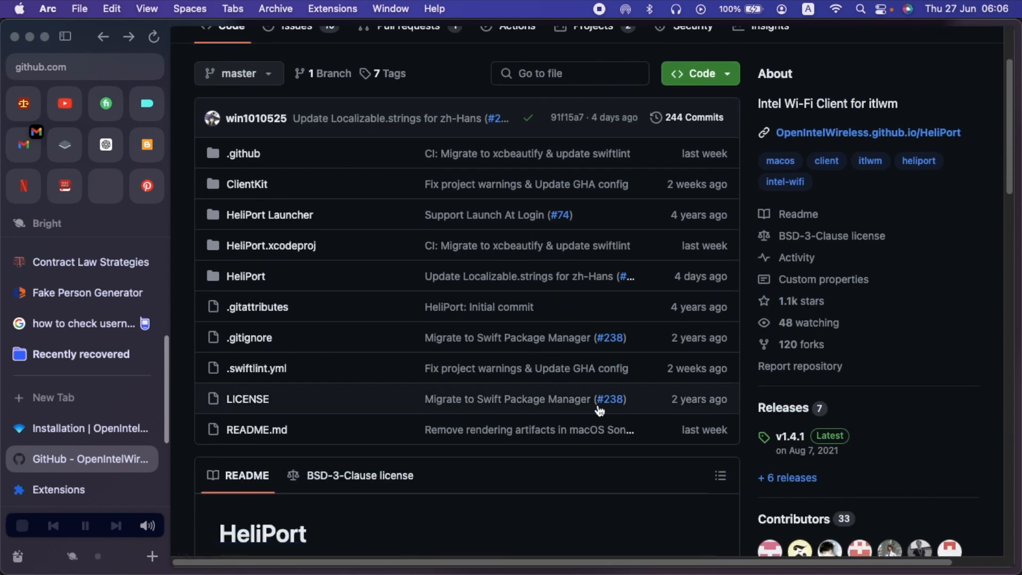
{"action": "scroll", "scroll_direction": "down", "scroll_amount": 3}
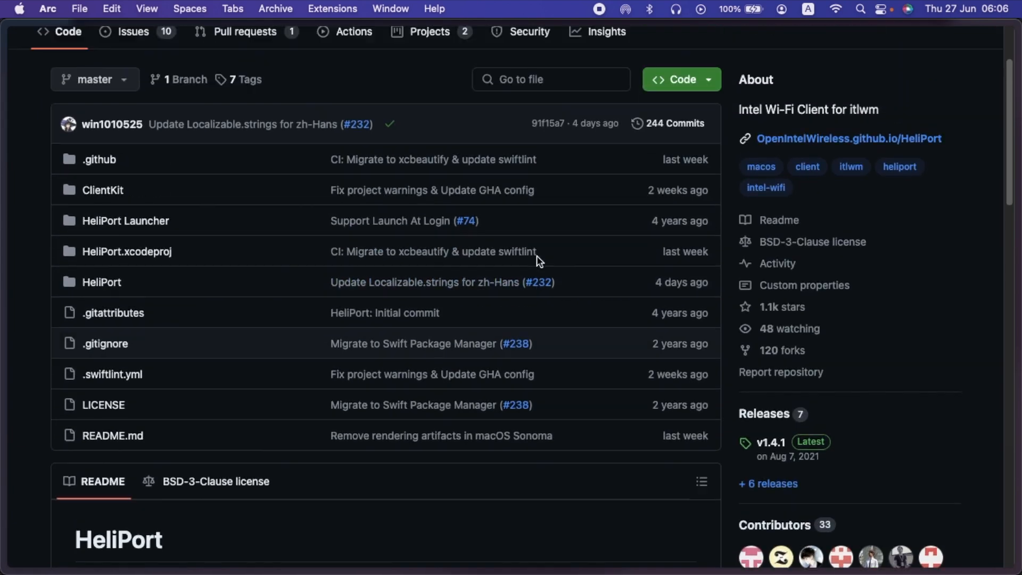
{"action": "scroll", "scroll_direction": "up", "scroll_amount": 3}
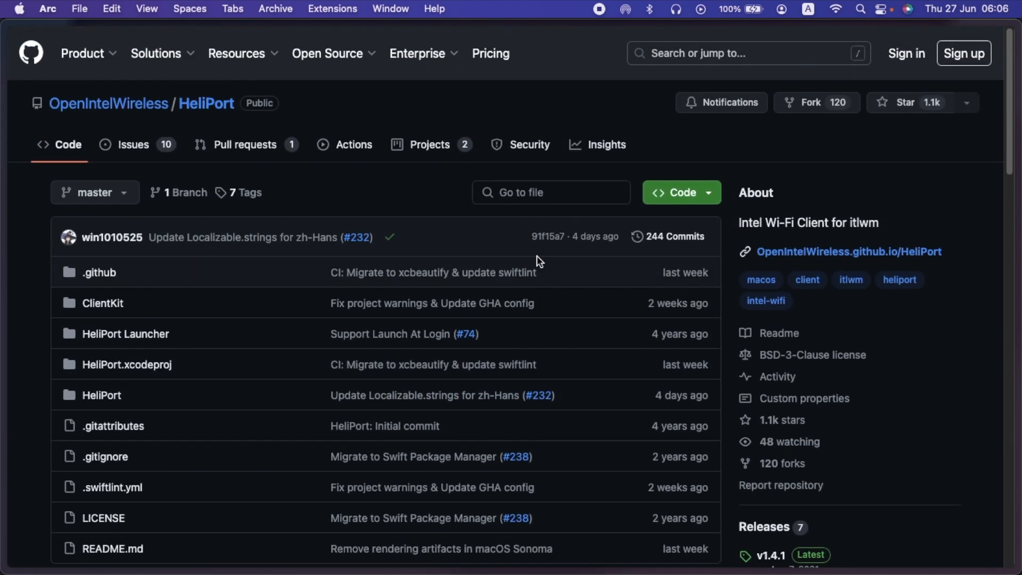
{"action": "scroll", "scroll_direction": "down", "scroll_amount": 3}
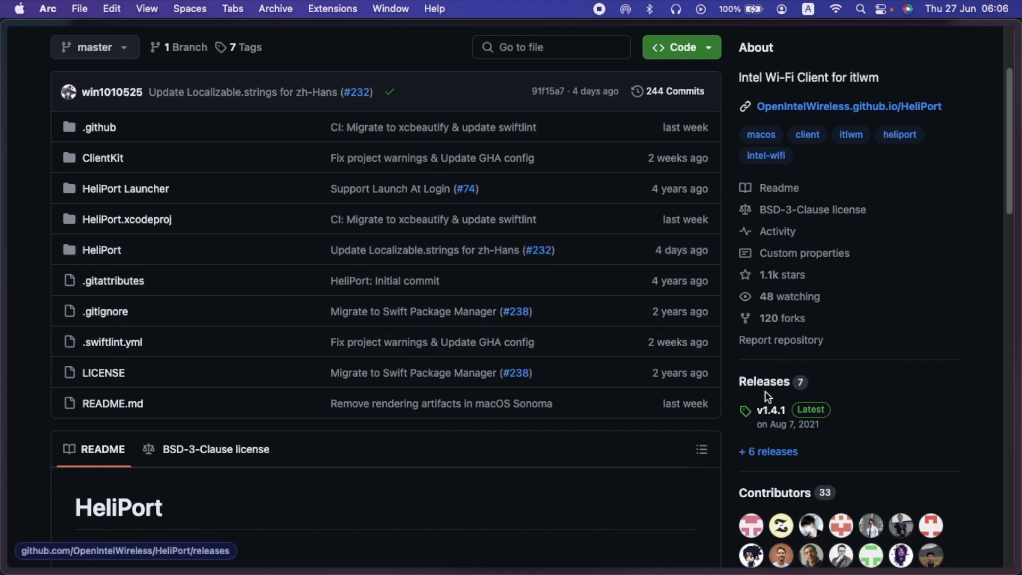
{"action": "mouse_move", "coordinate": [752, 393]}
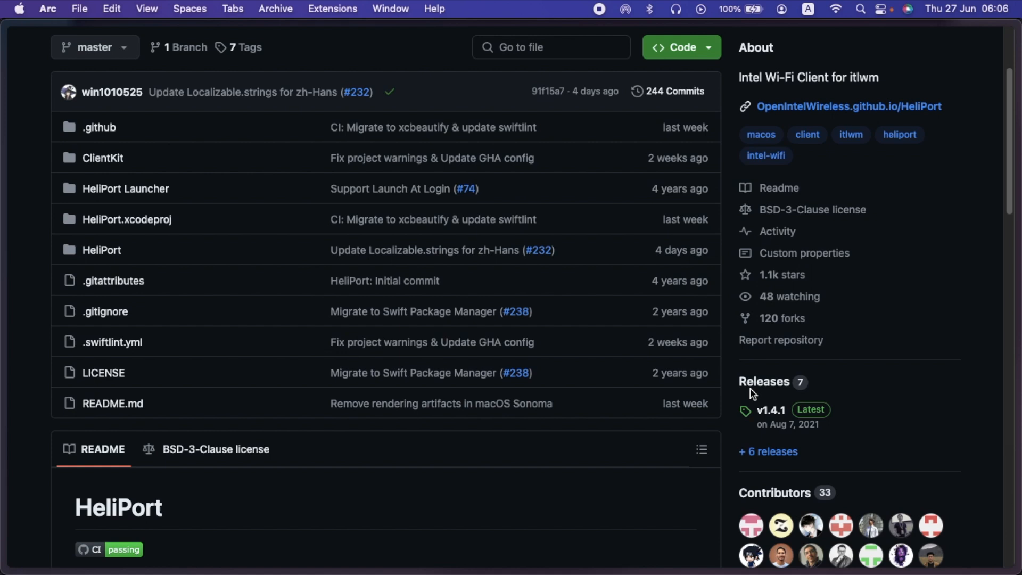
{"action": "mouse_move", "coordinate": [756, 398]}
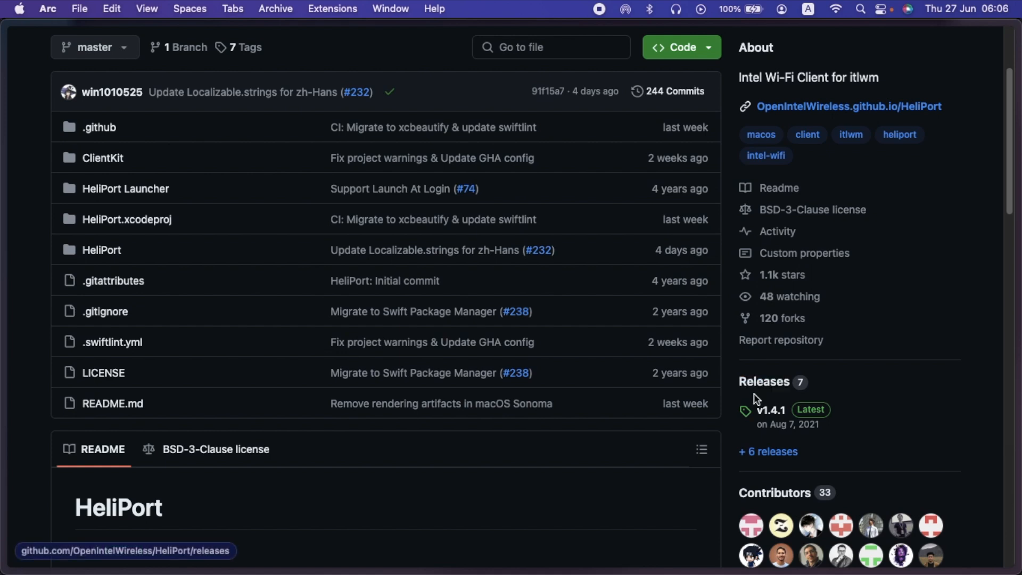
{"action": "mouse_move", "coordinate": [771, 414]}
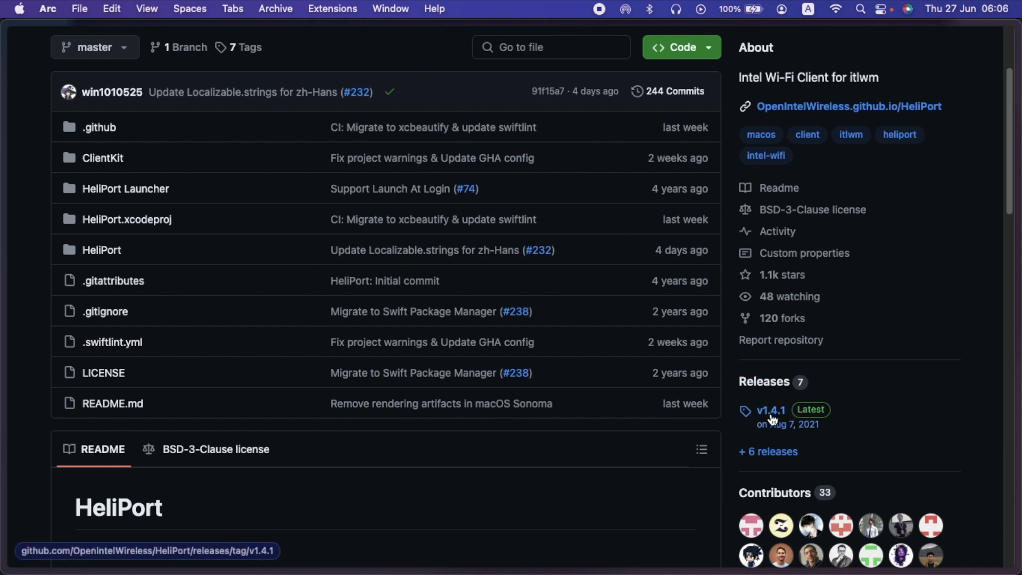
{"action": "mouse_move", "coordinate": [780, 419]}
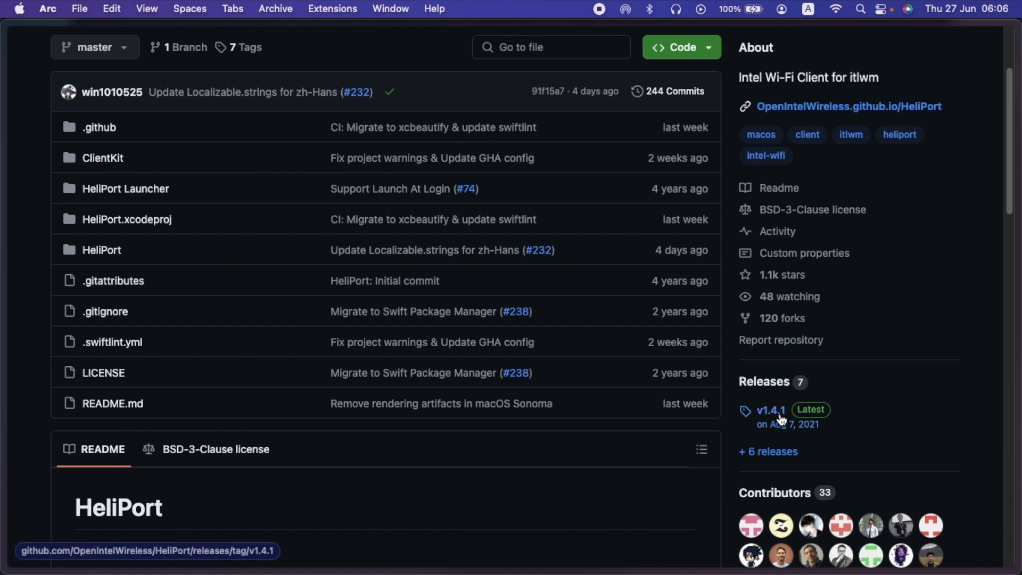
Open the HeliPort v1.4.1 release and scroll to its assets including HeliPort.dmg
{"action": "left_click", "coordinate": [770, 410]}
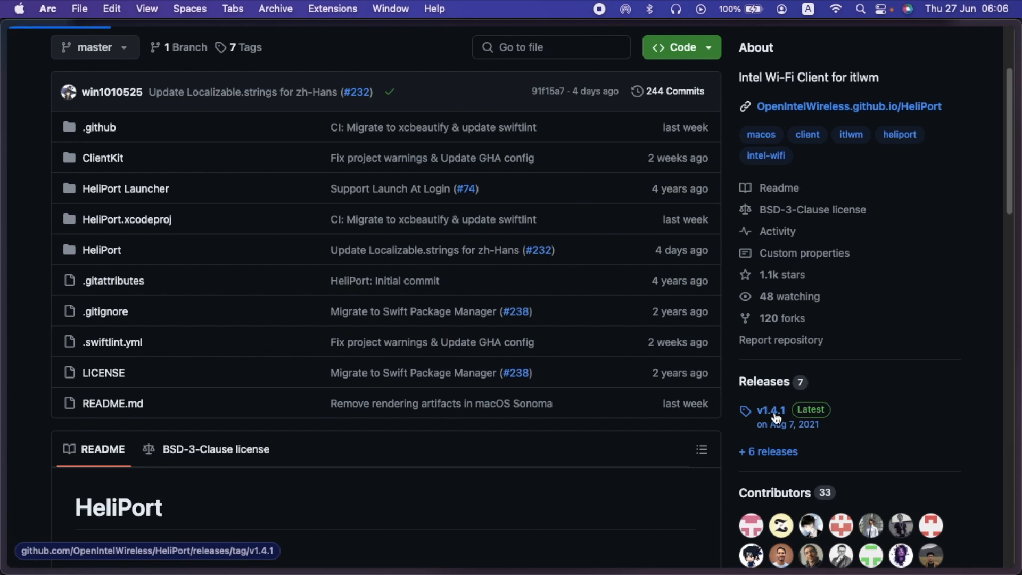
{"action": "left_click", "coordinate": [770, 410]}
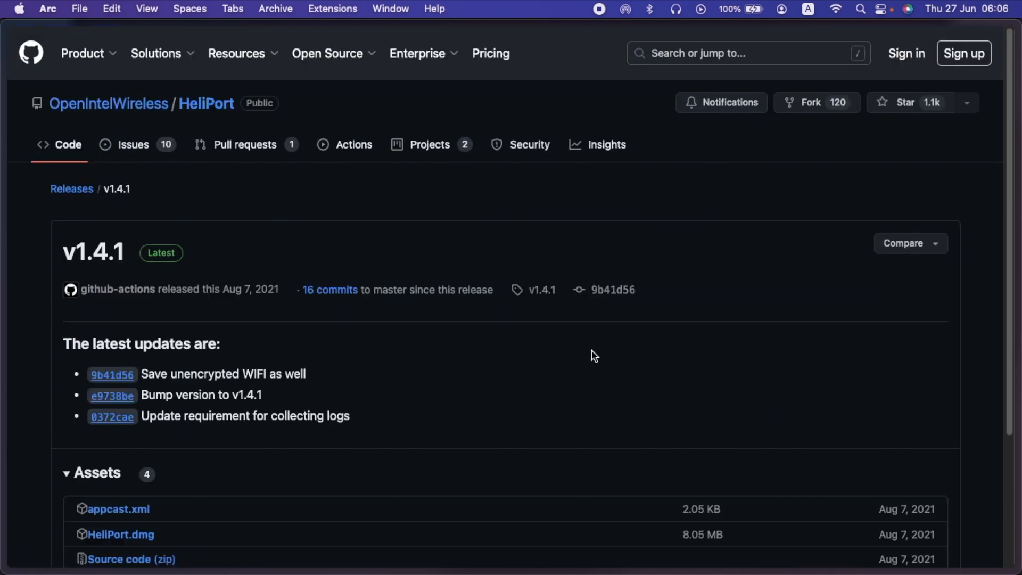
{"action": "scroll", "scroll_direction": "down", "scroll_amount": 3}
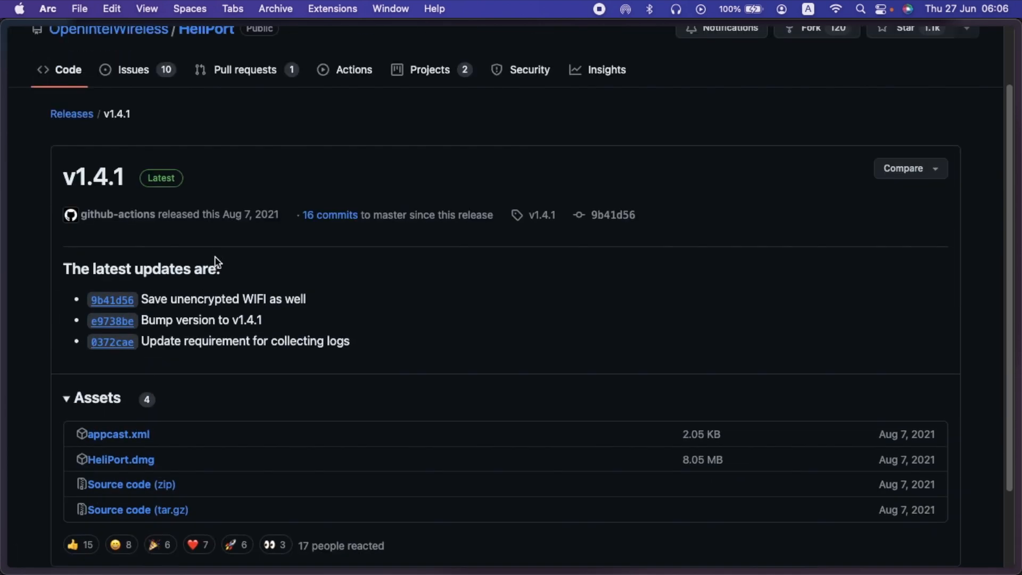
{"action": "scroll", "scroll_direction": "down", "scroll_amount": 3}
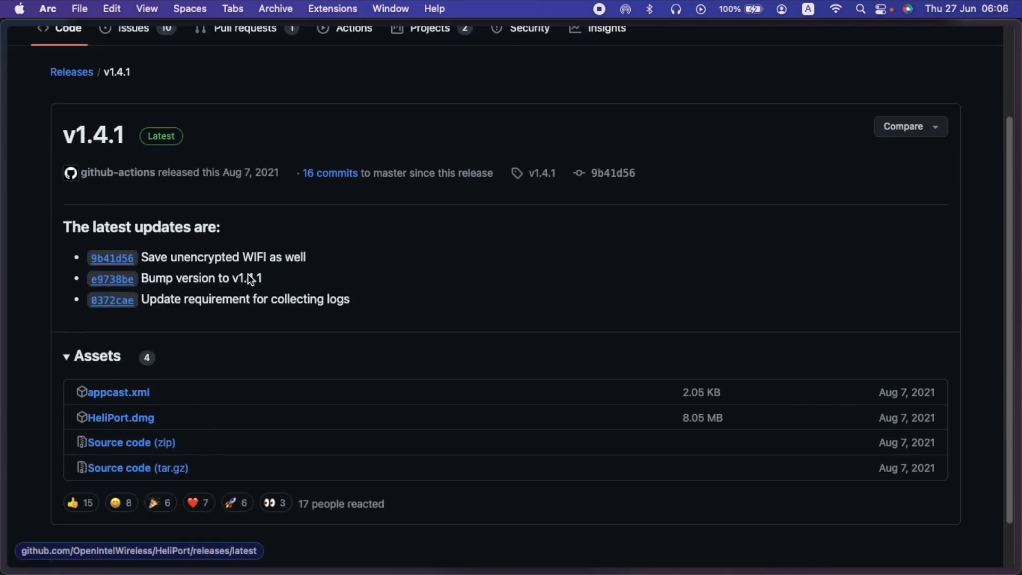
{"action": "scroll", "scroll_direction": "down", "scroll_amount": 3}
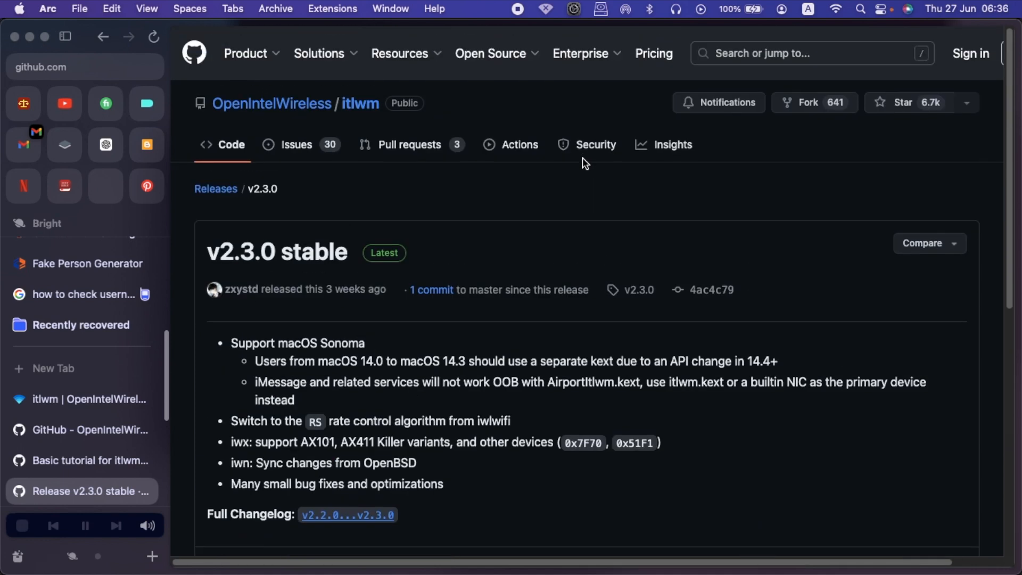
{"action": "mouse_move", "coordinate": [367, 292]}
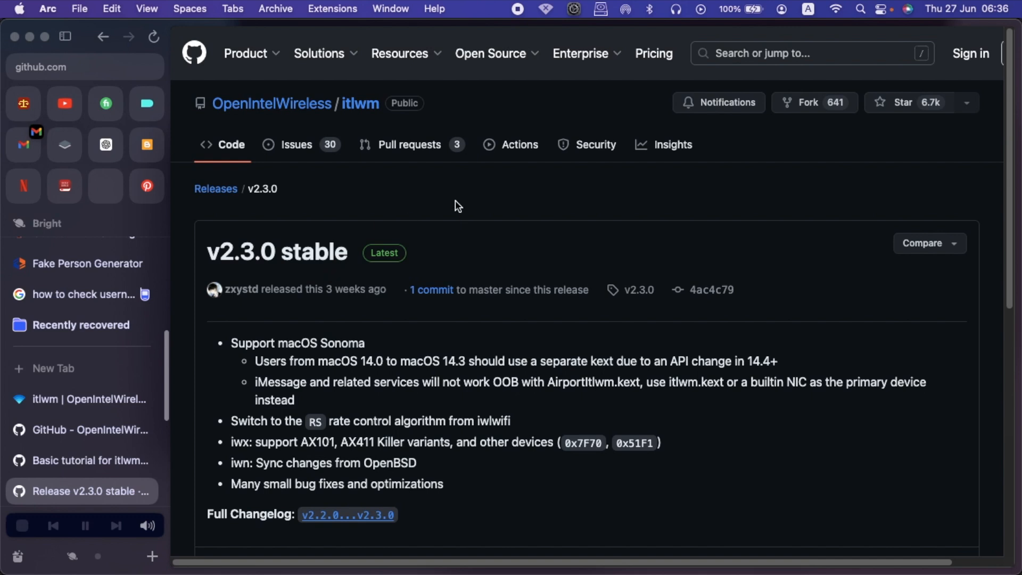
{"action": "mouse_move", "coordinate": [82, 429]}
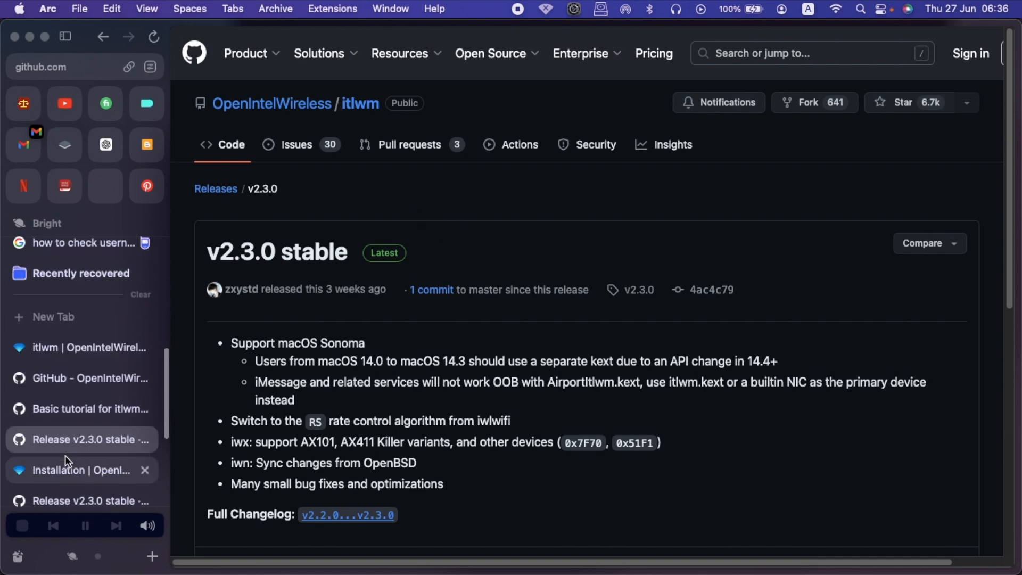
Scroll through the itlwm v2.3.0 stable release notes
{"action": "scroll", "scroll_direction": "down", "scroll_amount": 3}
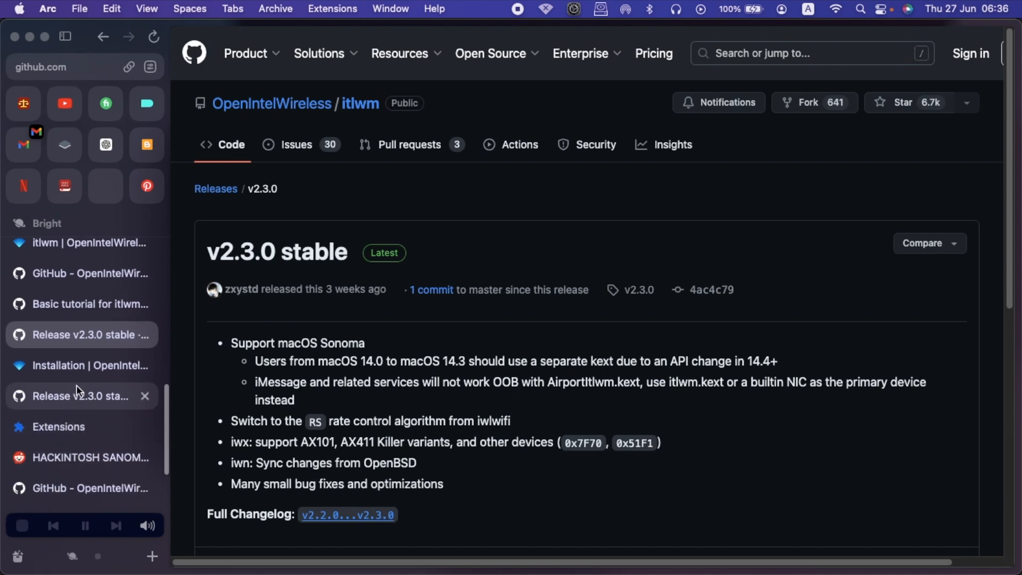
Follow the itlwm link in HeliPort's README and open the itlwm v2.3.0 stable release
{"action": "left_click", "coordinate": [82, 396]}
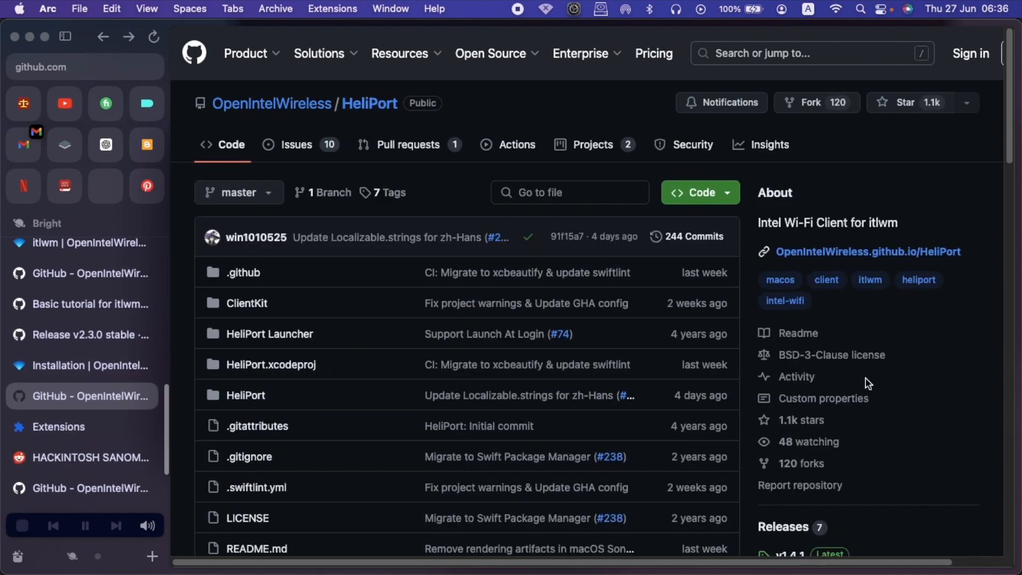
{"action": "scroll", "scroll_direction": "down", "scroll_amount": 3}
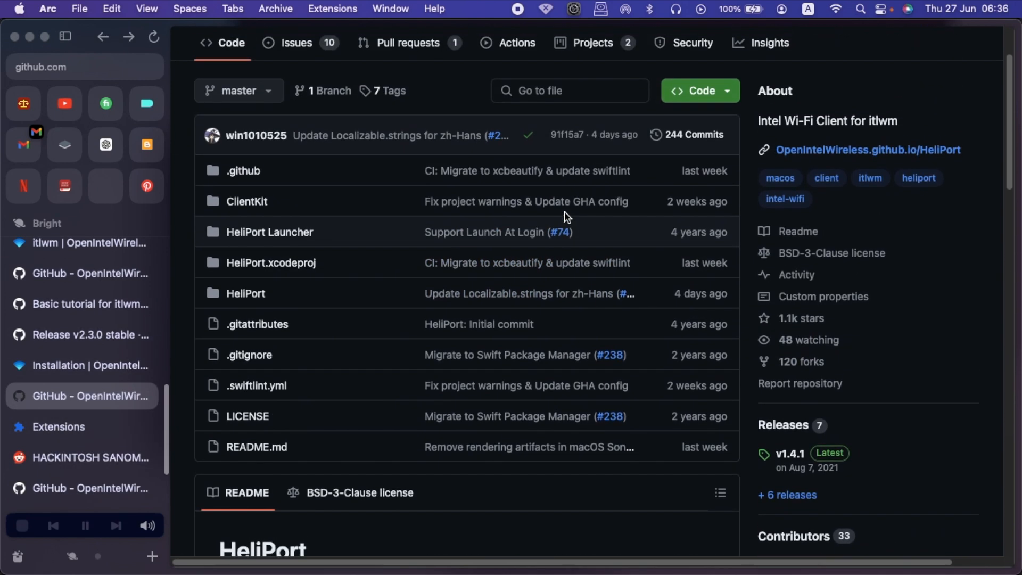
{"action": "scroll", "scroll_direction": "down", "scroll_amount": 3}
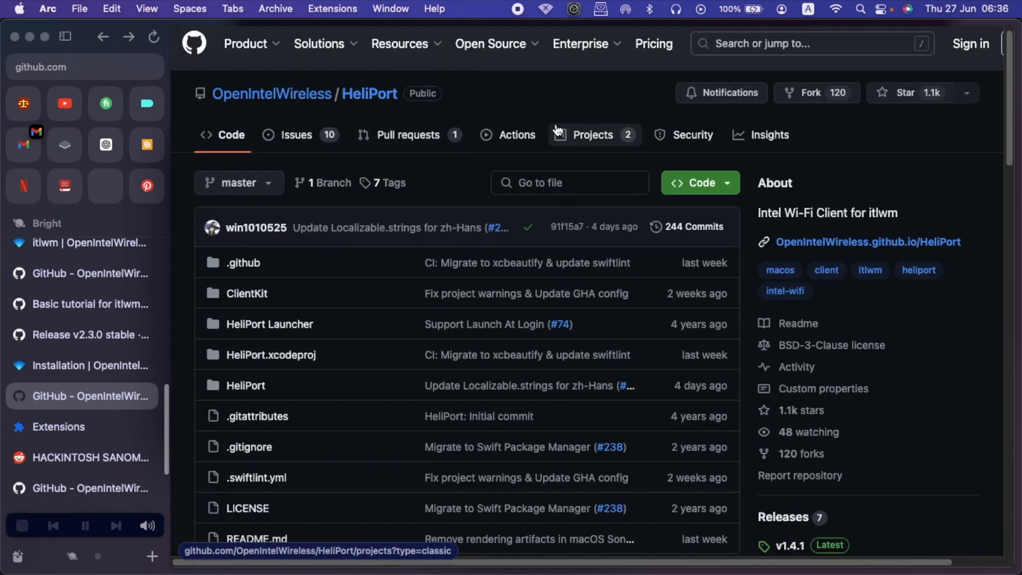
{"action": "mouse_move", "coordinate": [456, 105]}
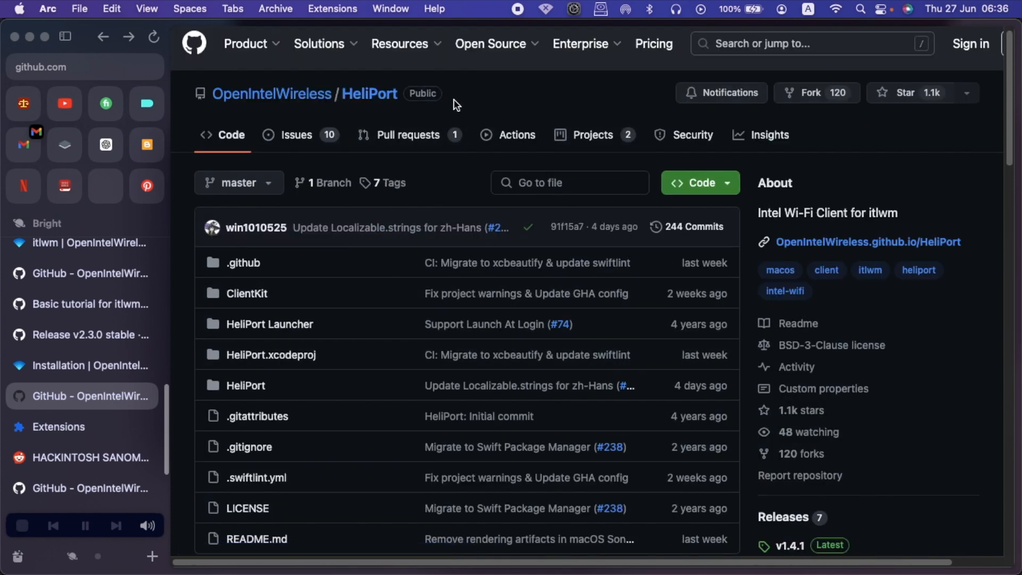
{"action": "scroll", "scroll_direction": "down", "scroll_amount": 3}
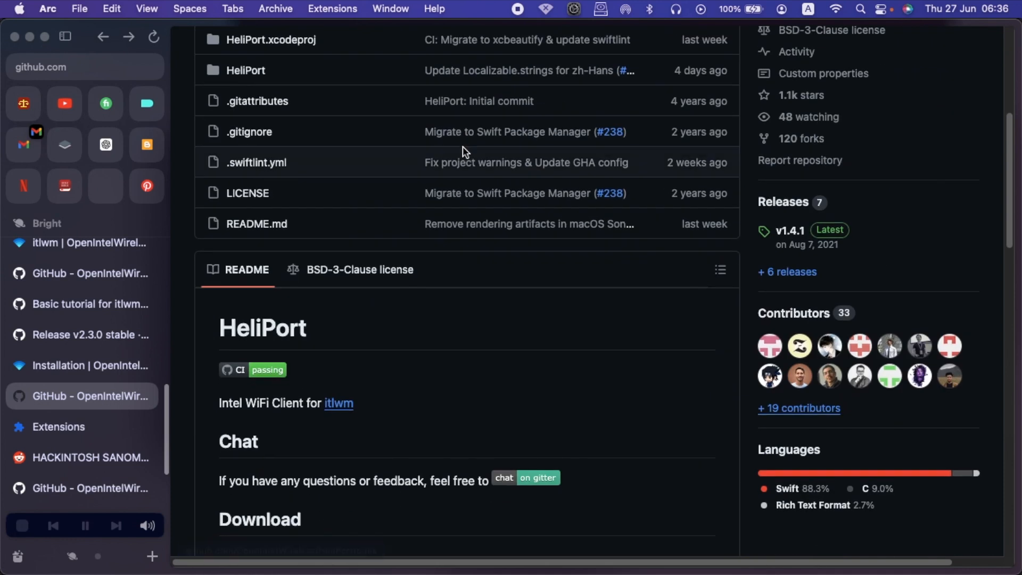
{"action": "double_click", "coordinate": [228, 403]}
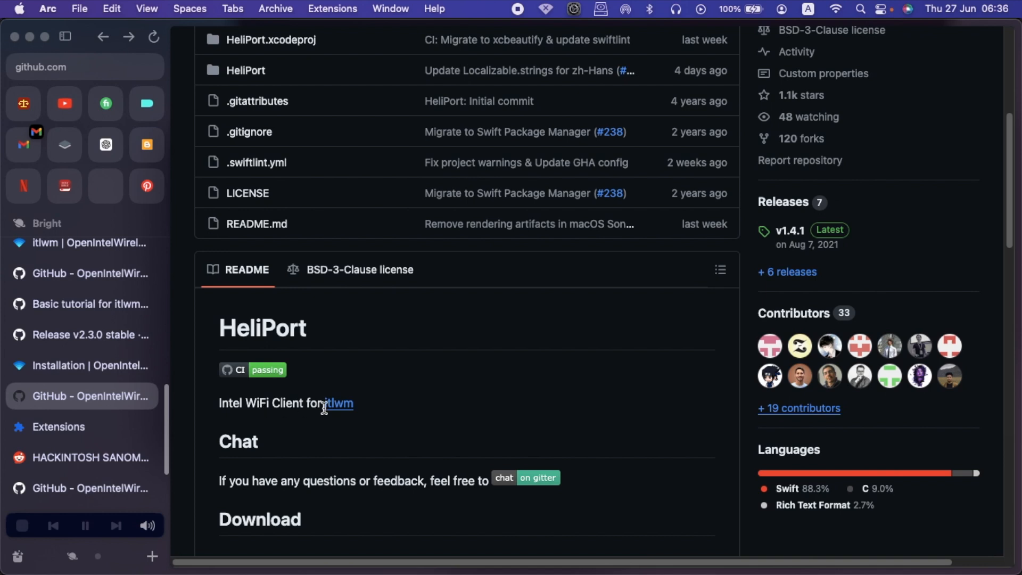
{"action": "mouse_move", "coordinate": [340, 409]}
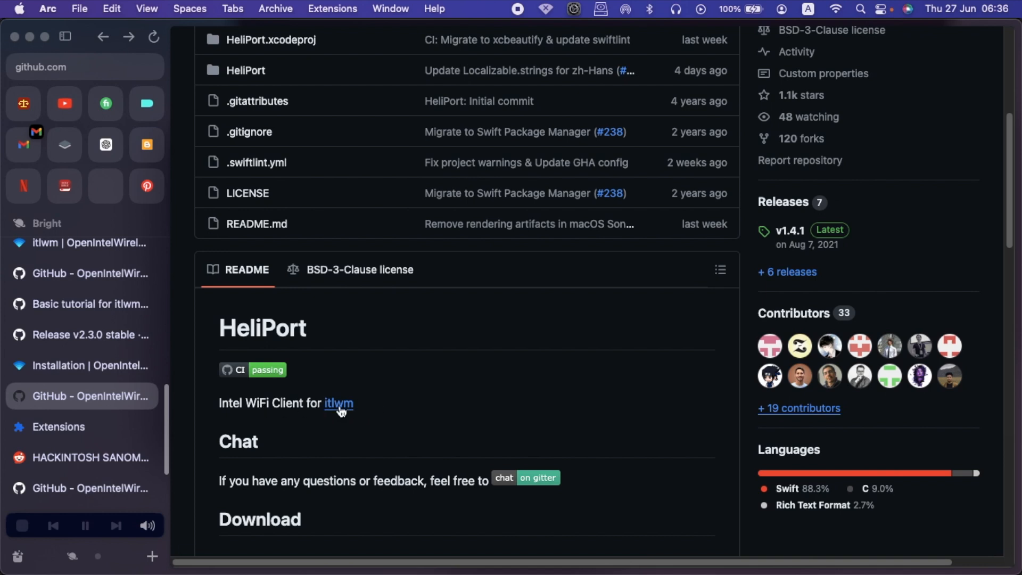
{"action": "mouse_move", "coordinate": [479, 367]}
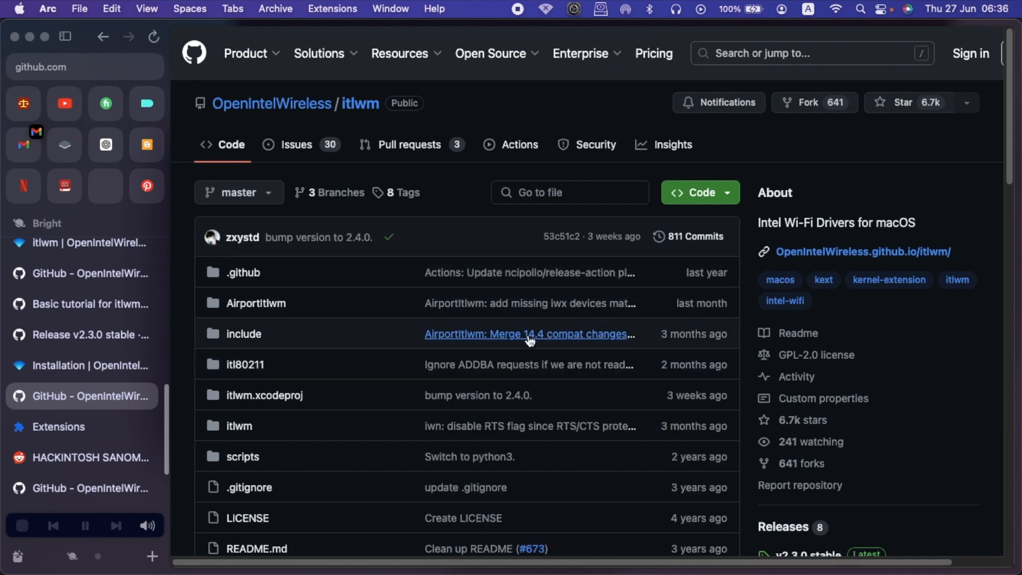
{"action": "scroll", "scroll_direction": "down", "scroll_amount": 3}
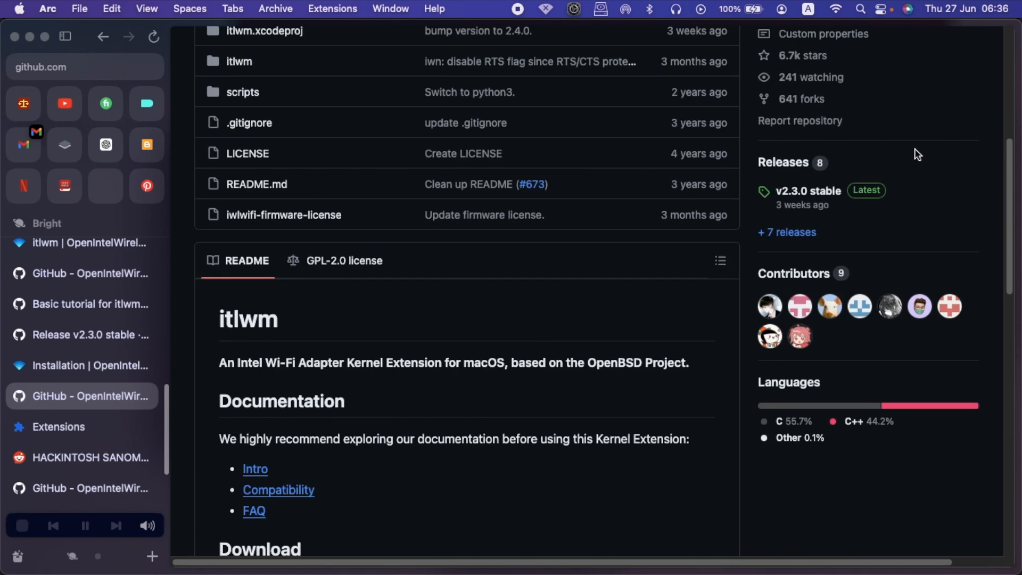
{"action": "mouse_move", "coordinate": [807, 175]}
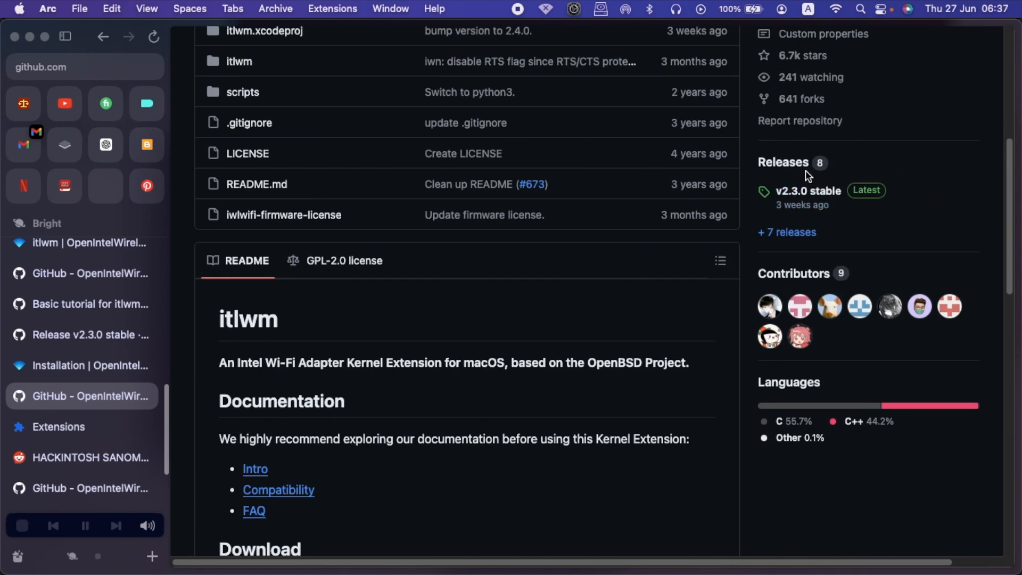
{"action": "left_click", "coordinate": [808, 190]}
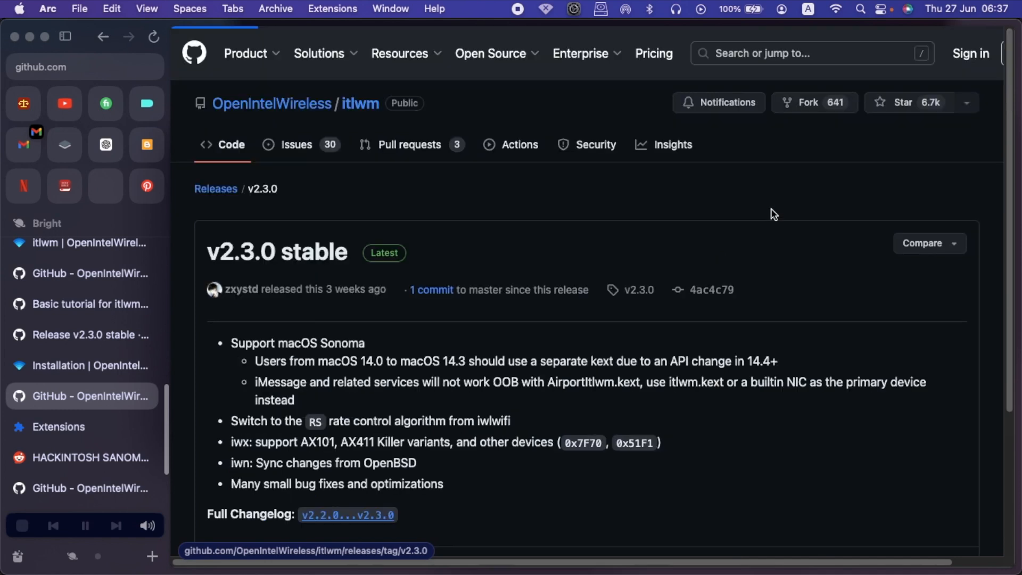
Download itlwm_v2.3.0_stable.kext.zip from the release assets
{"action": "scroll", "scroll_direction": "down", "scroll_amount": 3}
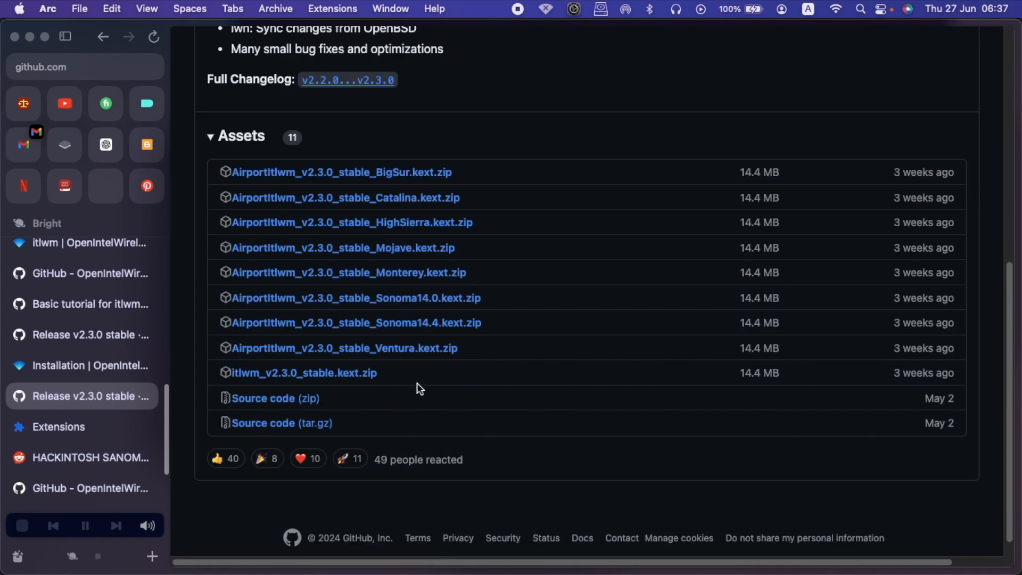
{"action": "mouse_move", "coordinate": [490, 276]}
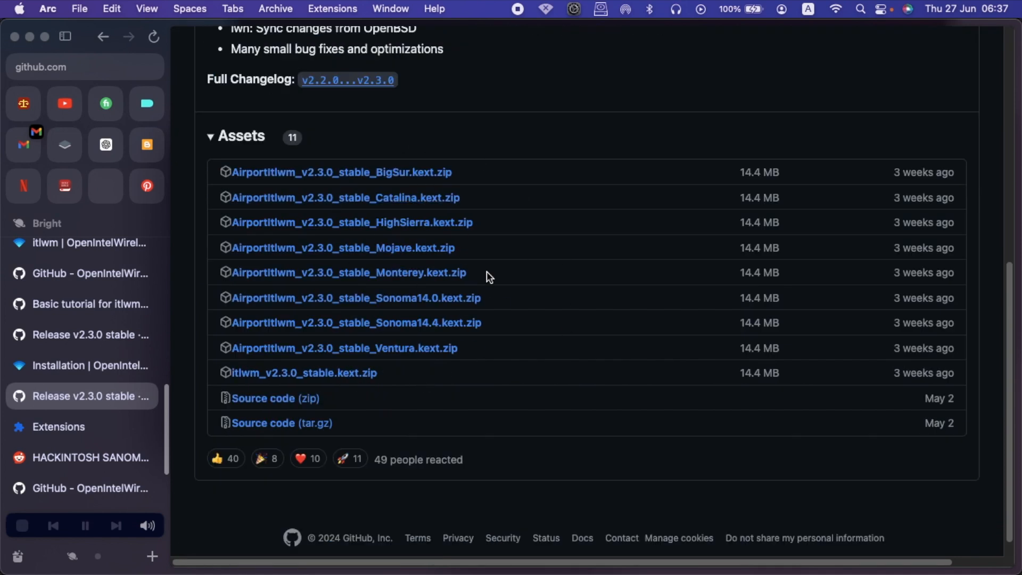
{"action": "mouse_move", "coordinate": [547, 325]}
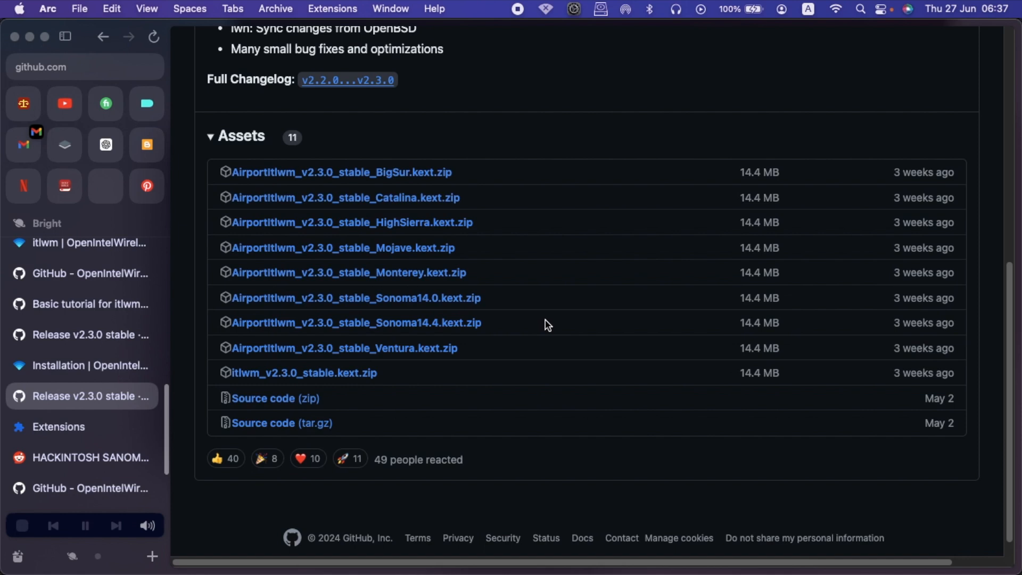
{"action": "mouse_move", "coordinate": [267, 176]}
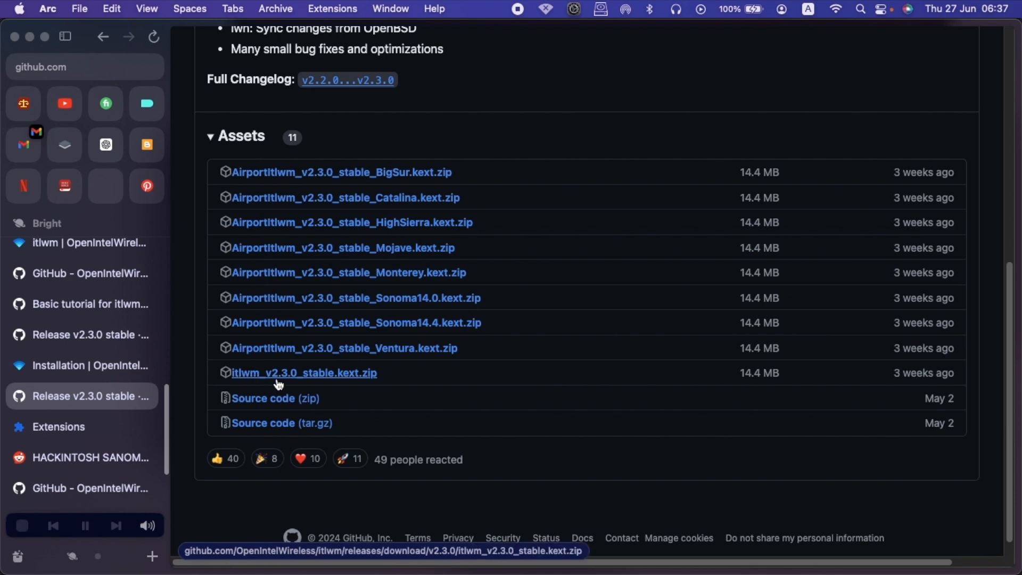
{"action": "mouse_move", "coordinate": [291, 377]}
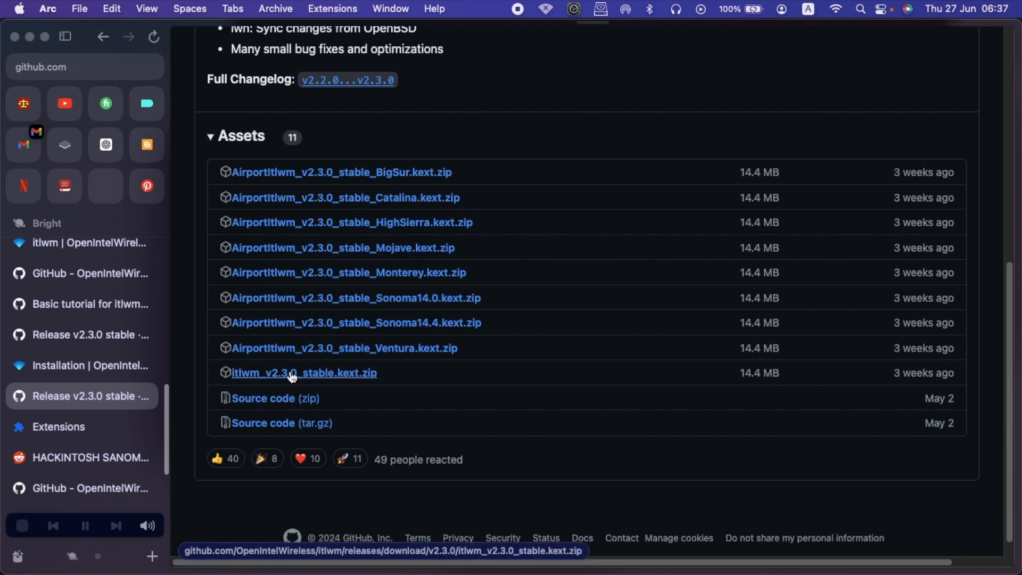
{"action": "left_click", "coordinate": [303, 373]}
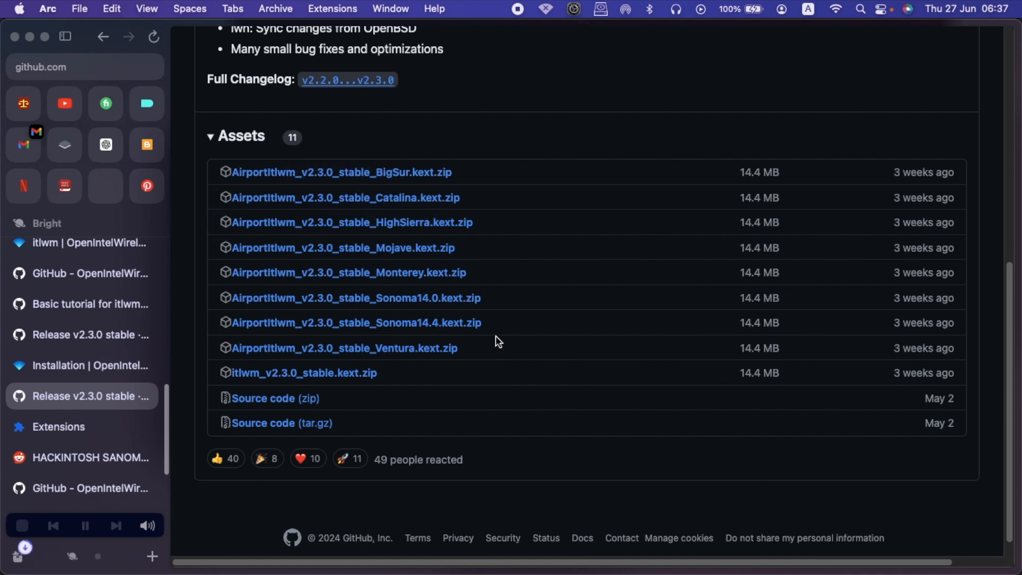
{"action": "mouse_move", "coordinate": [504, 148]}
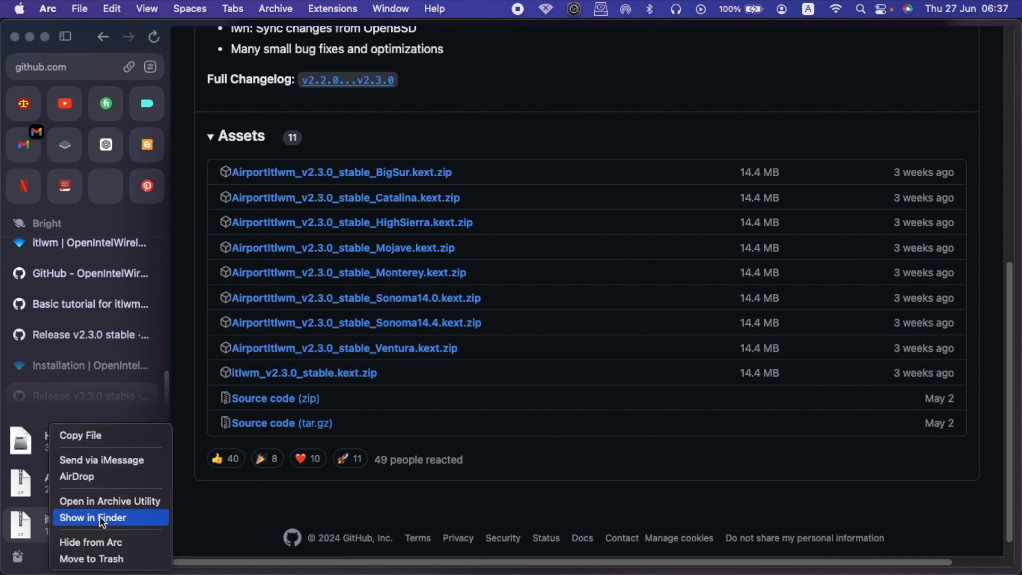
Reveal the zip in the Heliport/itlwm folder and move the unneeded AirportItlwm zip to the Bin
{"action": "left_click", "coordinate": [94, 517]}
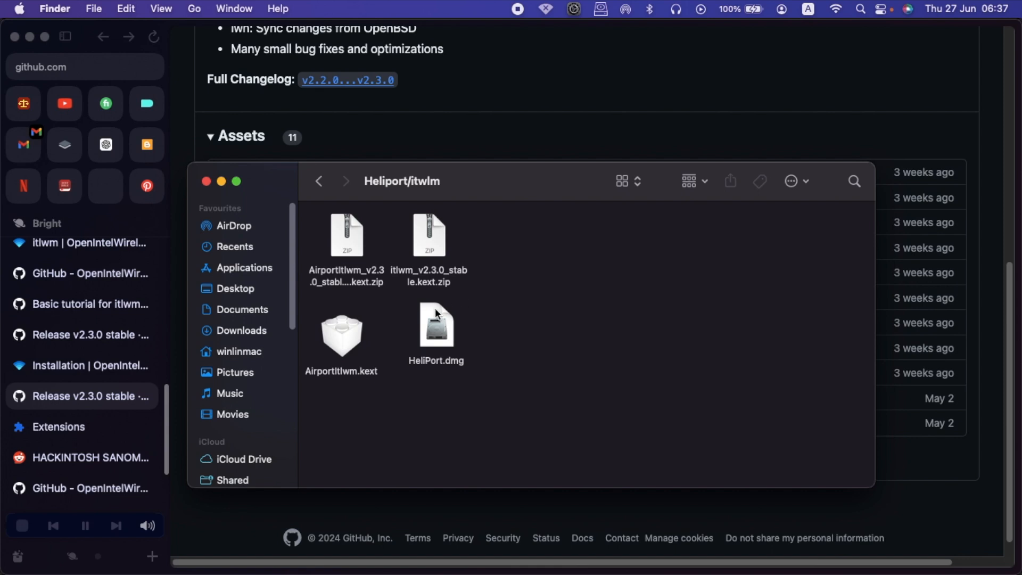
{"action": "right_click", "coordinate": [346, 234]}
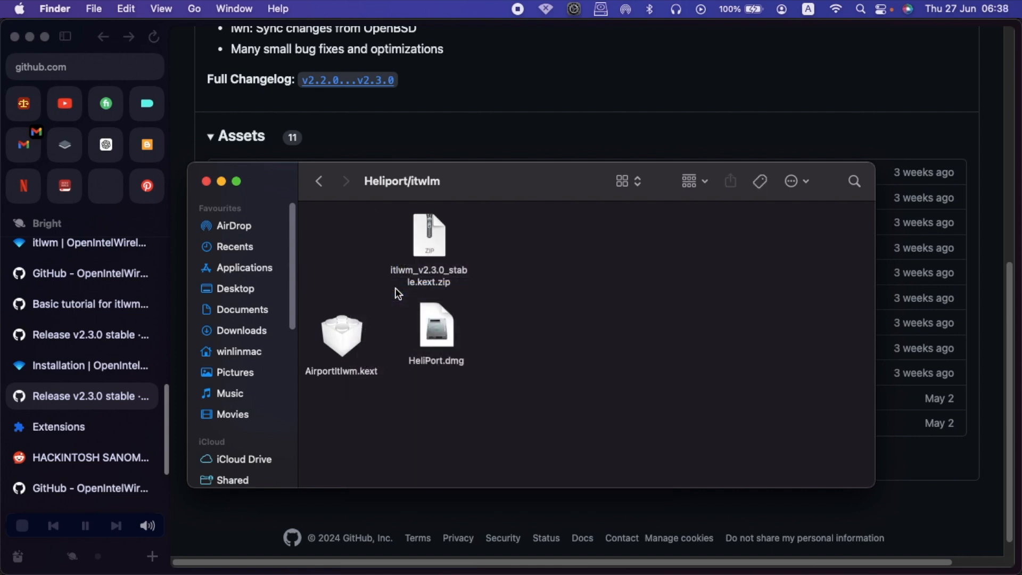
{"action": "left_click", "coordinate": [341, 335]}
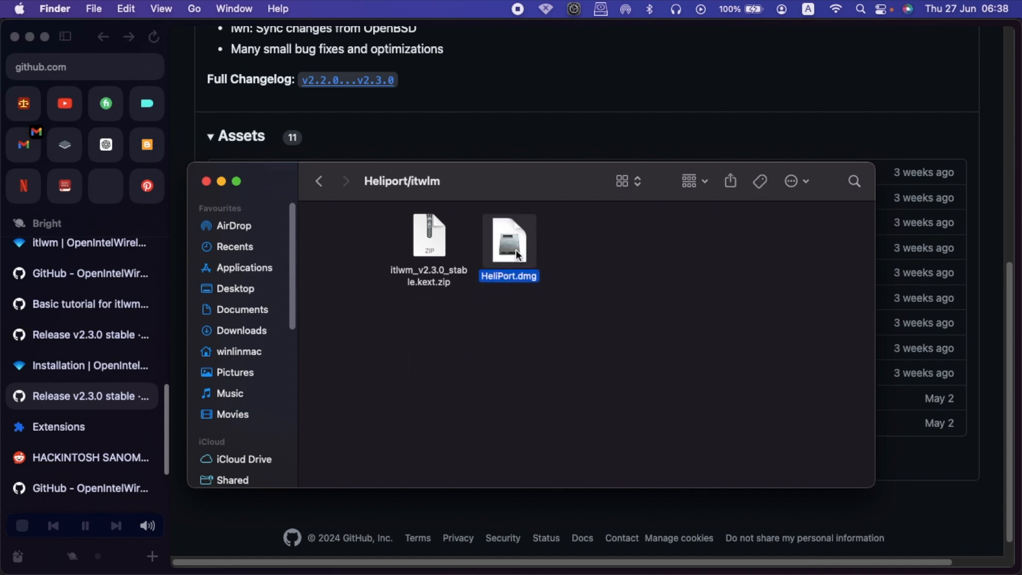
{"action": "left_click", "coordinate": [465, 291]}
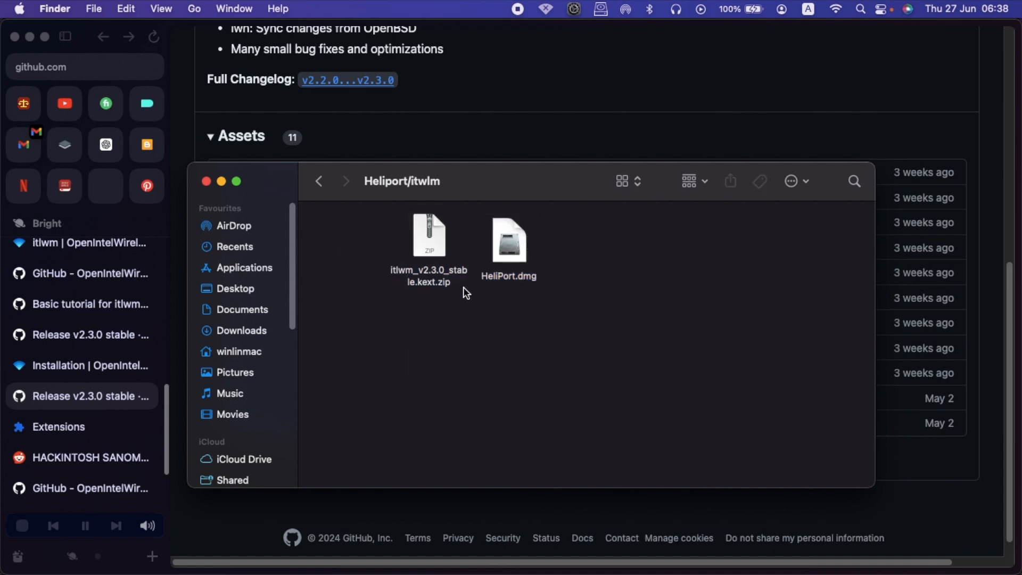
{"action": "mouse_move", "coordinate": [431, 279]}
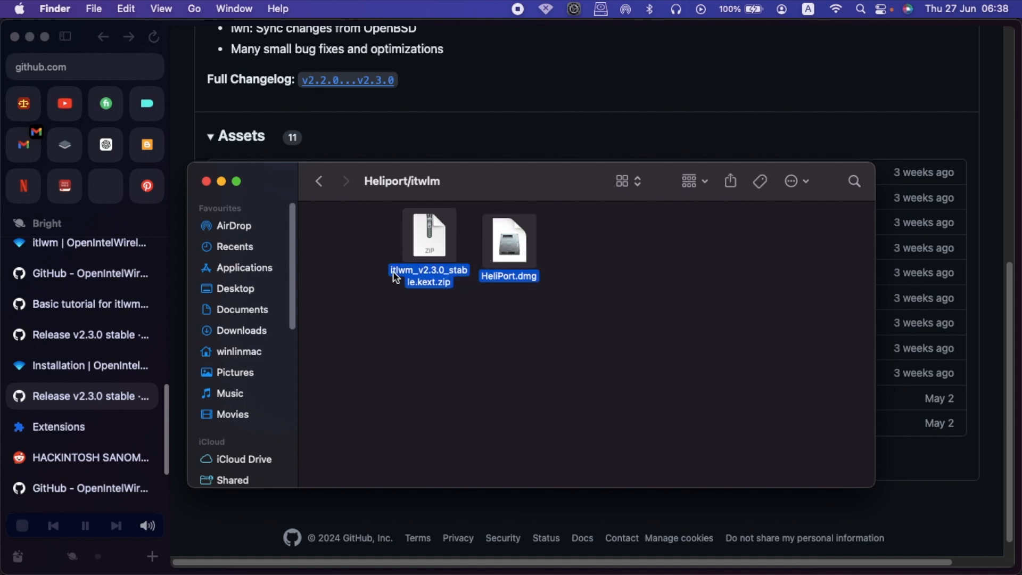
{"action": "mouse_move", "coordinate": [594, 268]}
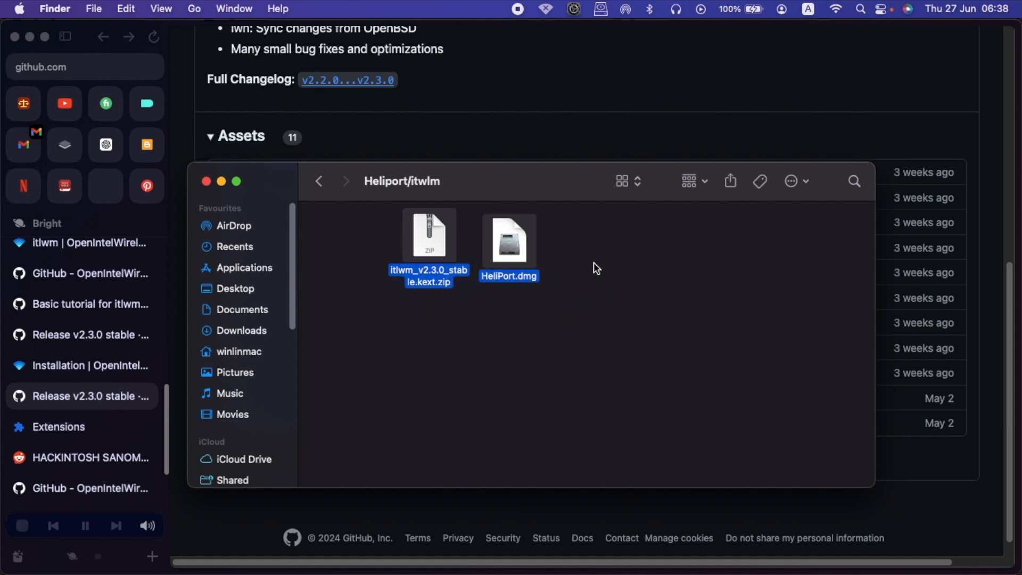
{"action": "mouse_move", "coordinate": [602, 275]}
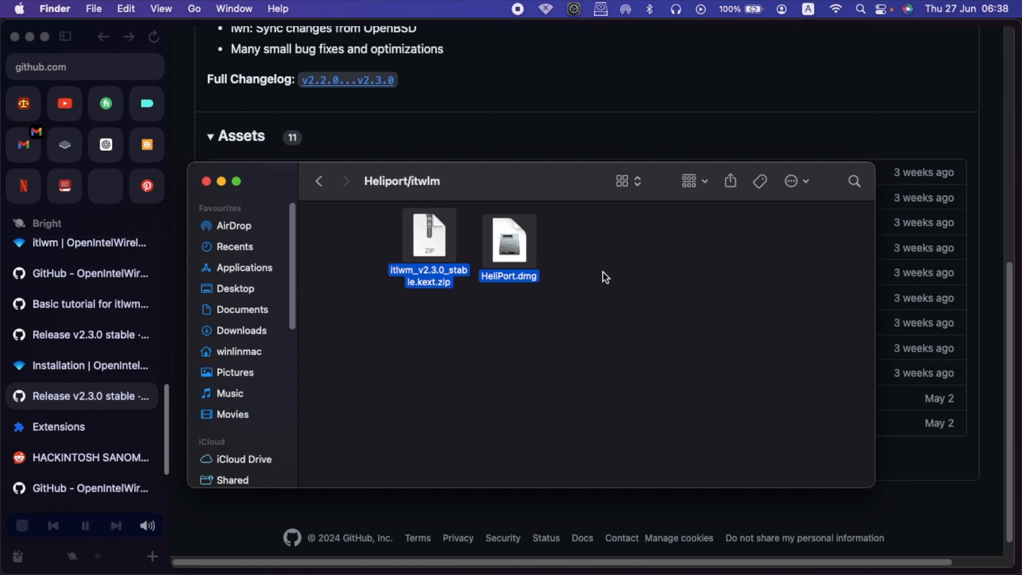
{"action": "mouse_move", "coordinate": [600, 269]}
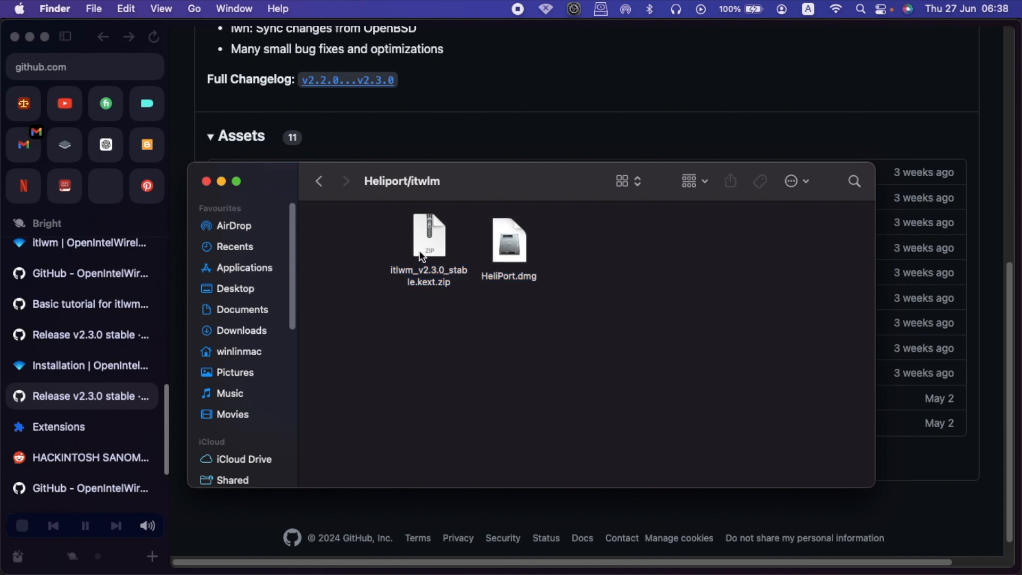
Extract itlwm.kext from its zip and launch ESP Mounter Pro from the menu bar
{"action": "right_click", "coordinate": [428, 241]}
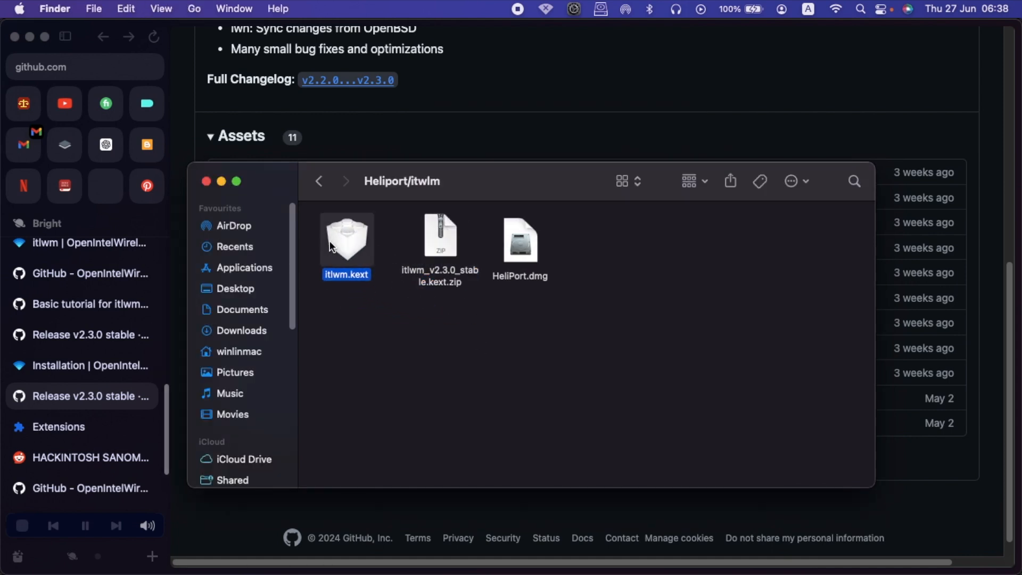
{"action": "mouse_move", "coordinate": [344, 246]}
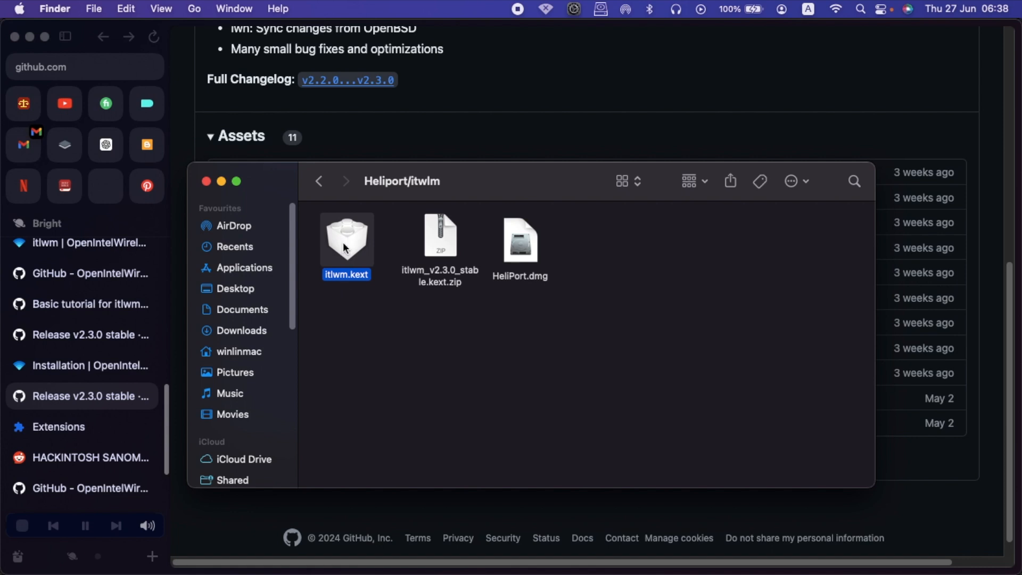
{"action": "left_click", "coordinate": [599, 9]}
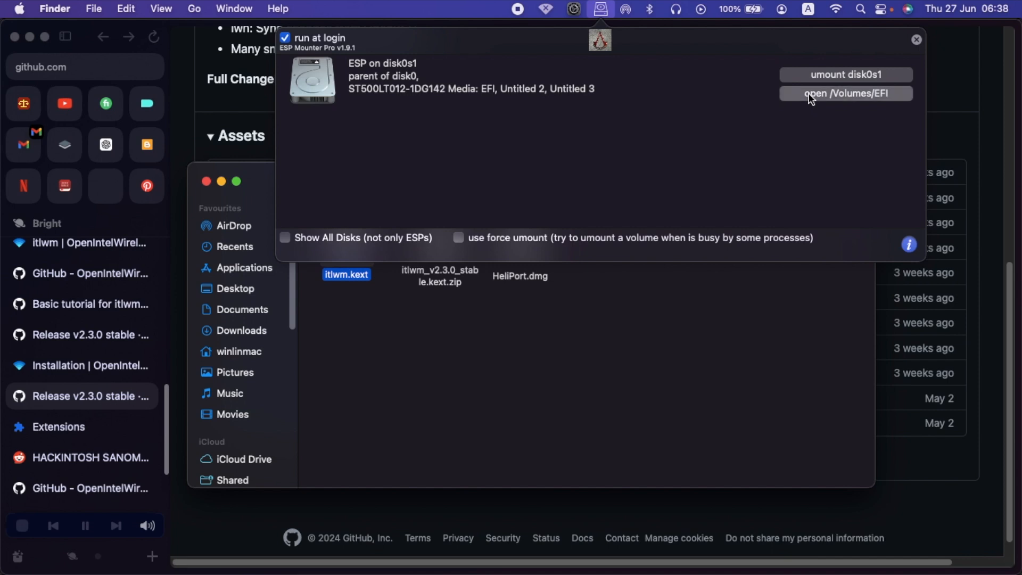
In the mounted EFI's OC/Kexts folder, bin AirportItlwm.kext and paste itlwm.kext in its place
{"action": "left_click", "coordinate": [844, 94]}
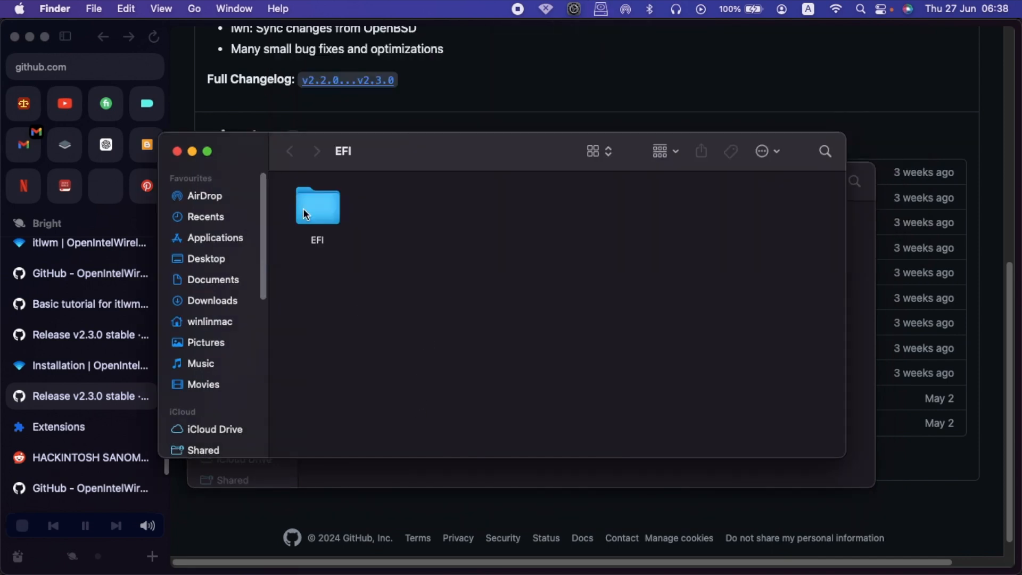
{"action": "double_click", "coordinate": [317, 205]}
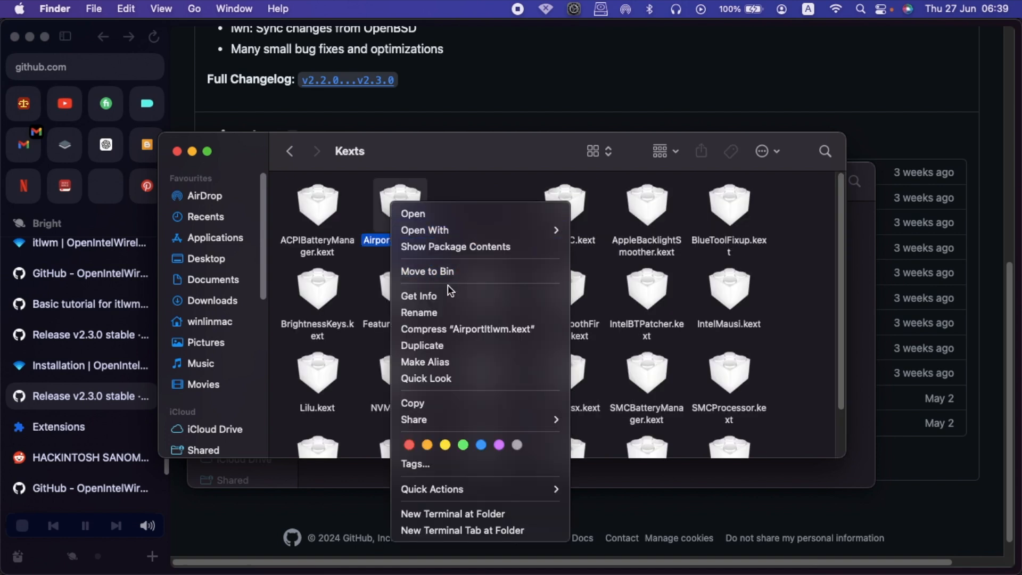
{"action": "left_click", "coordinate": [426, 233]}
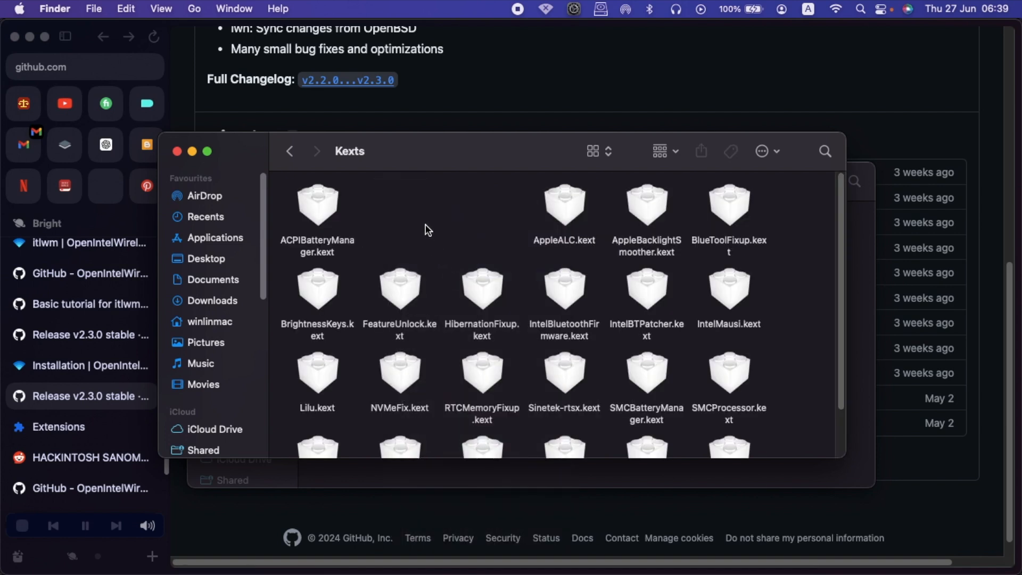
{"action": "right_click", "coordinate": [424, 230]}
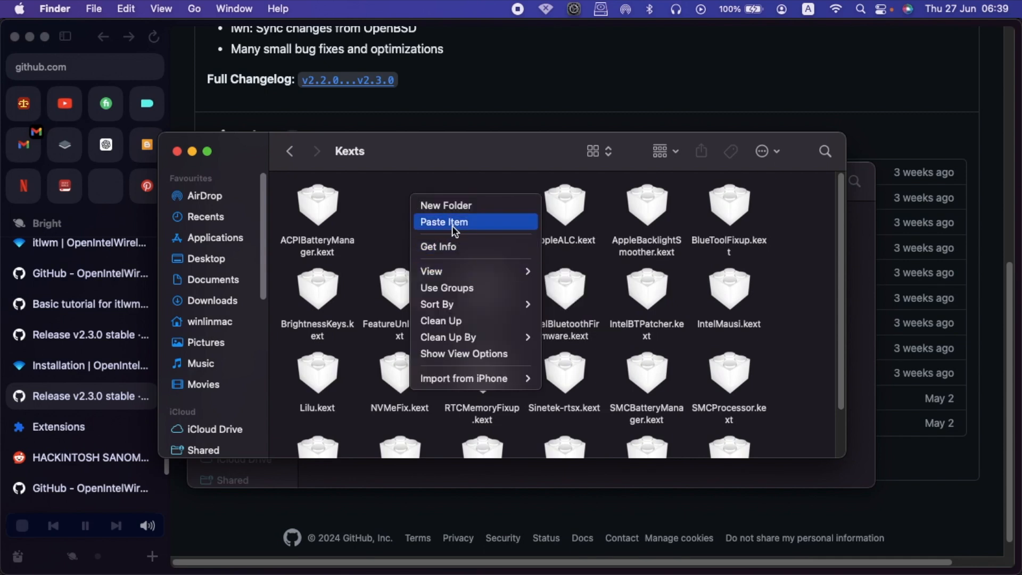
{"action": "left_click", "coordinate": [444, 221]}
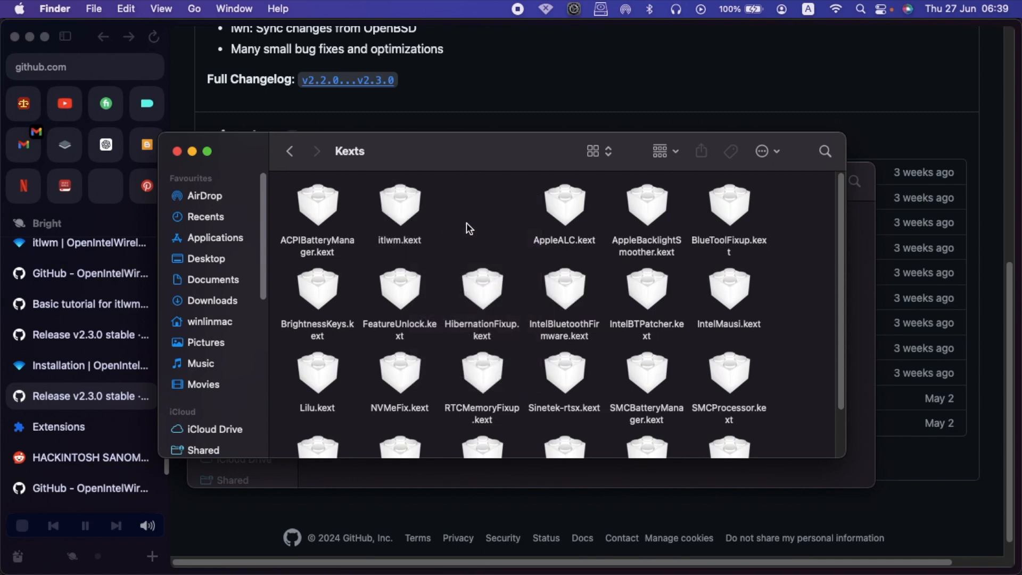
Open config.plist in OpenCore Configurator and show the Kernel section's kext list
{"action": "right_click", "coordinate": [728, 204]}
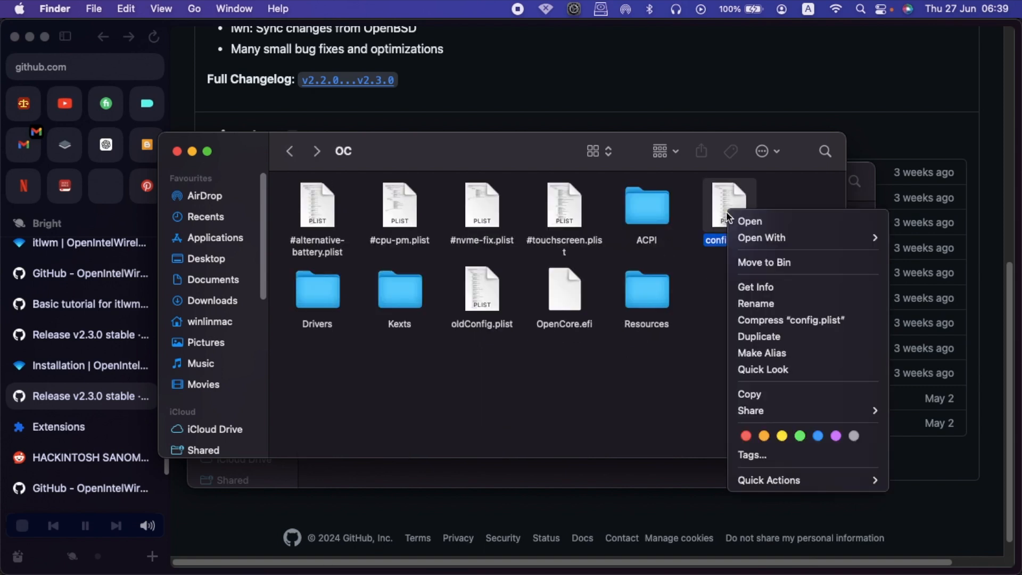
{"action": "mouse_move", "coordinate": [760, 237]}
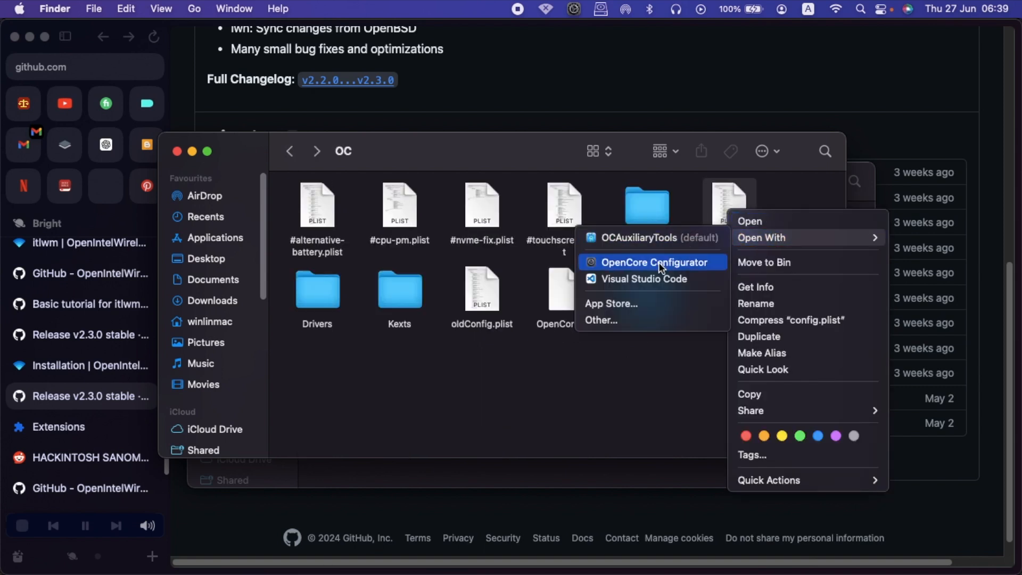
{"action": "left_click", "coordinate": [654, 262]}
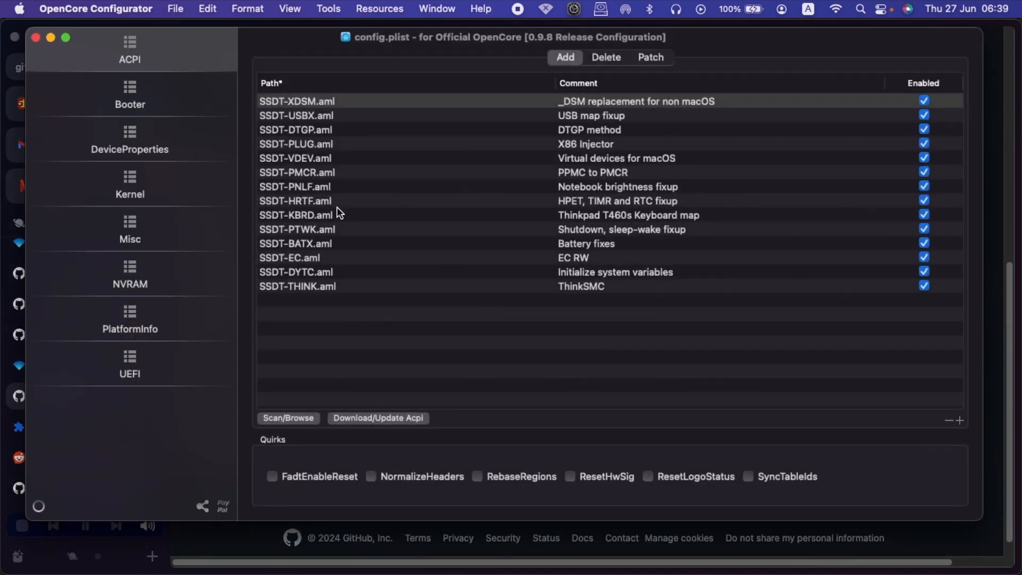
{"action": "left_click", "coordinate": [130, 182]}
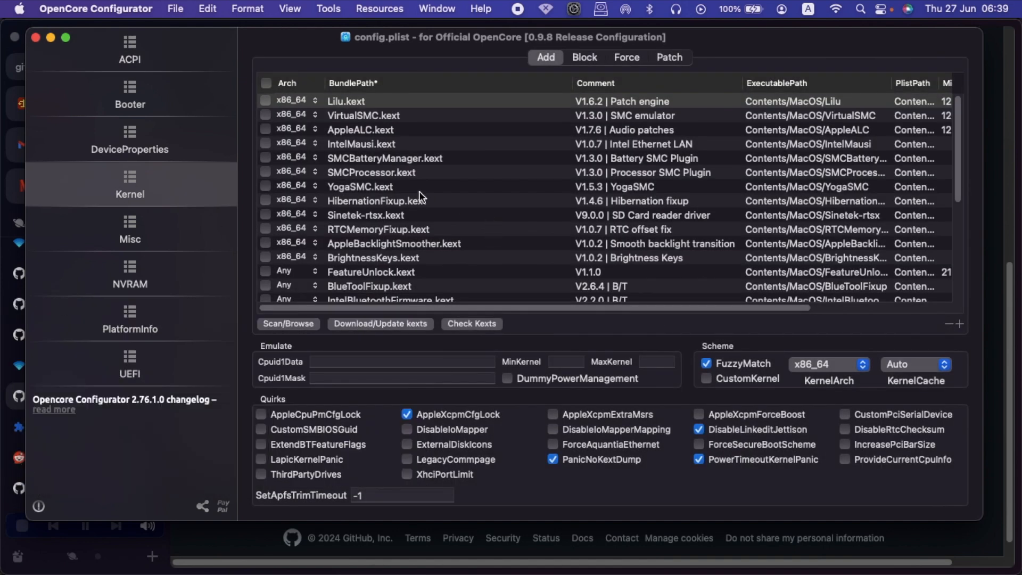
Remove the AirportItlwm.kext entry and leave the Monterey and Big Sur AirportItlwm variants disabled
{"action": "scroll", "scroll_direction": "down", "scroll_amount": 3}
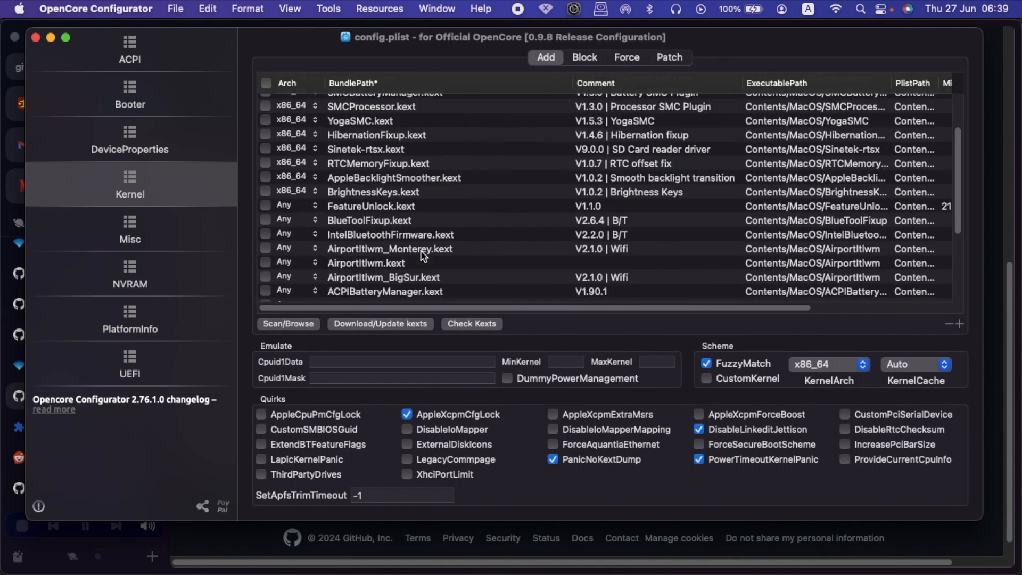
{"action": "left_click", "coordinate": [365, 262]}
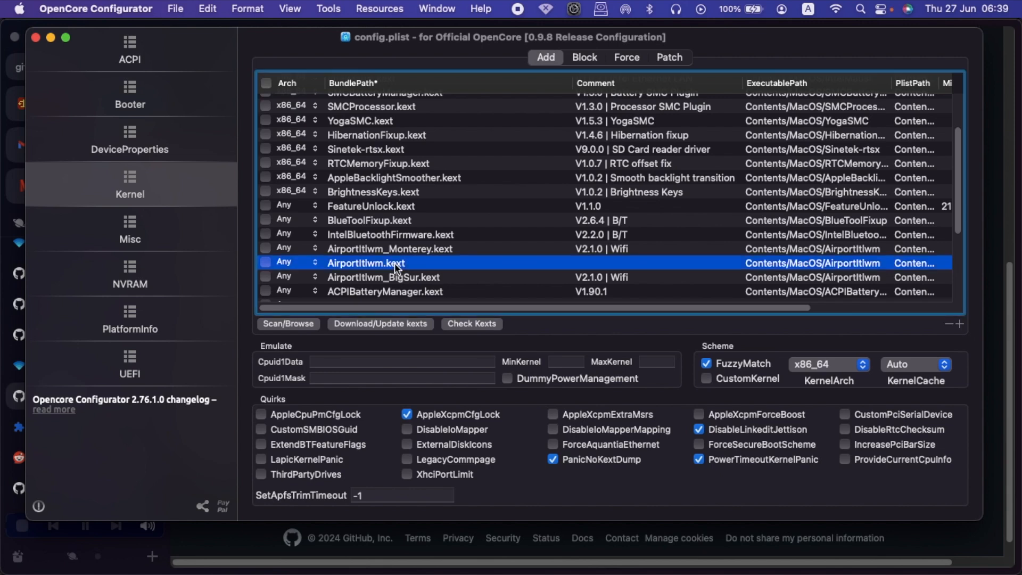
{"action": "mouse_move", "coordinate": [901, 323]}
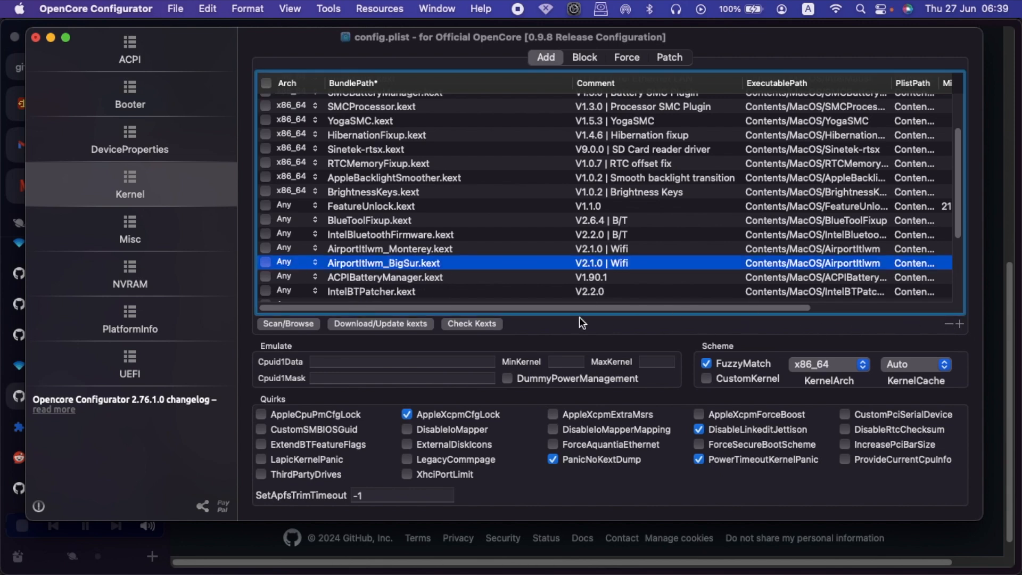
{"action": "mouse_move", "coordinate": [410, 259]}
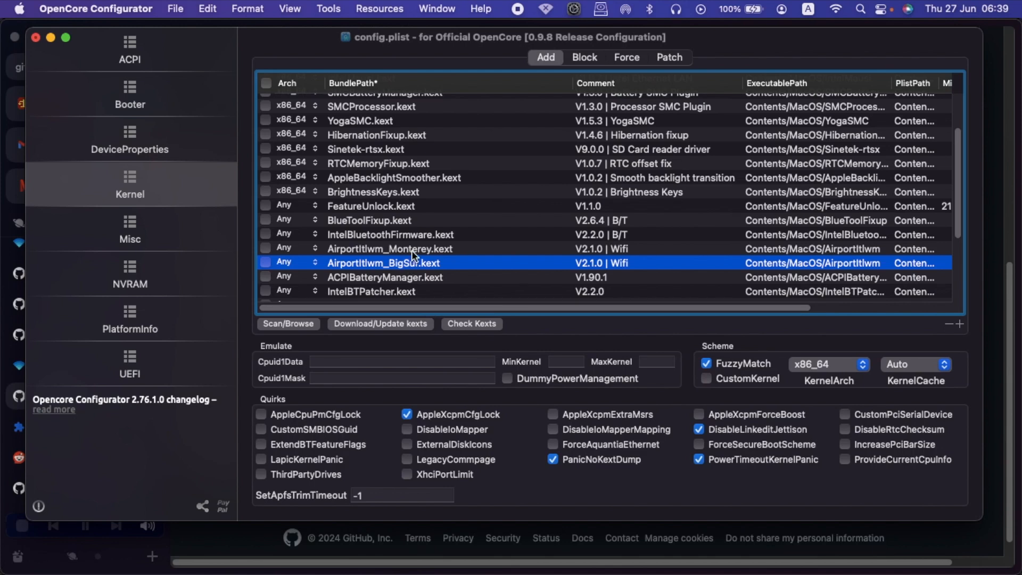
{"action": "mouse_move", "coordinate": [415, 309]}
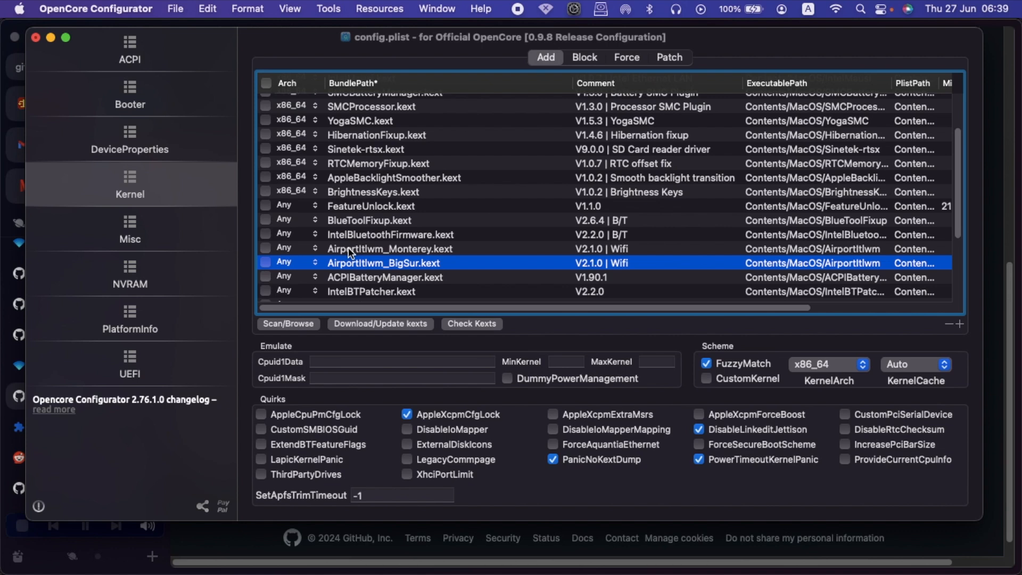
{"action": "mouse_move", "coordinate": [352, 273]}
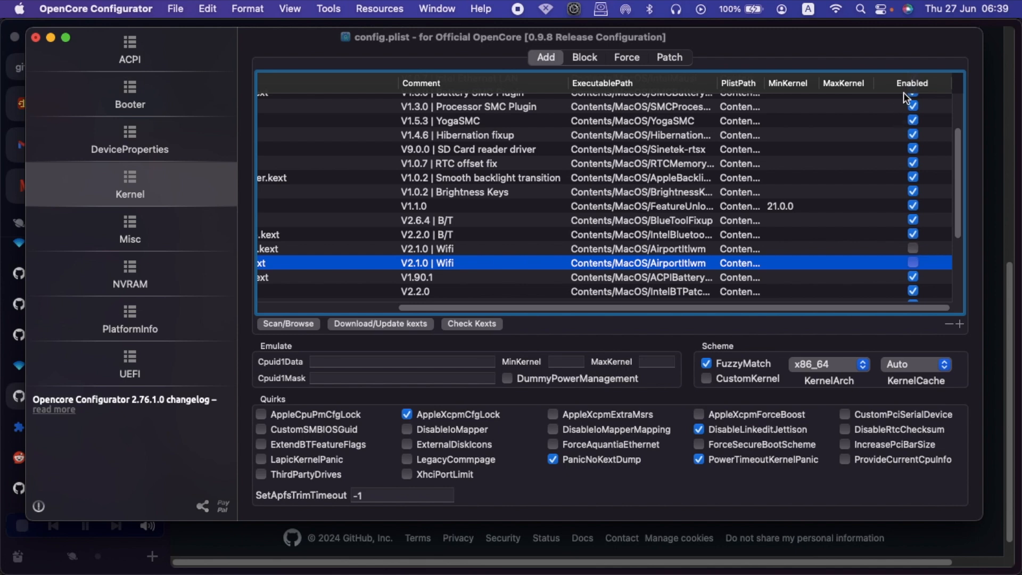
{"action": "mouse_move", "coordinate": [922, 253]}
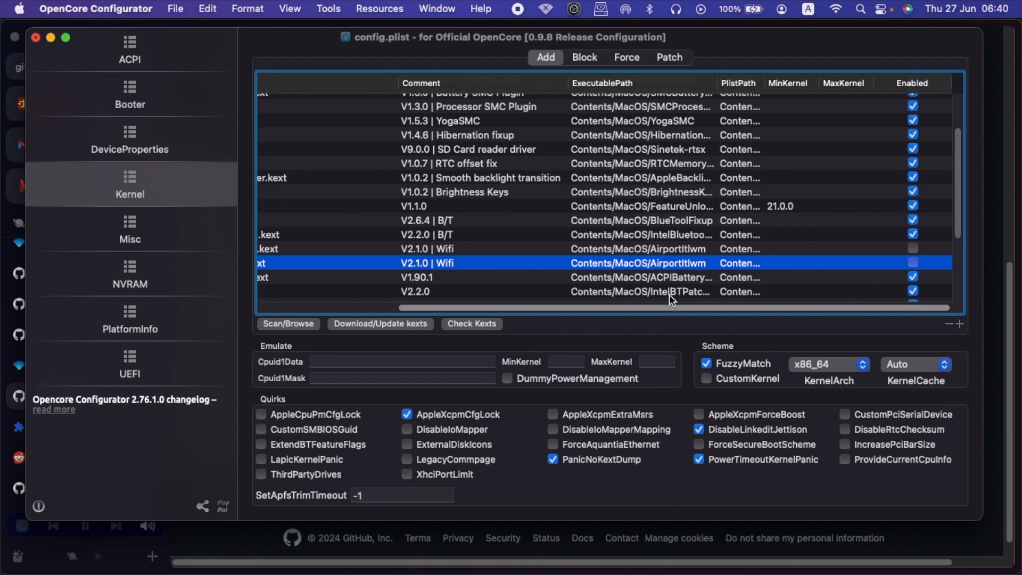
{"action": "mouse_move", "coordinate": [908, 253]}
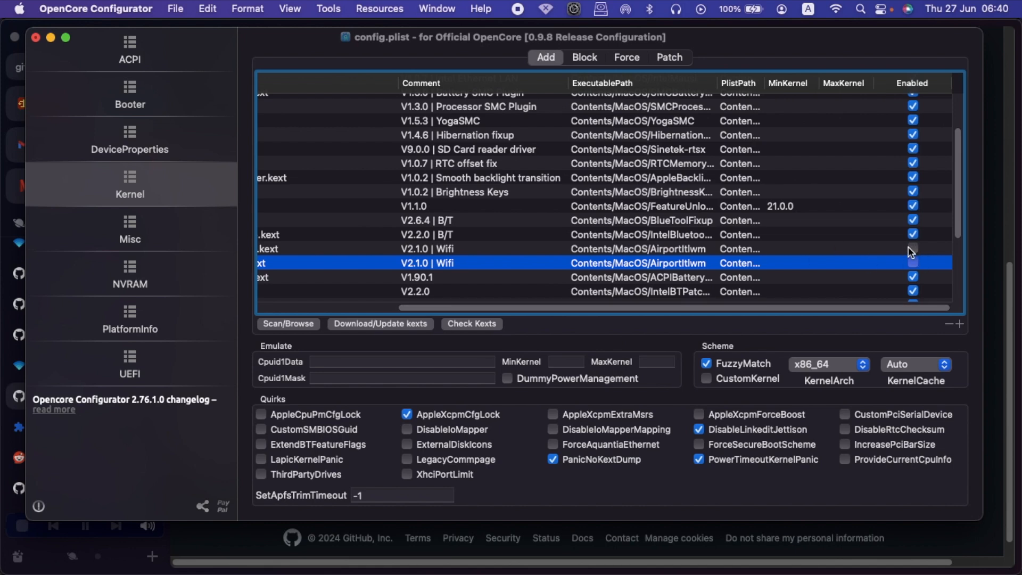
{"action": "left_click", "coordinate": [912, 248]}
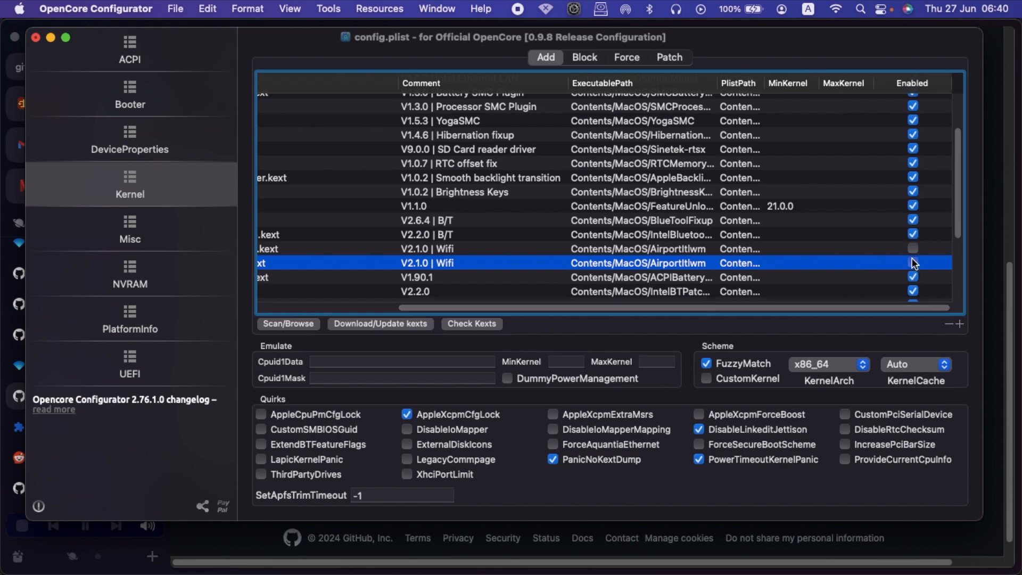
{"action": "left_click", "coordinate": [912, 263]}
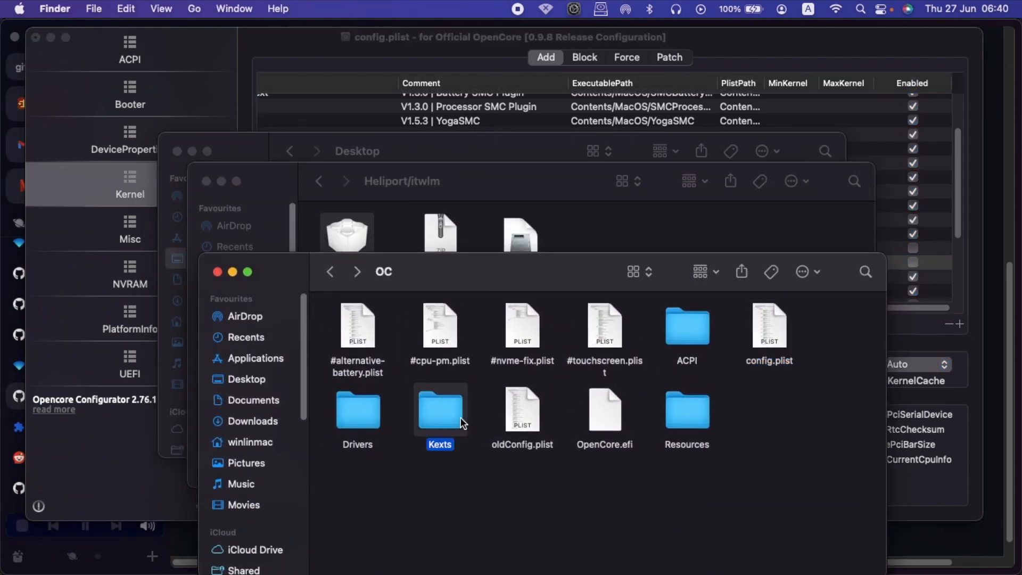
Drag itlwm.kext from the Kexts folder into the Kernel Add list as an enabled entry
{"action": "double_click", "coordinate": [440, 409]}
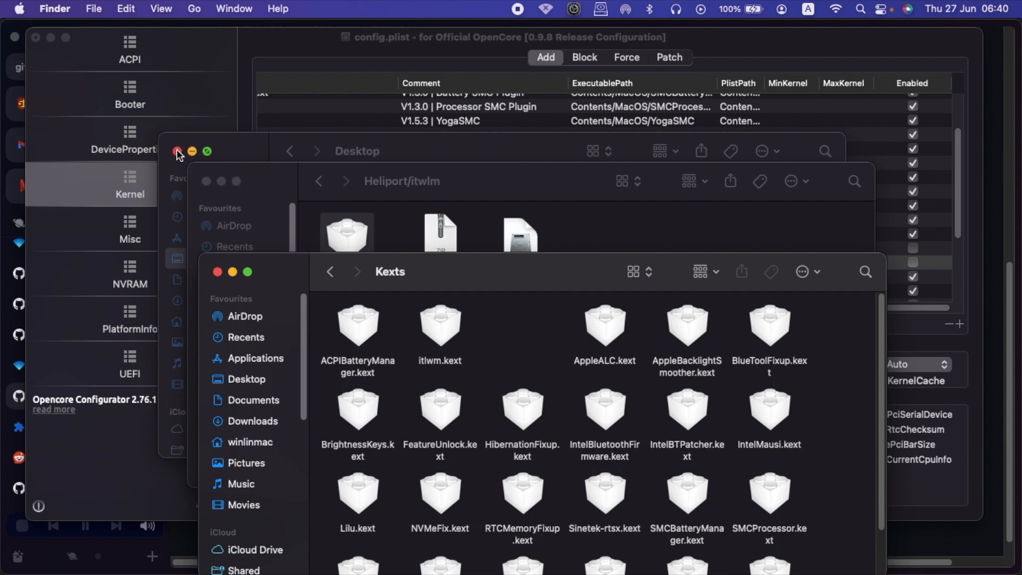
{"action": "left_click", "coordinate": [176, 151]}
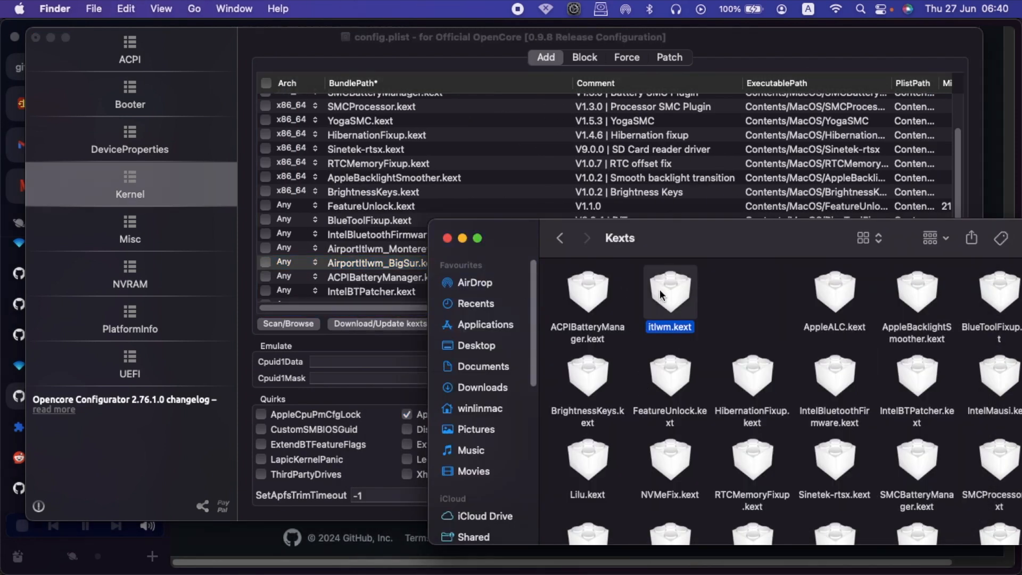
{"action": "left_click_drag", "start_coordinate": [670, 294], "coordinate": [383, 205]}
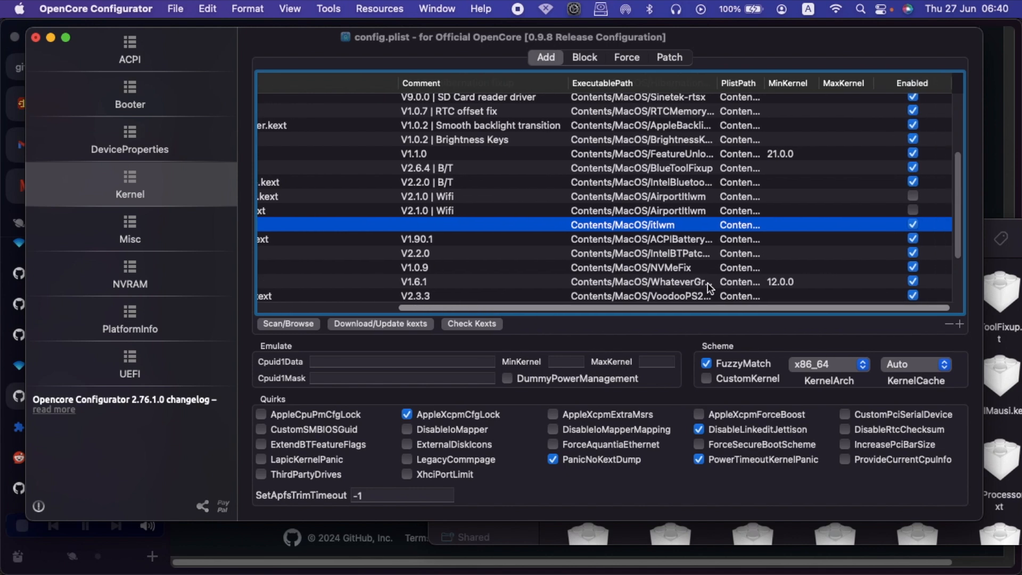
{"action": "mouse_move", "coordinate": [467, 344]}
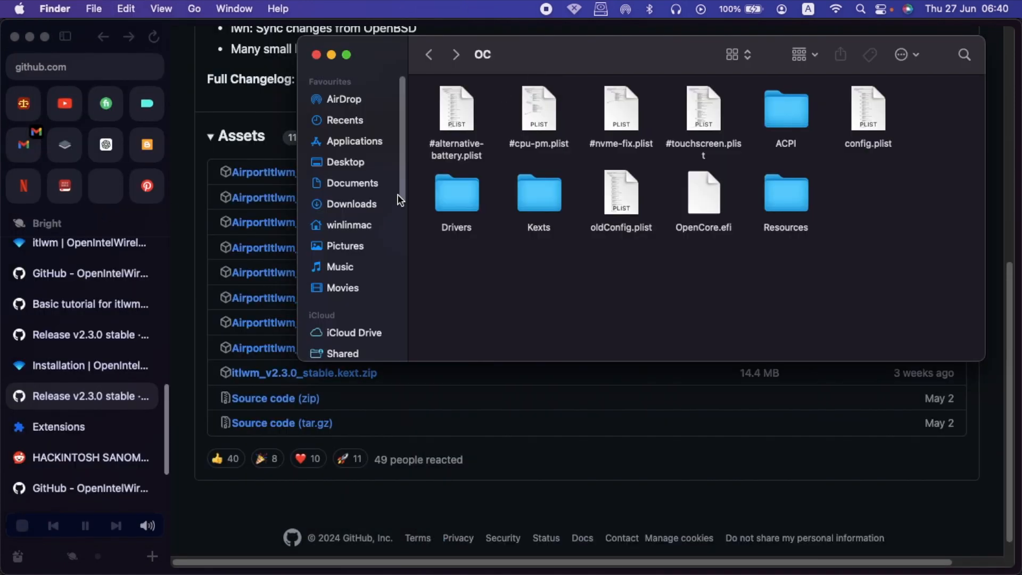
Mount HeliPort.dmg from Documents, confirm HeliPort is in Applications, and return to Heliport/itlwm
{"action": "scroll", "scroll_direction": "down", "scroll_amount": 3}
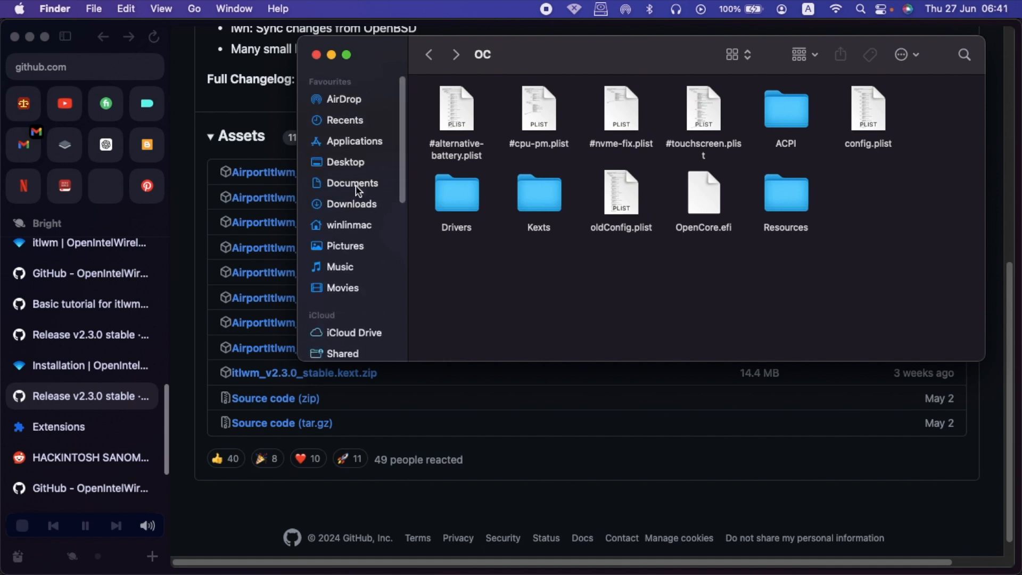
{"action": "left_click", "coordinate": [353, 203]}
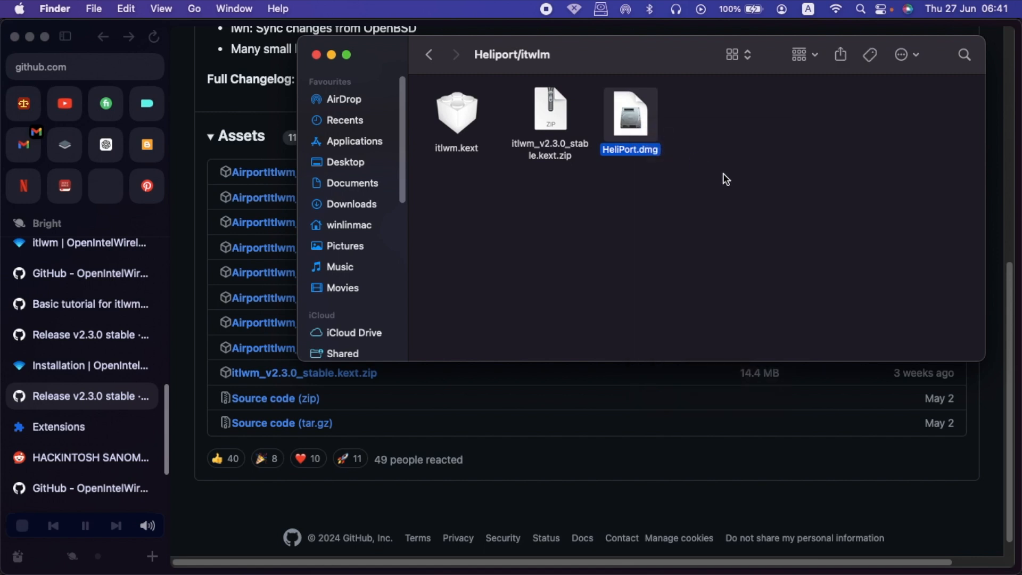
{"action": "double_click", "coordinate": [629, 113]}
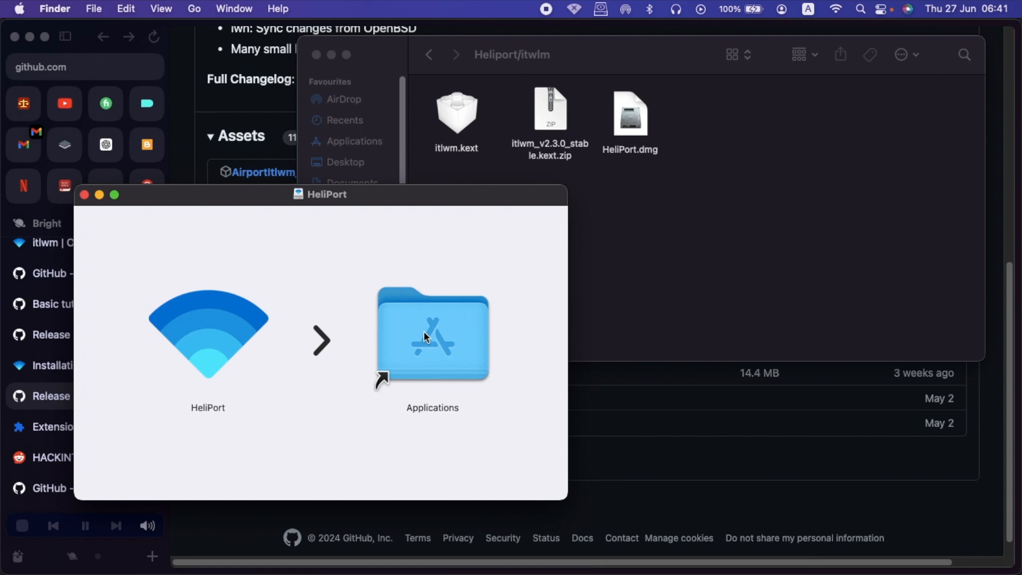
{"action": "mouse_move", "coordinate": [488, 228]}
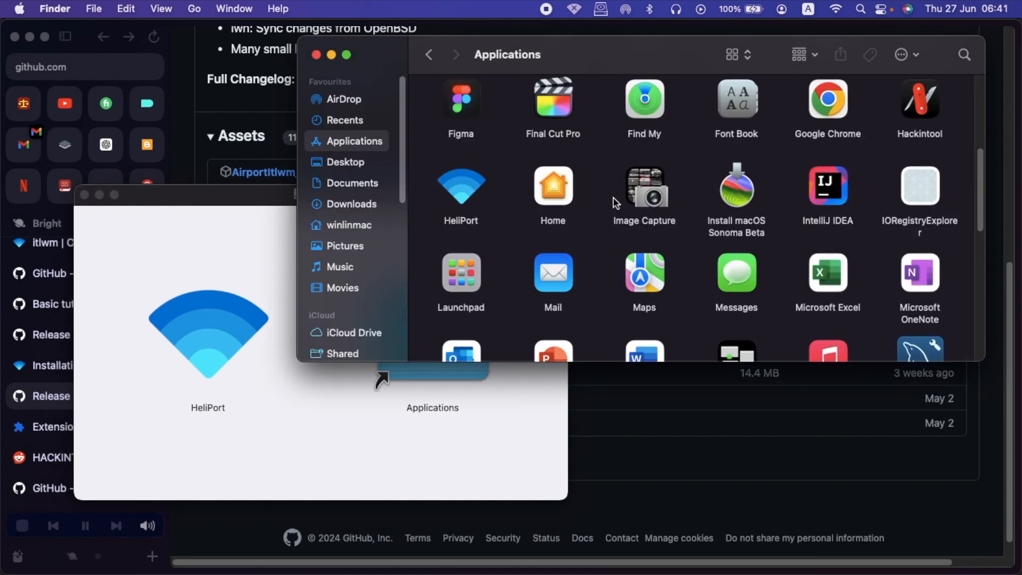
{"action": "left_click", "coordinate": [460, 188]}
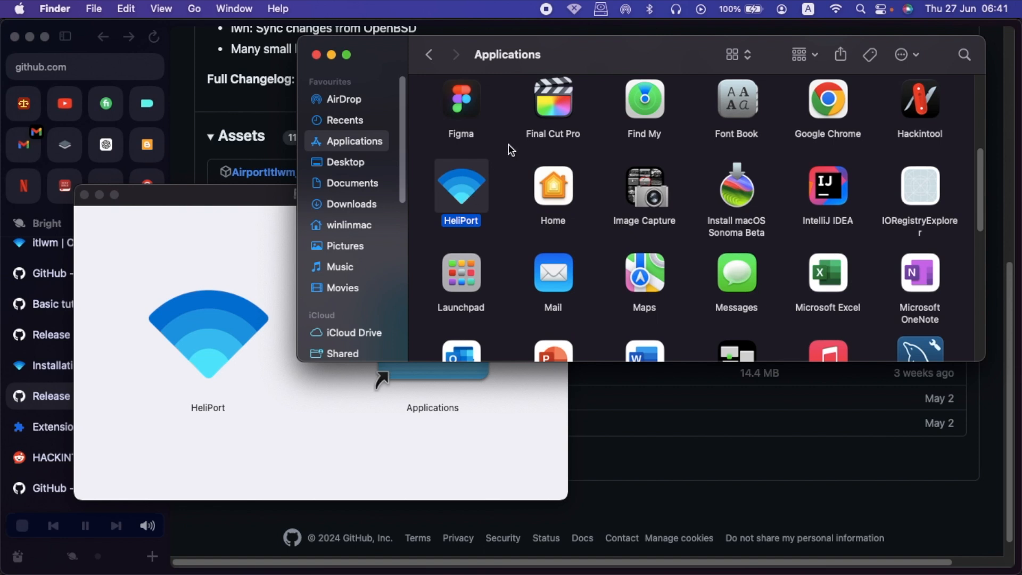
{"action": "mouse_move", "coordinate": [443, 211]}
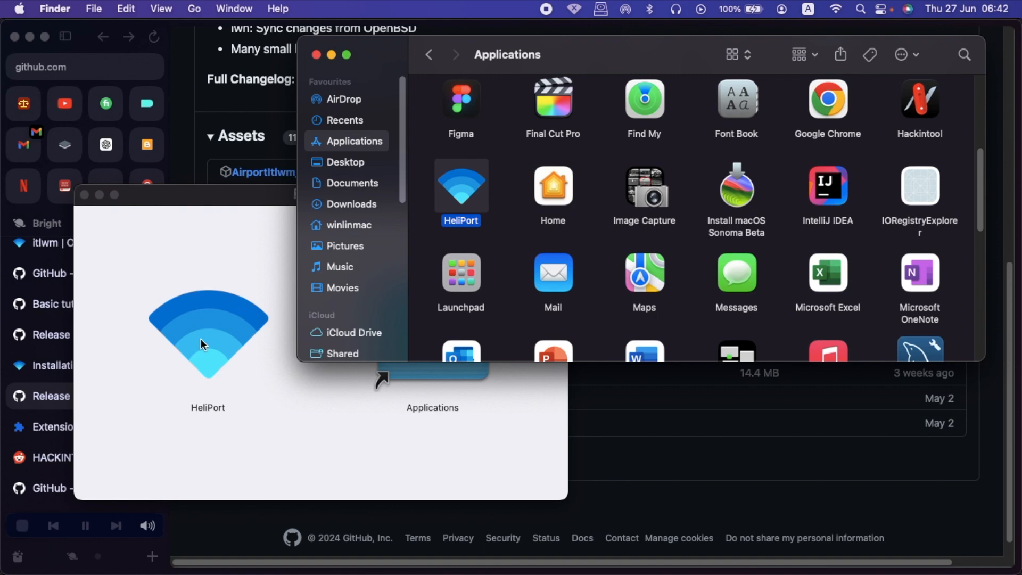
{"action": "mouse_move", "coordinate": [215, 350]}
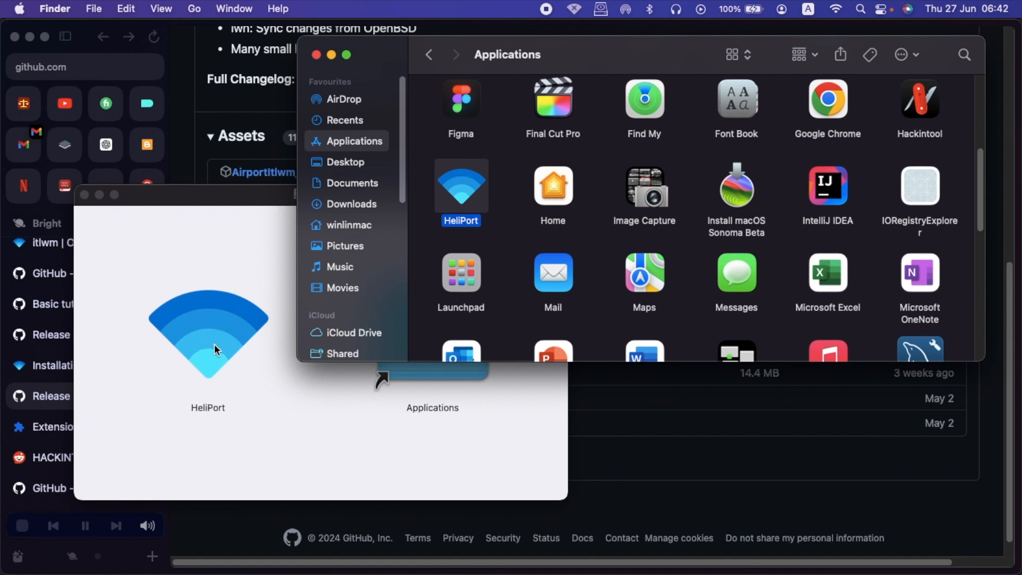
{"action": "mouse_move", "coordinate": [525, 230]}
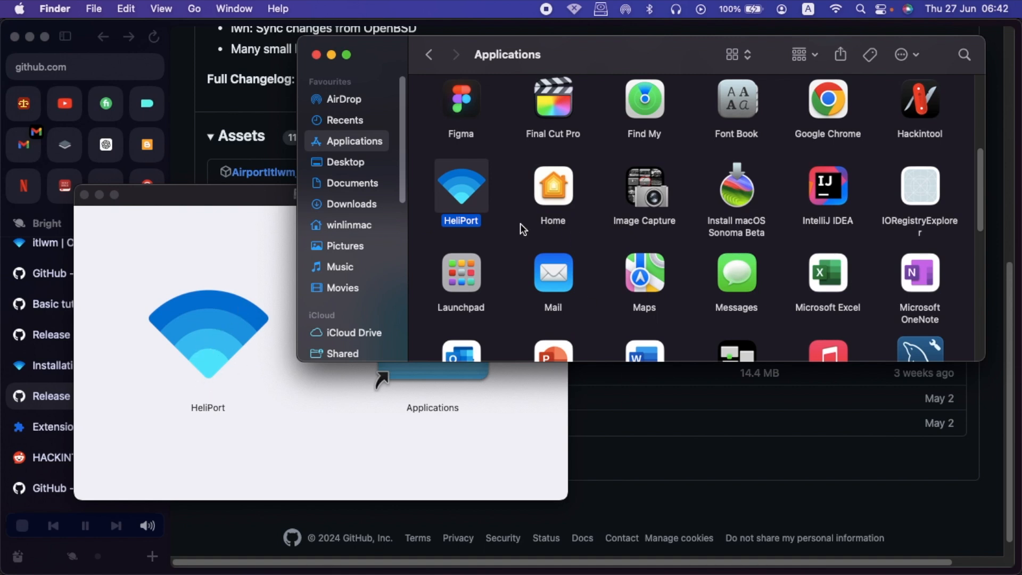
{"action": "mouse_move", "coordinate": [502, 247]}
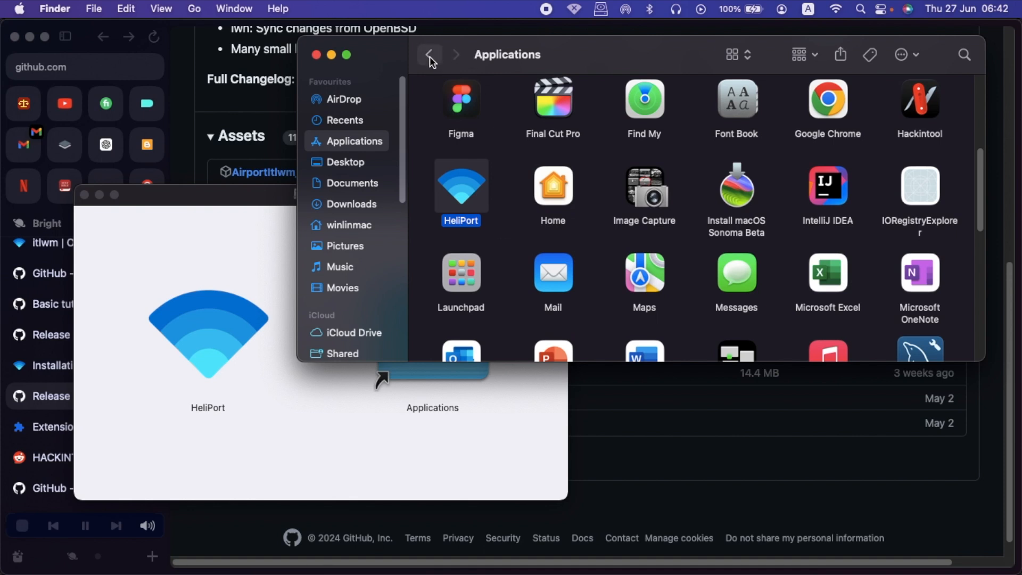
{"action": "left_click", "coordinate": [429, 55]}
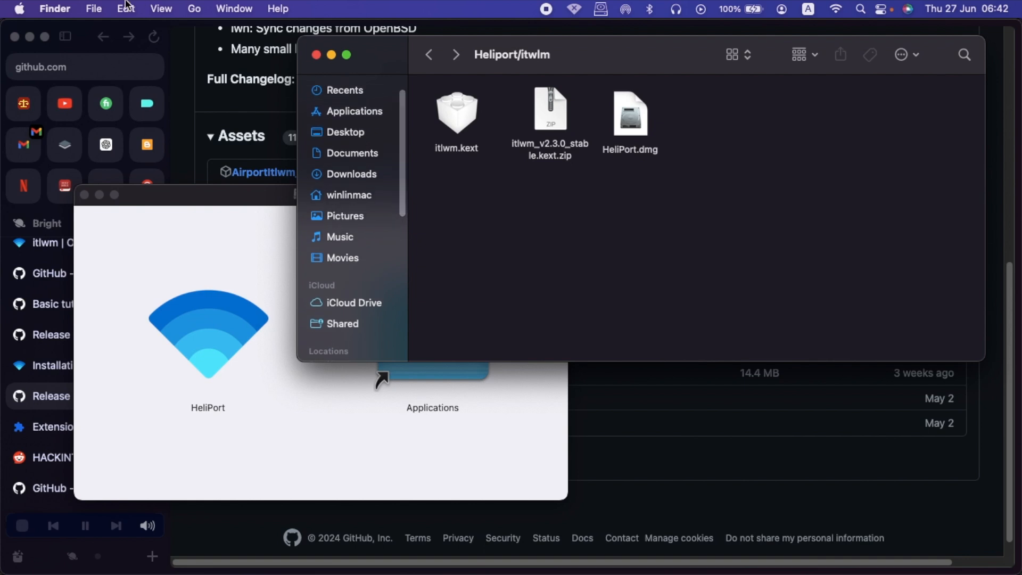
From System Preferences search 'login items' and show WinLinMac's Login Items list in Users & Groups
{"action": "left_click", "coordinate": [19, 8]}
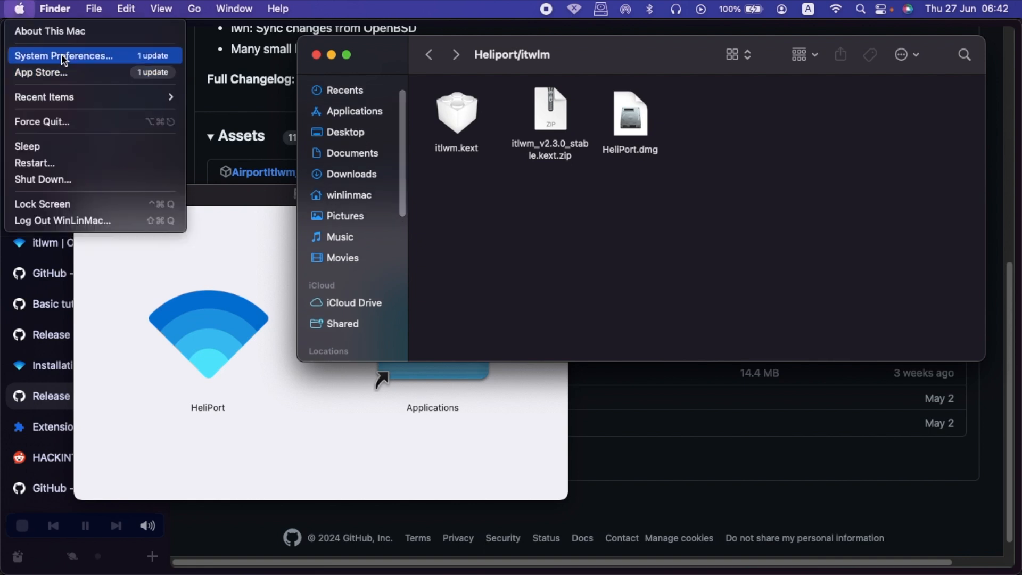
{"action": "left_click", "coordinate": [63, 56]}
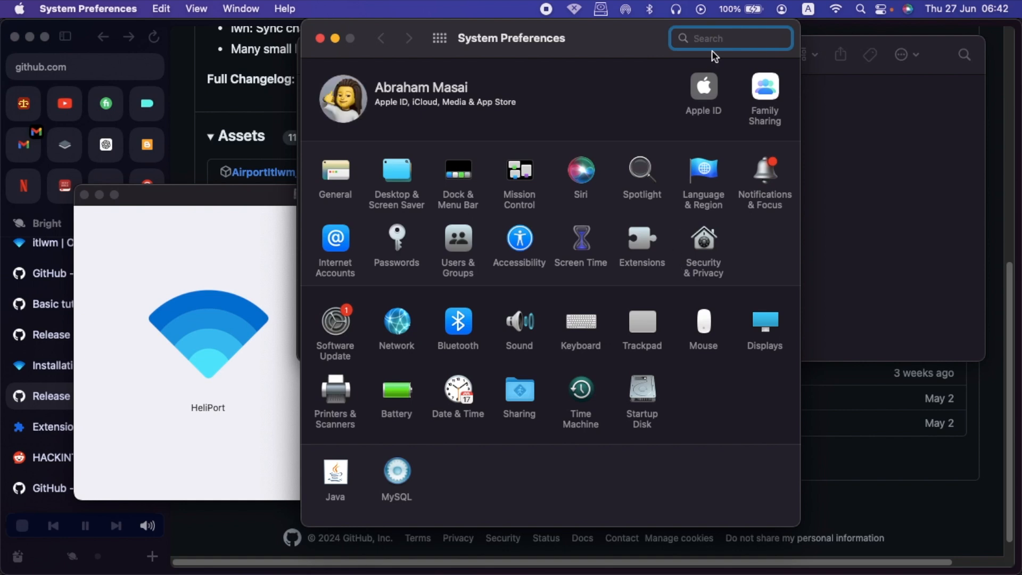
{"action": "type", "text": "login items"}
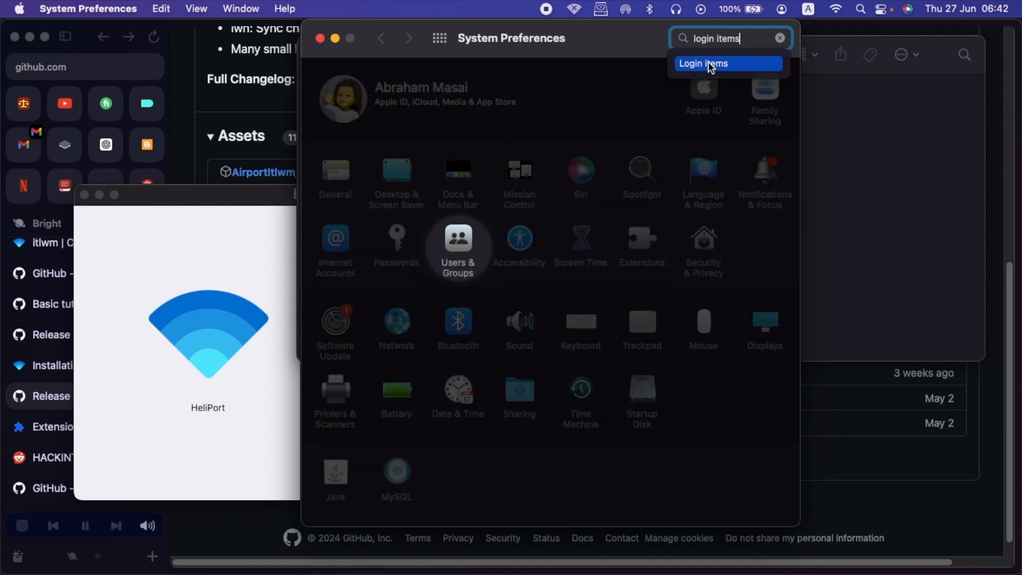
{"action": "left_click", "coordinate": [702, 62]}
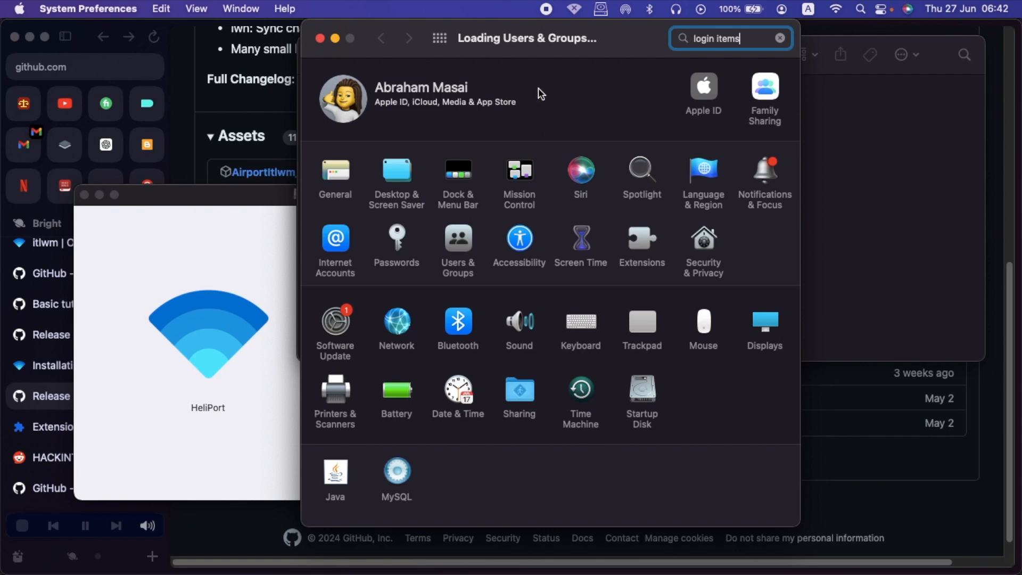
{"action": "mouse_move", "coordinate": [464, 275]}
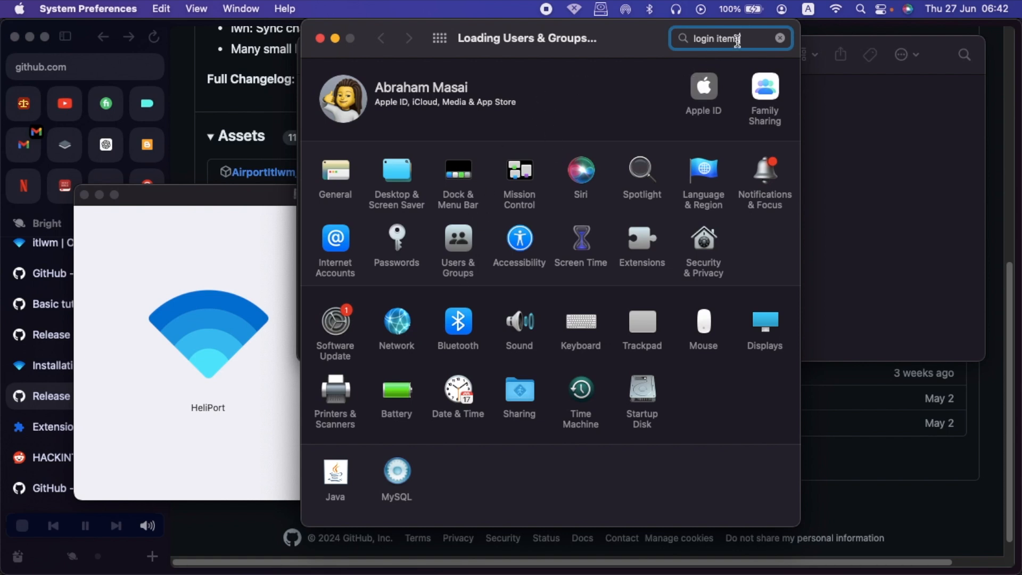
{"action": "type", "text": "s"}
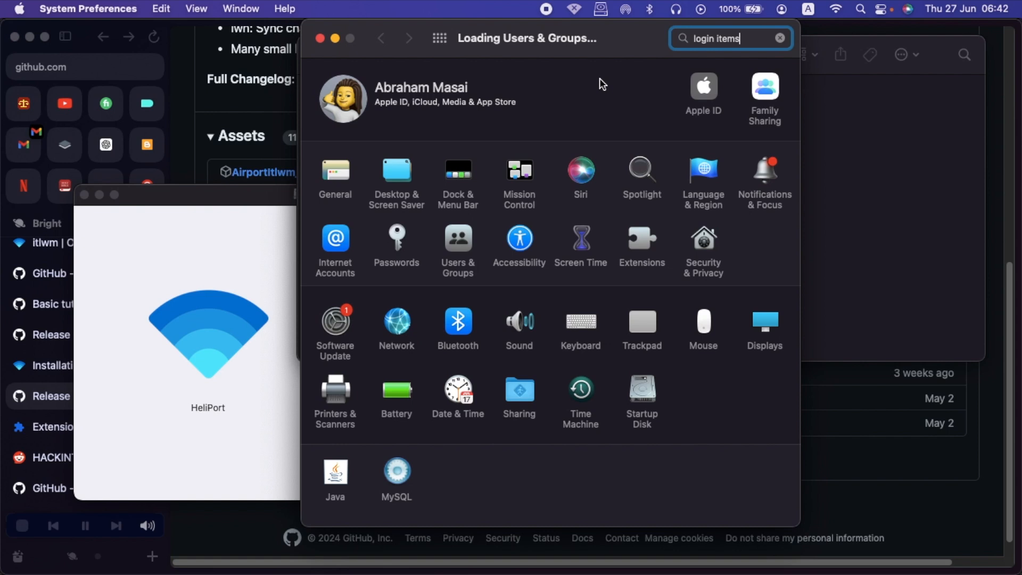
{"action": "left_click", "coordinate": [458, 245]}
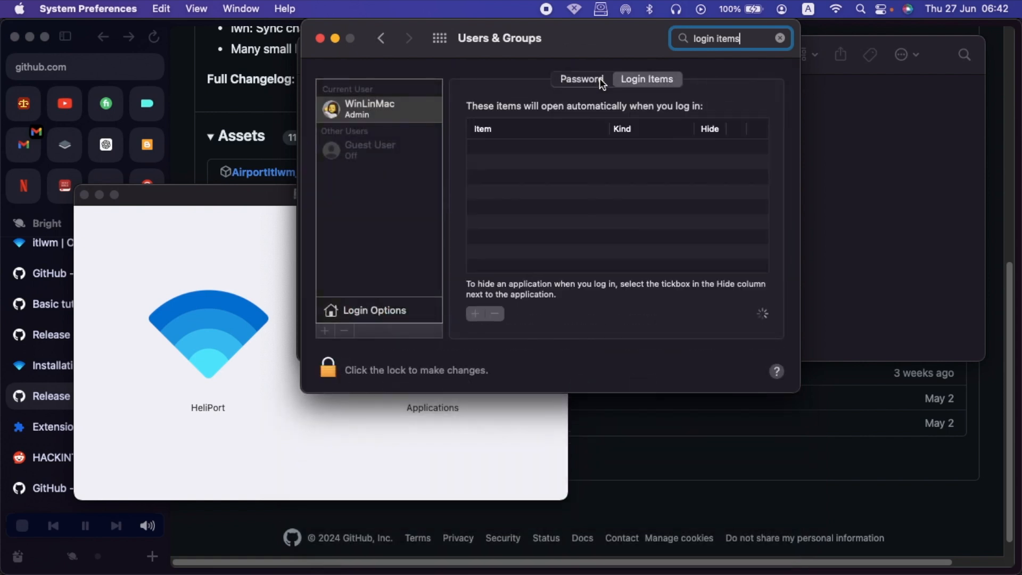
Unlock the Users & Groups settings with the account password
{"action": "left_click", "coordinate": [646, 79]}
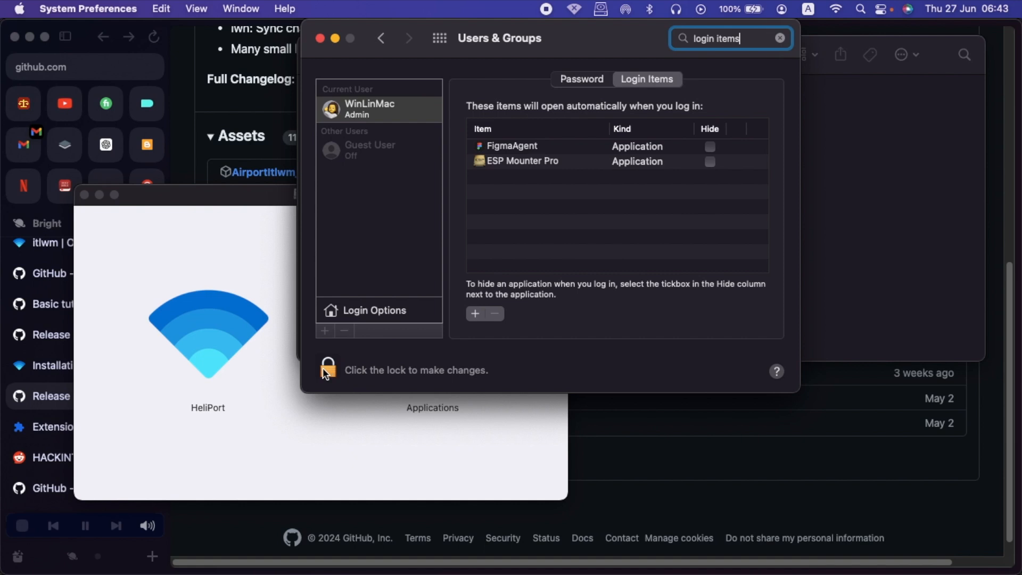
{"action": "mouse_move", "coordinate": [331, 374]}
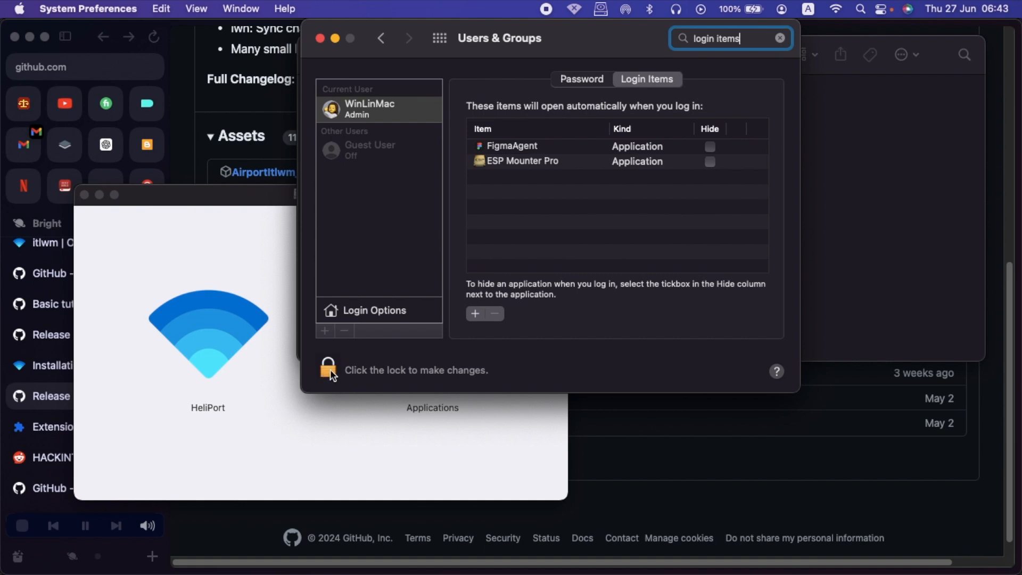
{"action": "left_click", "coordinate": [328, 370]}
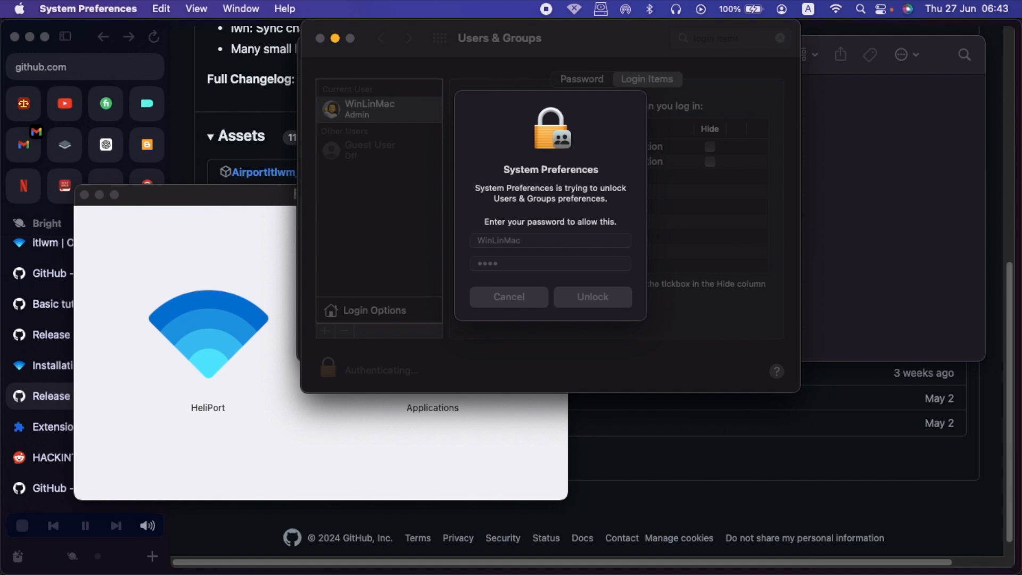
{"action": "left_click", "coordinate": [591, 296]}
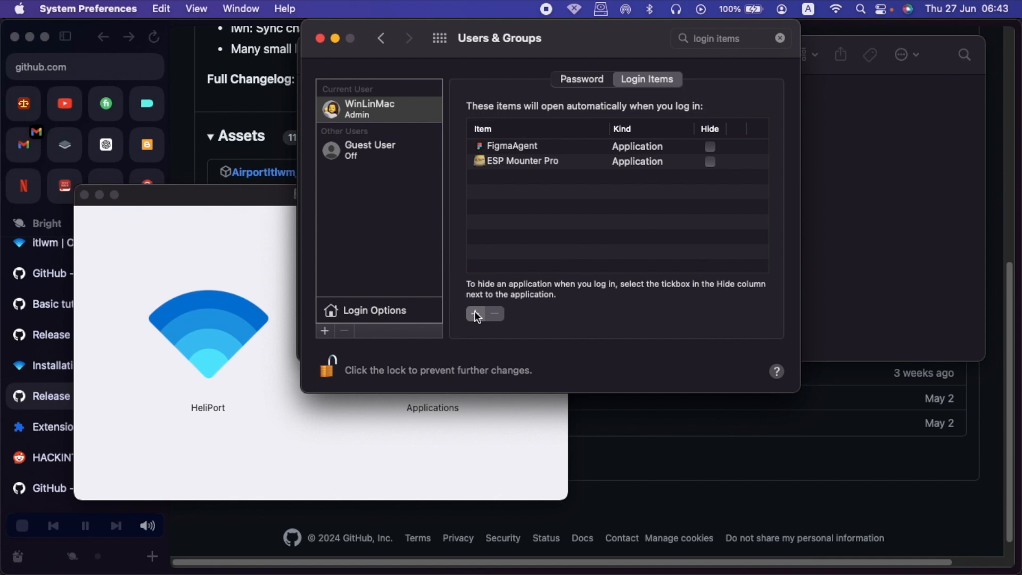
Add HeliPort from Applications to WinLinMac's login items
{"action": "left_click", "coordinate": [475, 315]}
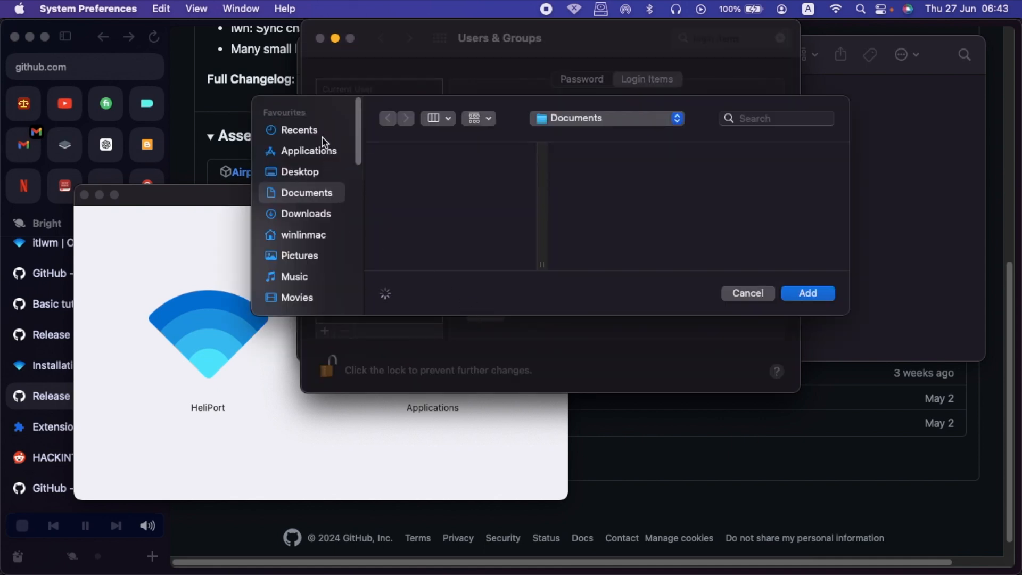
{"action": "left_click", "coordinate": [308, 150]}
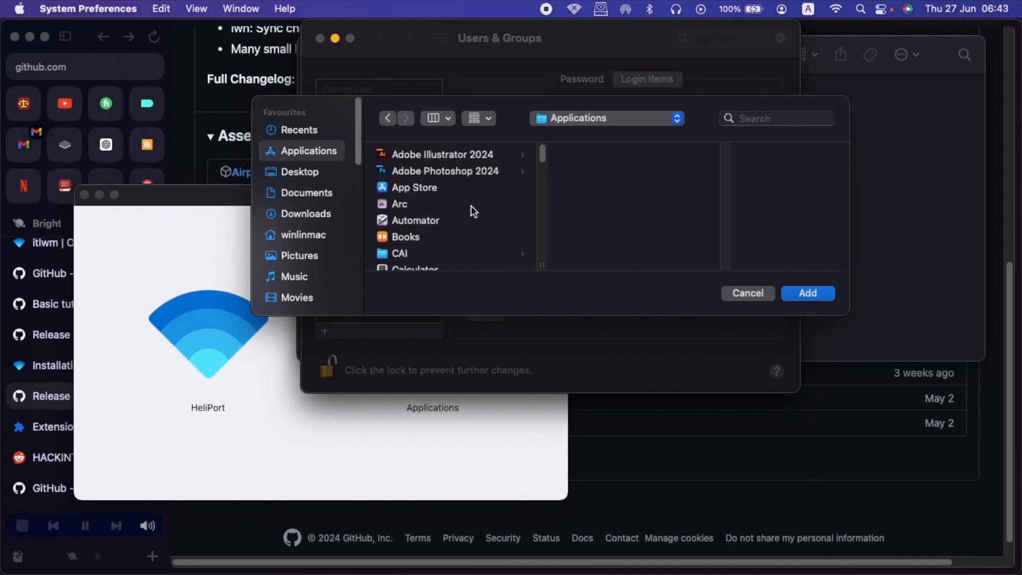
{"action": "scroll", "scroll_direction": "down", "scroll_amount": 3}
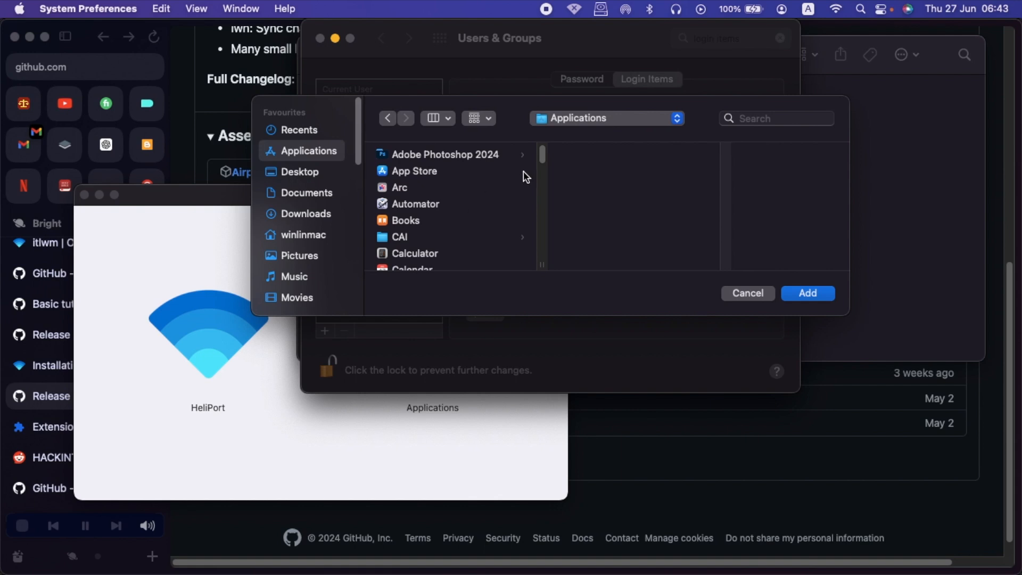
{"action": "scroll", "scroll_direction": "down", "scroll_amount": 3}
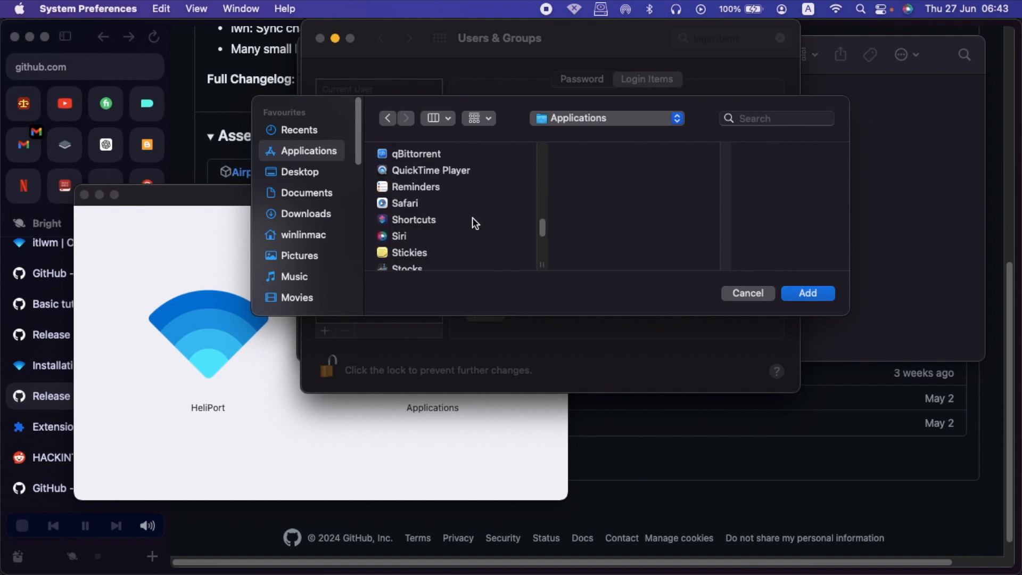
{"action": "scroll", "scroll_direction": "down", "scroll_amount": 3}
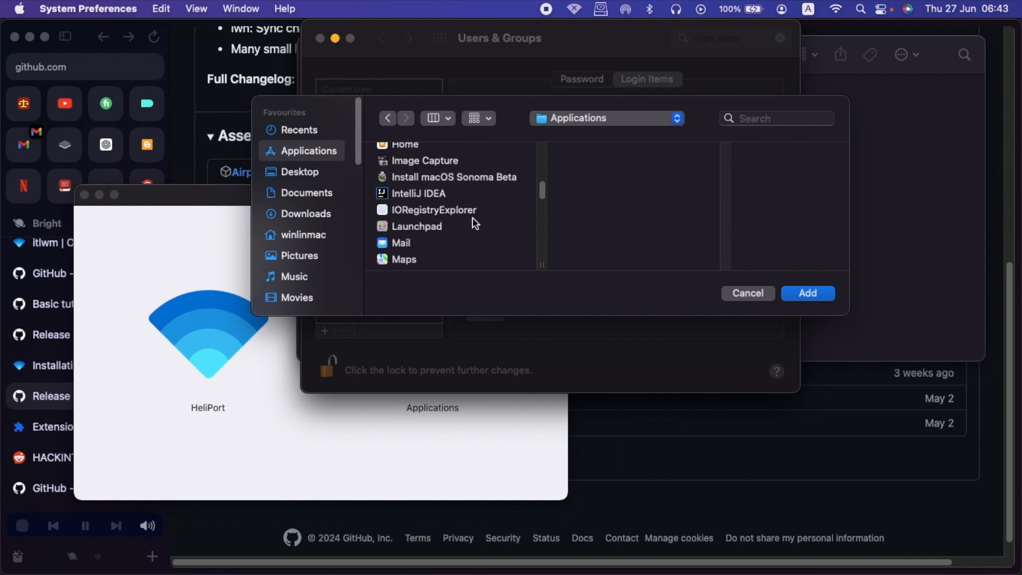
{"action": "left_click", "coordinate": [408, 190]}
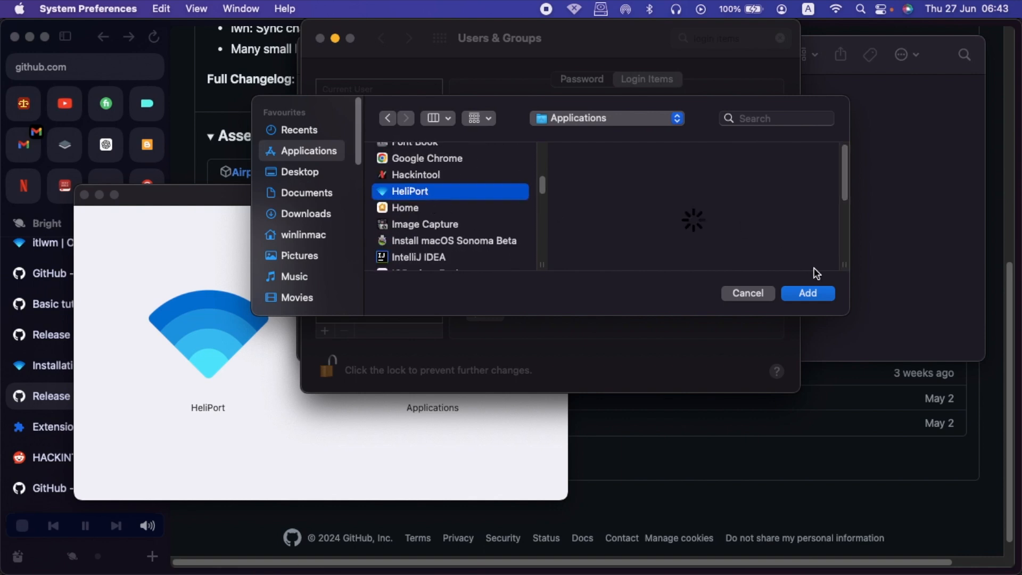
{"action": "left_click", "coordinate": [808, 293]}
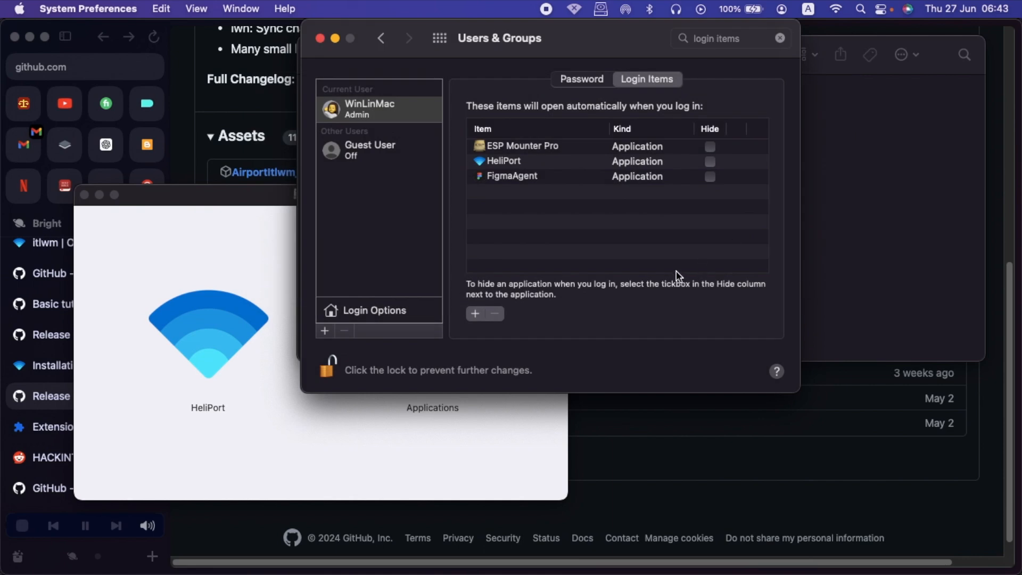
{"action": "mouse_move", "coordinate": [562, 161]}
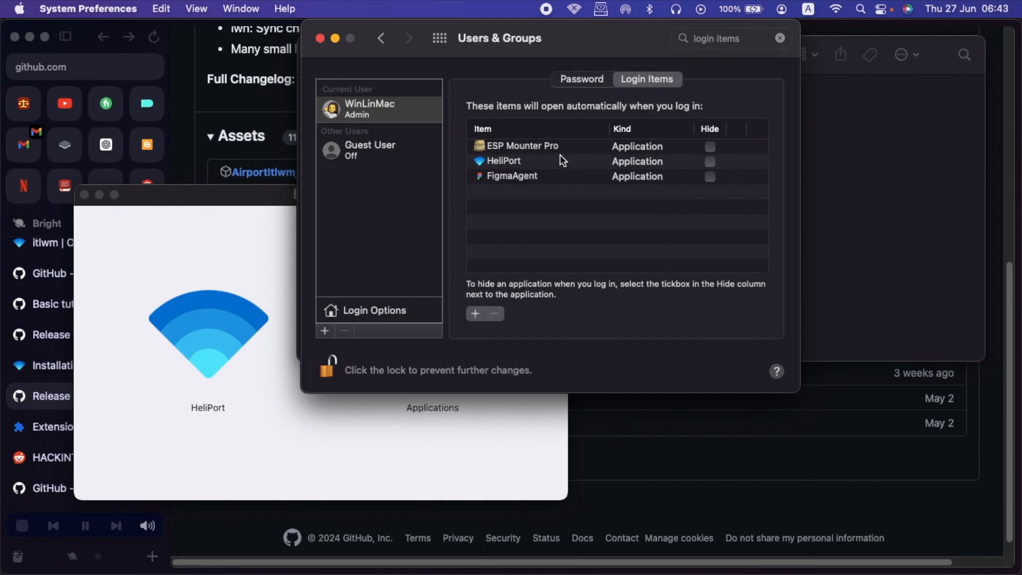
{"action": "mouse_move", "coordinate": [529, 170]}
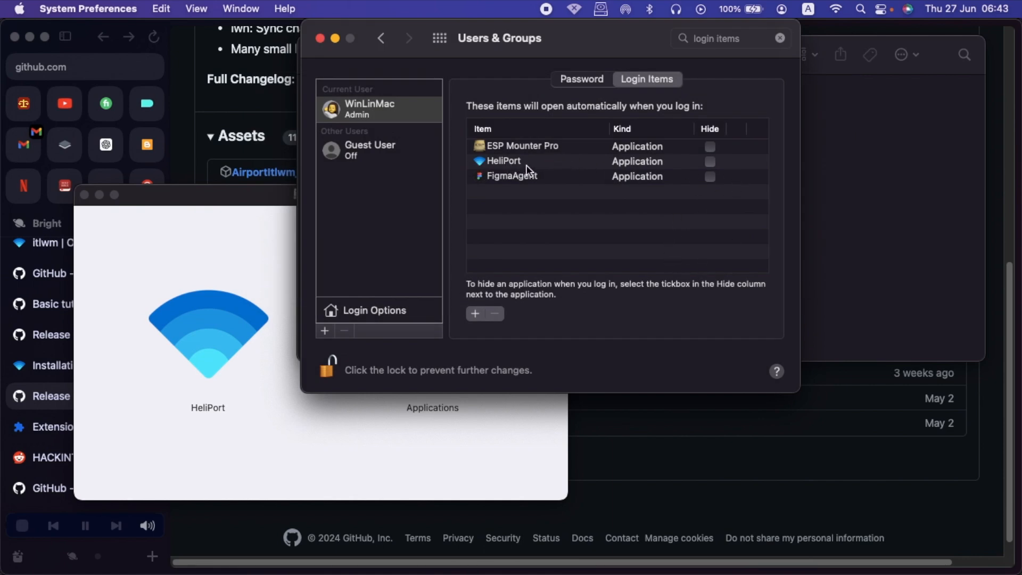
{"action": "mouse_move", "coordinate": [515, 171]}
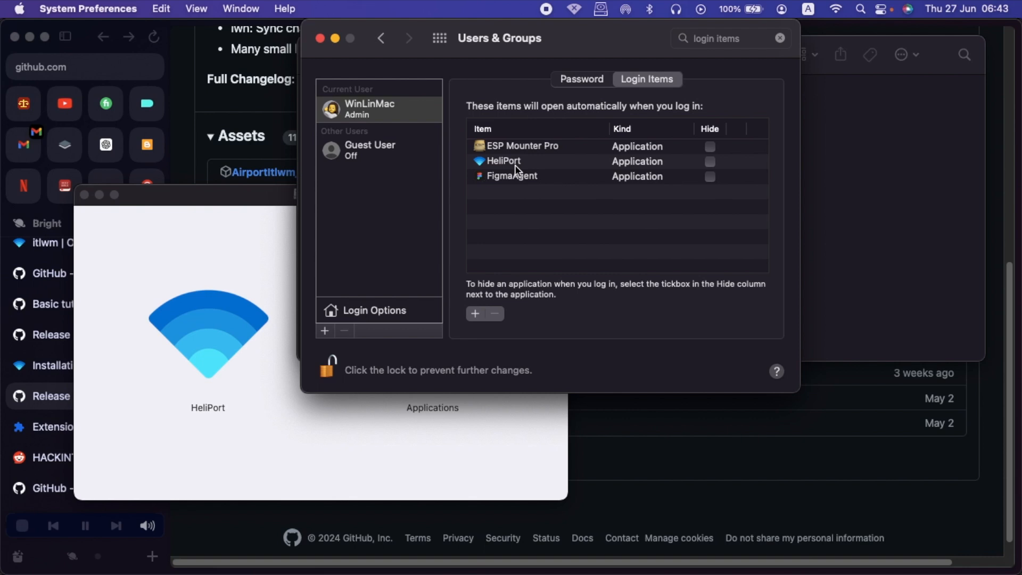
{"action": "mouse_move", "coordinate": [502, 160]}
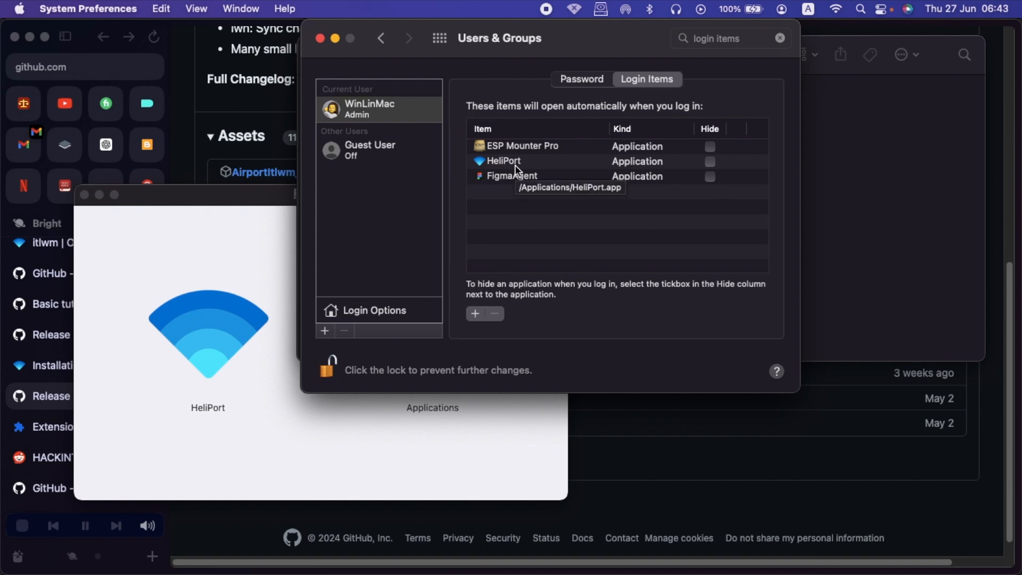
{"action": "mouse_move", "coordinate": [560, 116]}
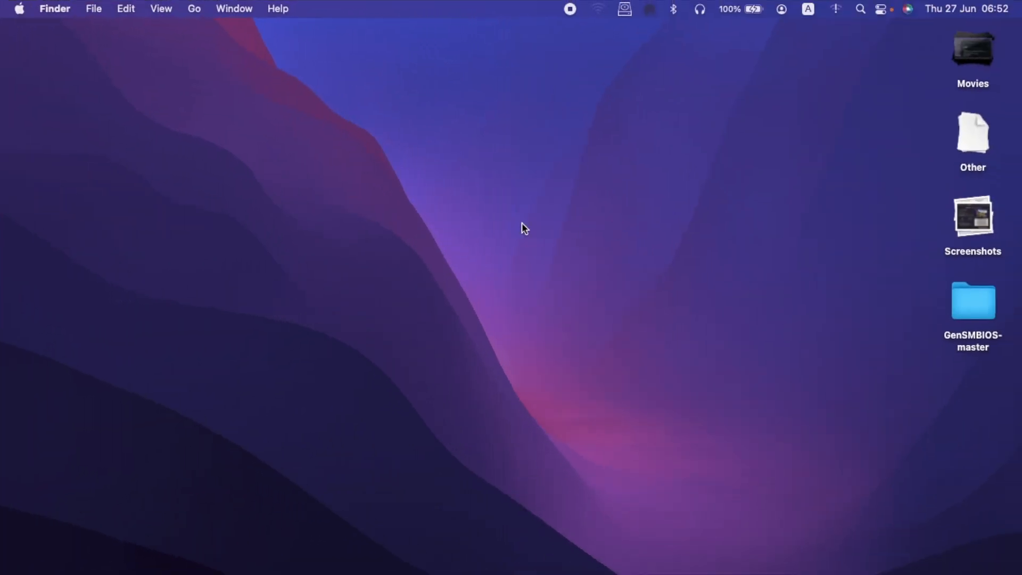
{"action": "mouse_move", "coordinate": [837, 11]}
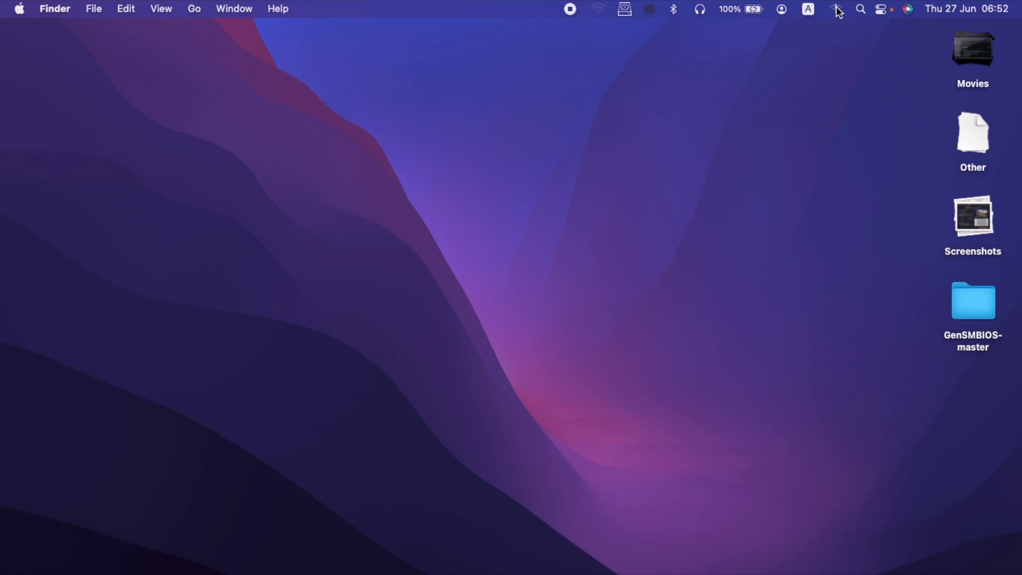
{"action": "mouse_move", "coordinate": [861, 14]}
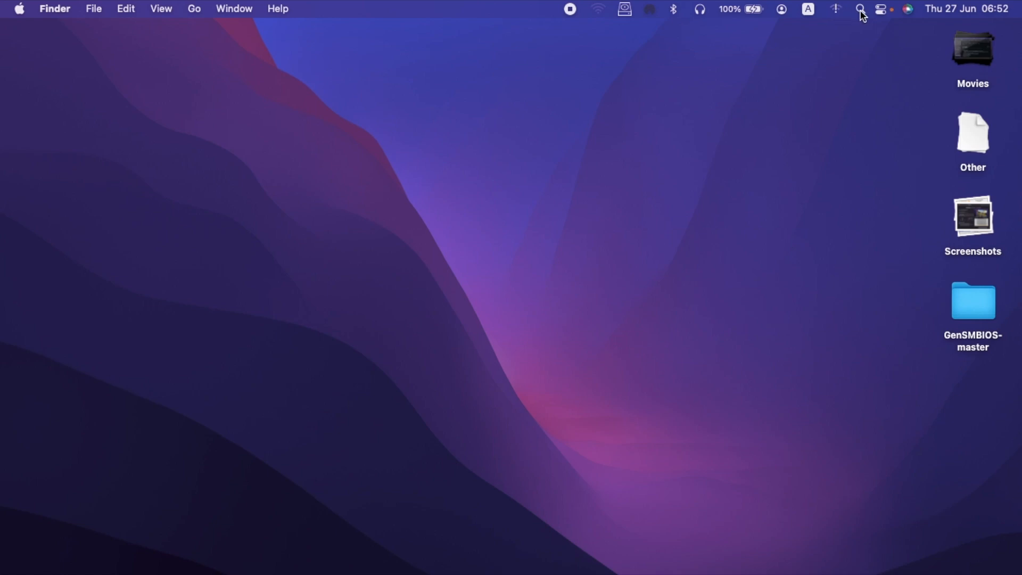
{"action": "mouse_move", "coordinate": [837, 13]}
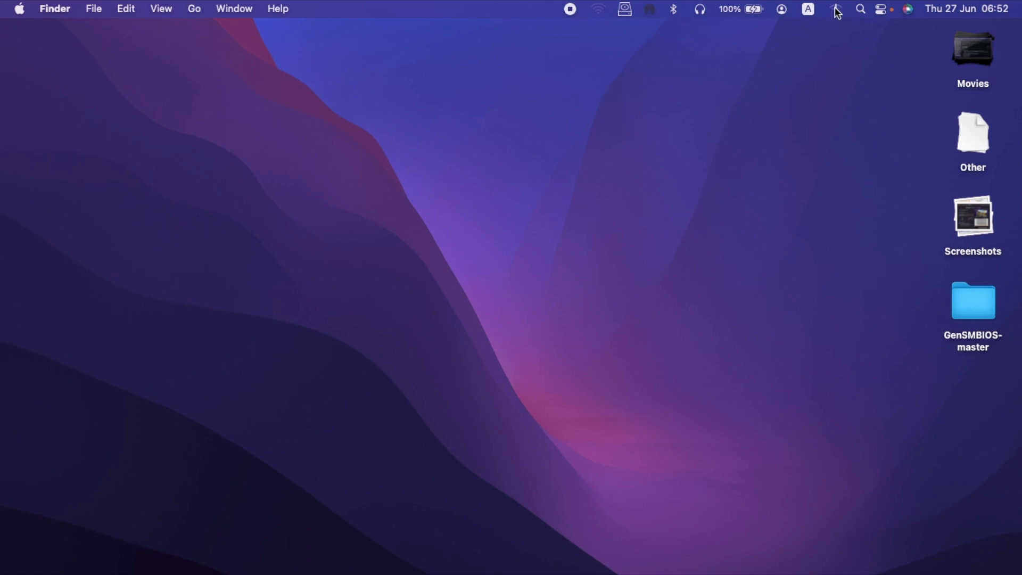
{"action": "left_click", "coordinate": [837, 9]}
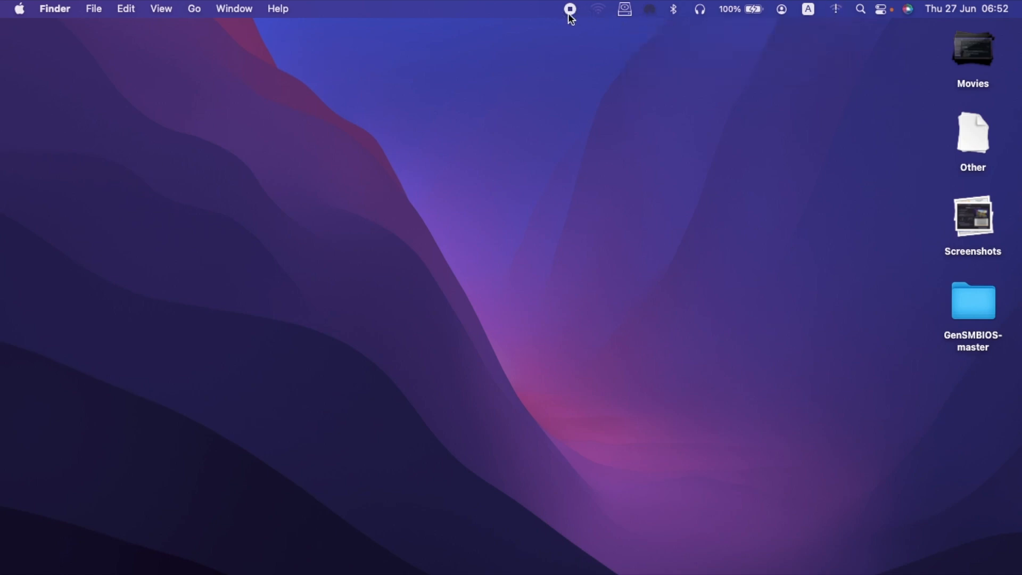
{"action": "mouse_move", "coordinate": [597, 14]}
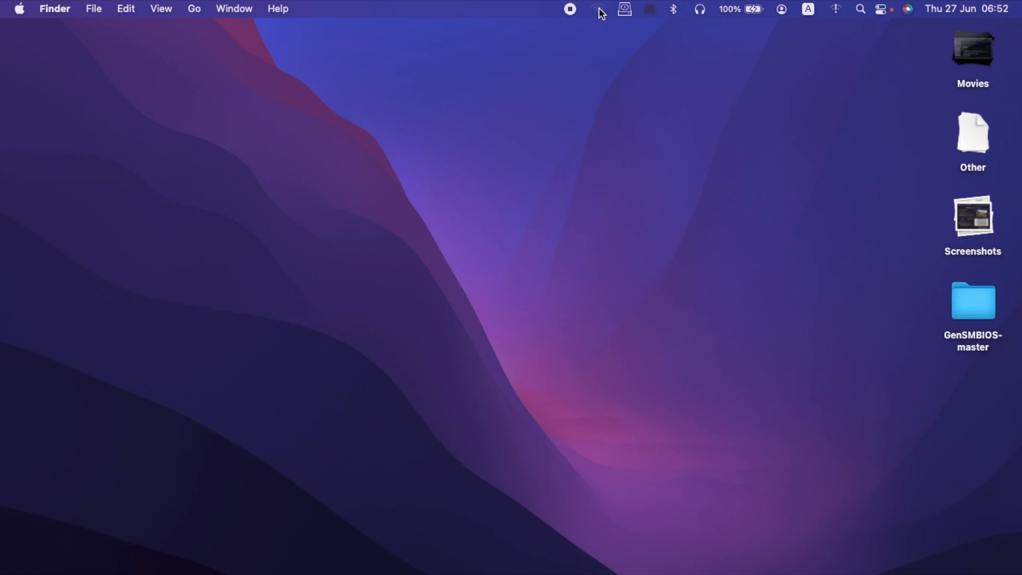
From the HeliPort menu bar icon join the secured nearby network with its password and confirm the connection
{"action": "left_click", "coordinate": [596, 10]}
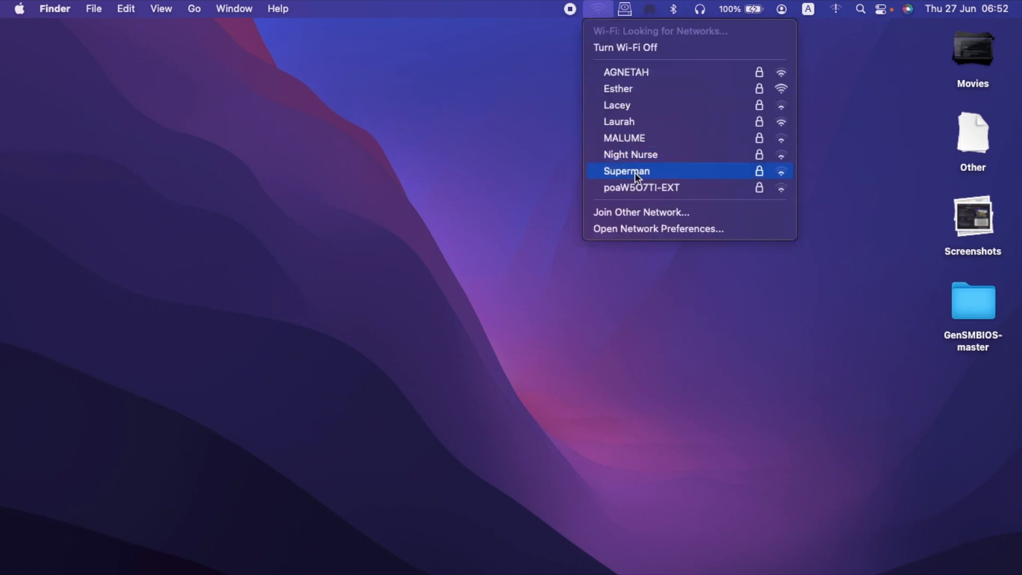
{"action": "mouse_move", "coordinate": [481, 189]}
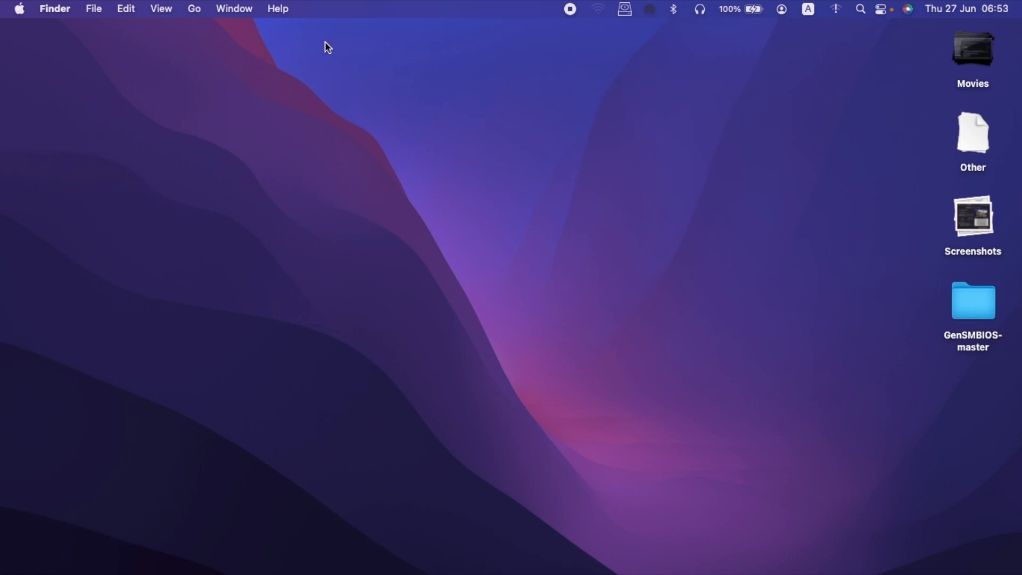
{"action": "left_click", "coordinate": [596, 9]}
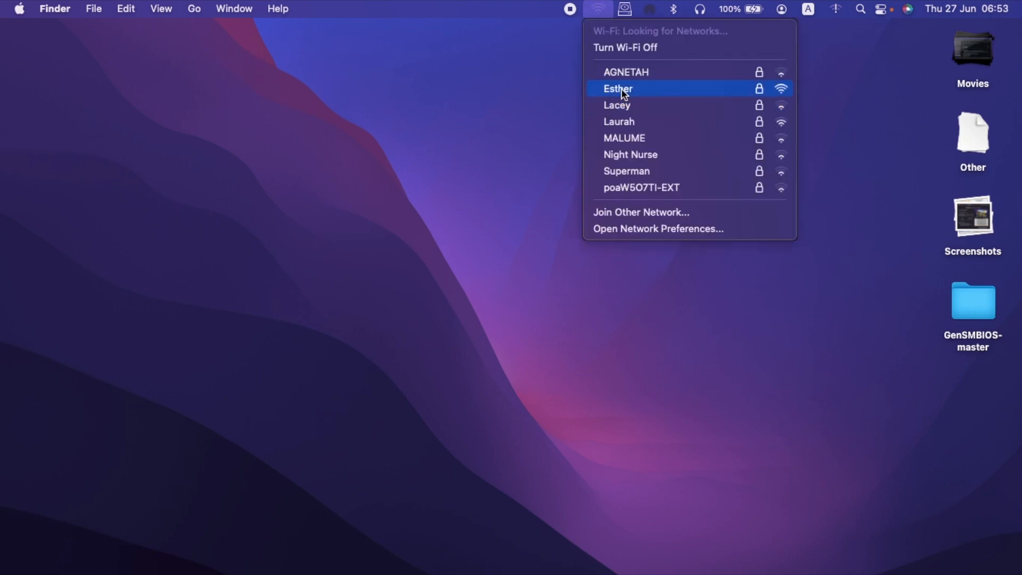
{"action": "left_click", "coordinate": [617, 89]}
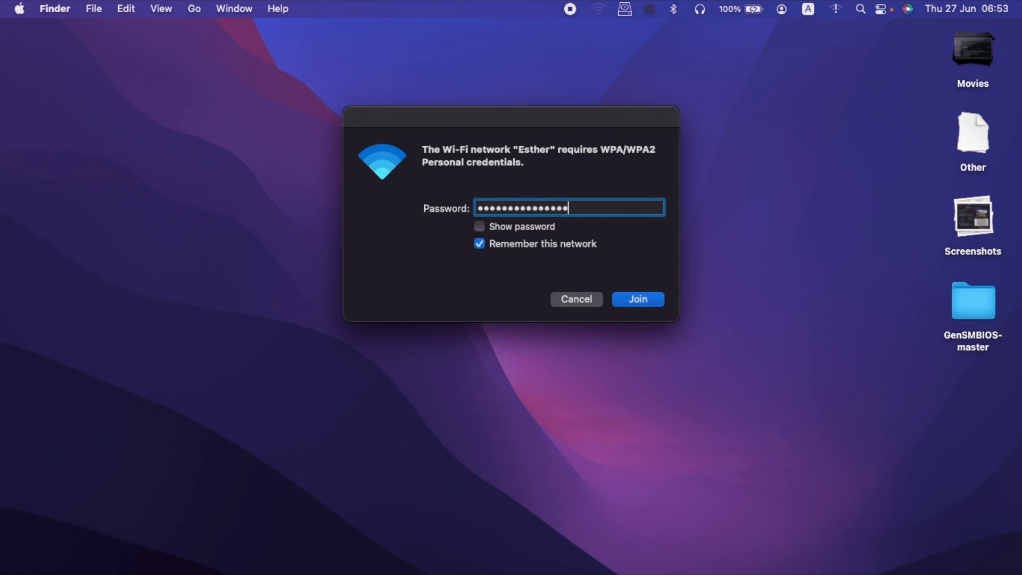
{"action": "left_click", "coordinate": [636, 298]}
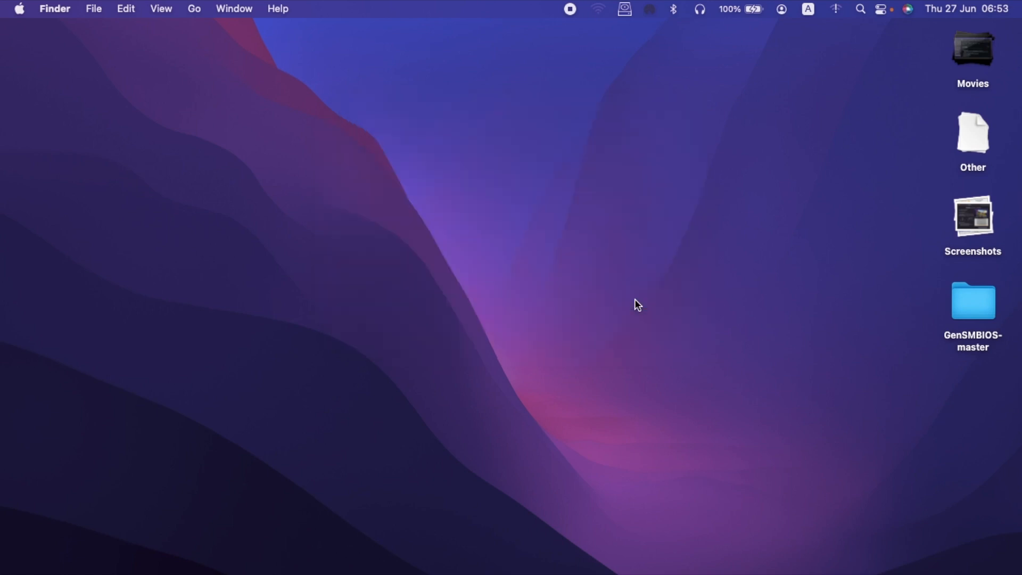
{"action": "mouse_move", "coordinate": [631, 295]}
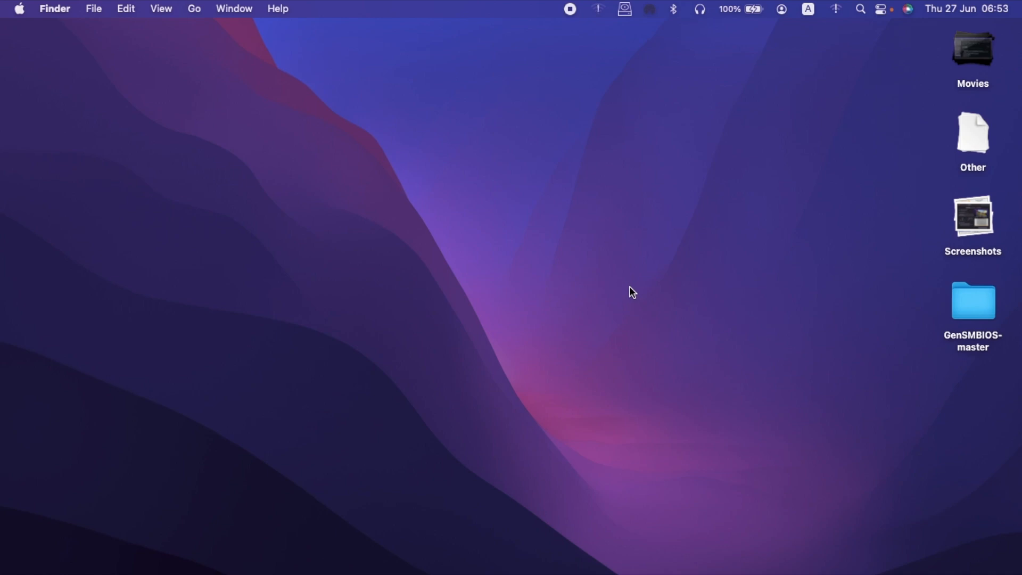
{"action": "mouse_move", "coordinate": [624, 99]}
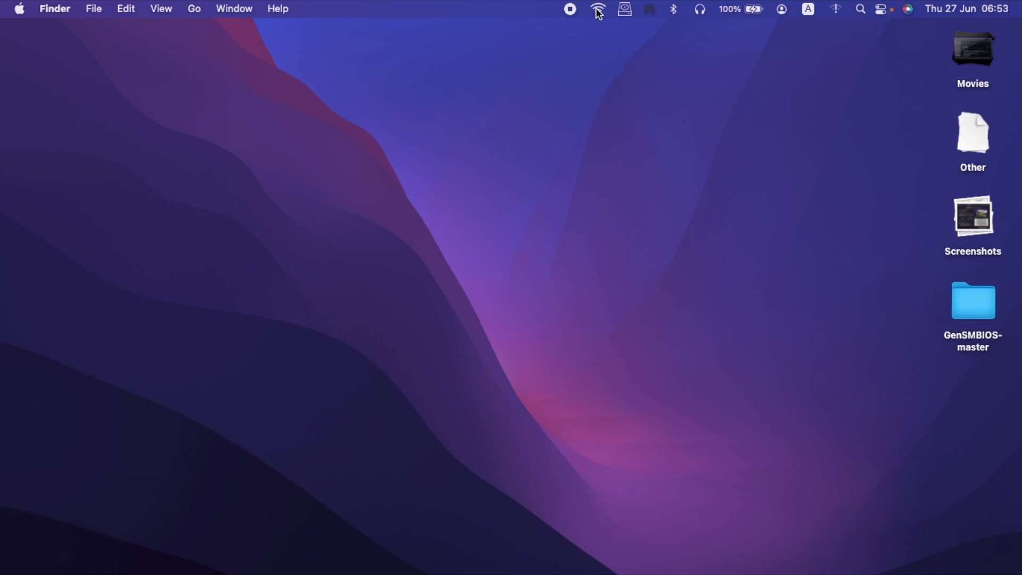
{"action": "left_click", "coordinate": [596, 8]}
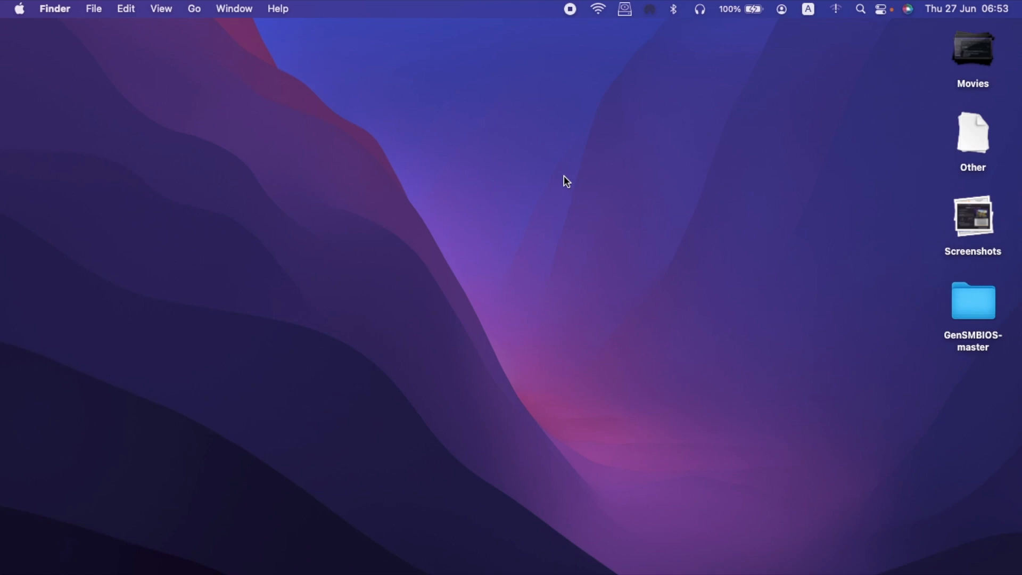
{"action": "mouse_move", "coordinate": [564, 178]}
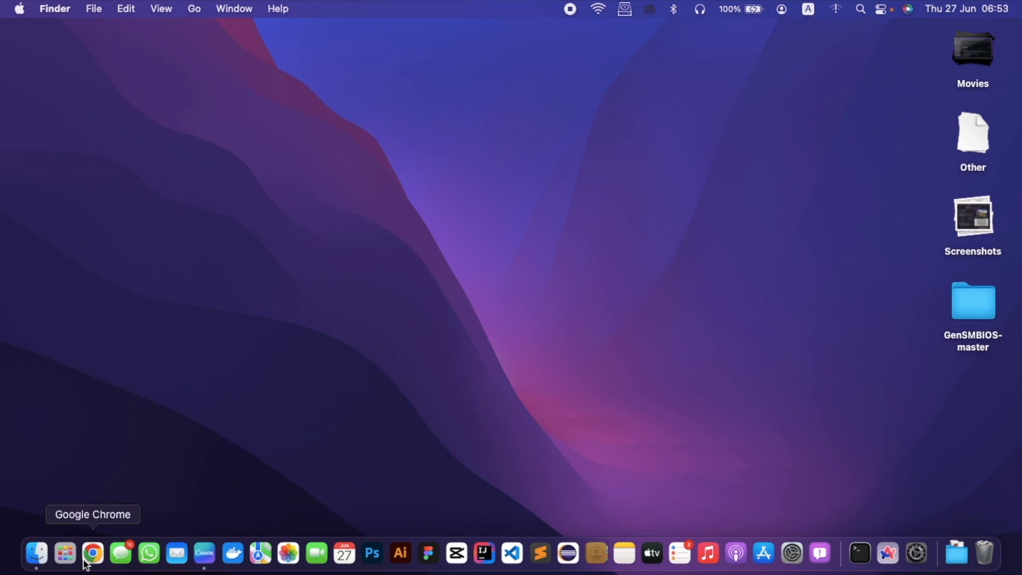
{"action": "mouse_move", "coordinate": [93, 561]}
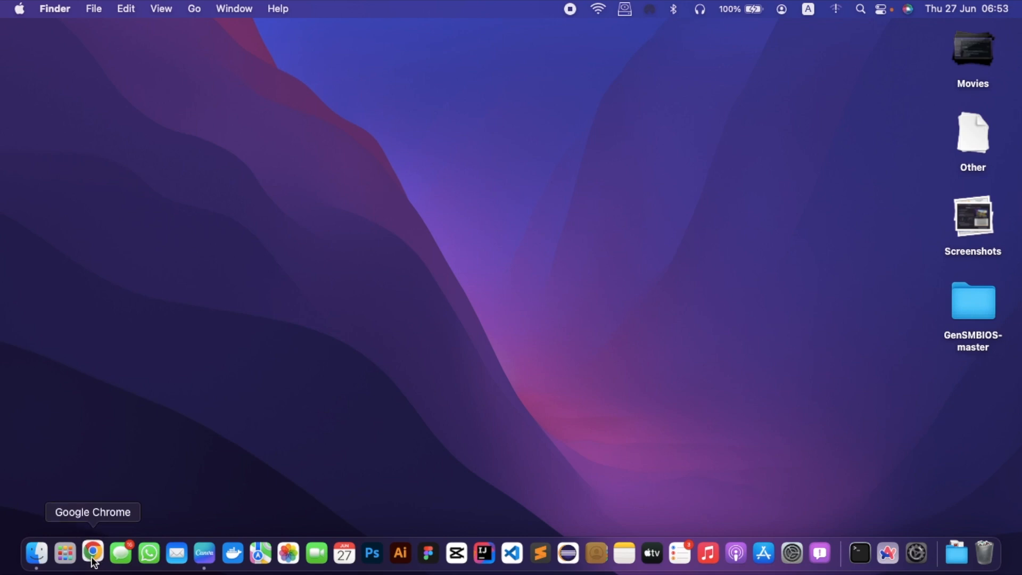
{"action": "right_click", "coordinate": [92, 553]}
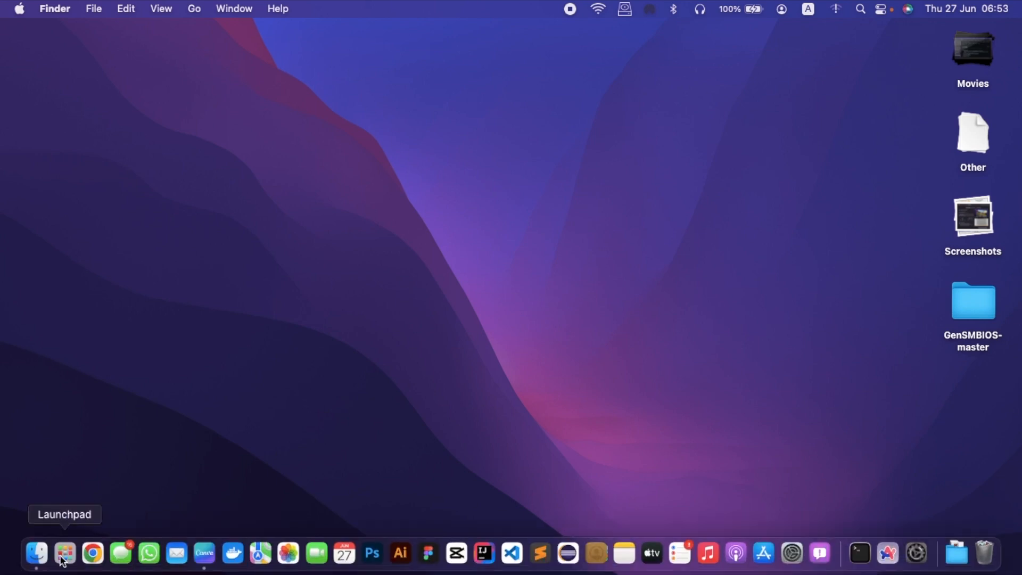
{"action": "left_click", "coordinate": [64, 553]}
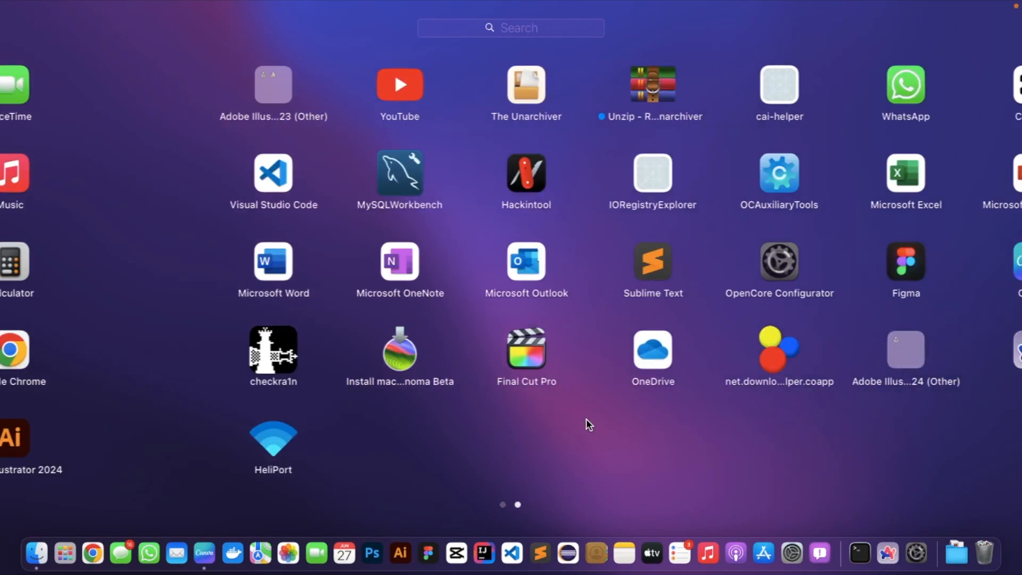
{"action": "scroll", "scroll_direction": "left", "scroll_amount": 3}
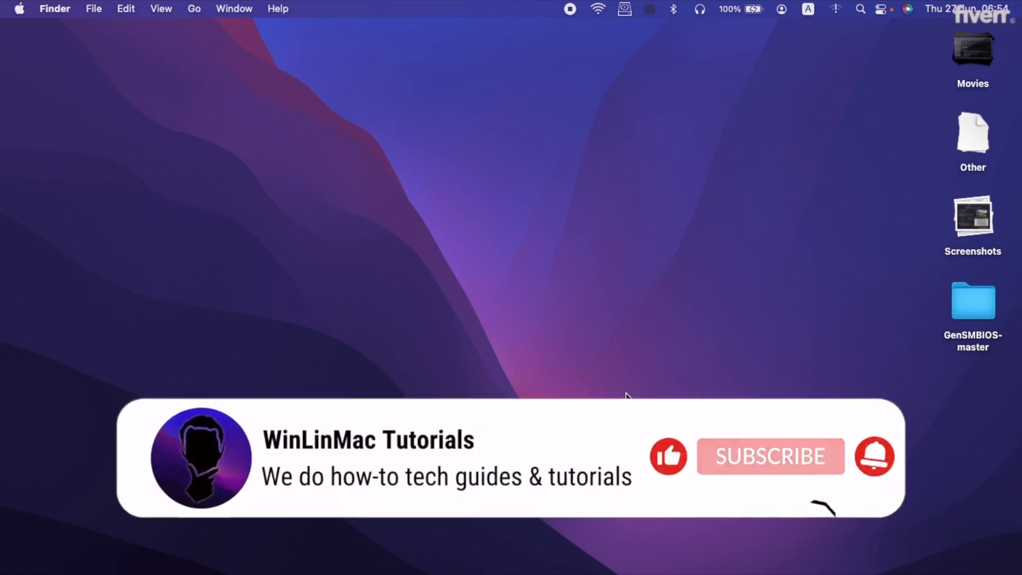
{"action": "mouse_move", "coordinate": [808, 466]}
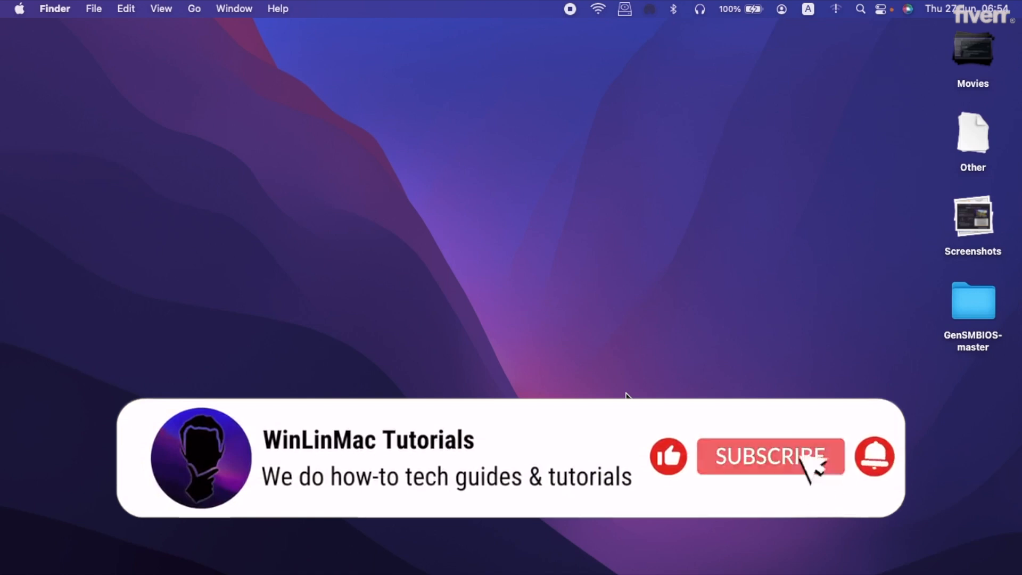
{"action": "left_click", "coordinate": [769, 456]}
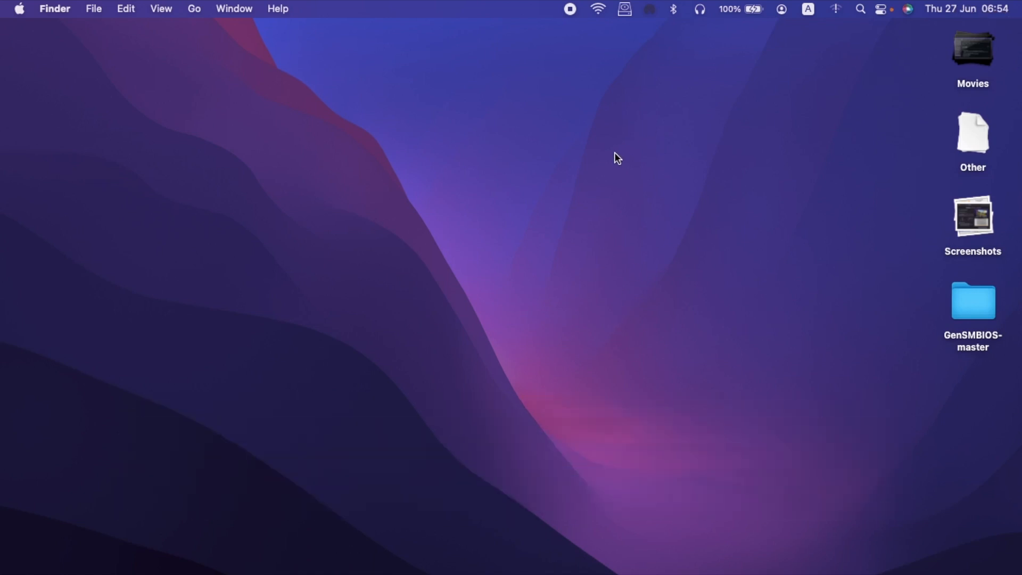
{"action": "mouse_move", "coordinate": [596, 12]}
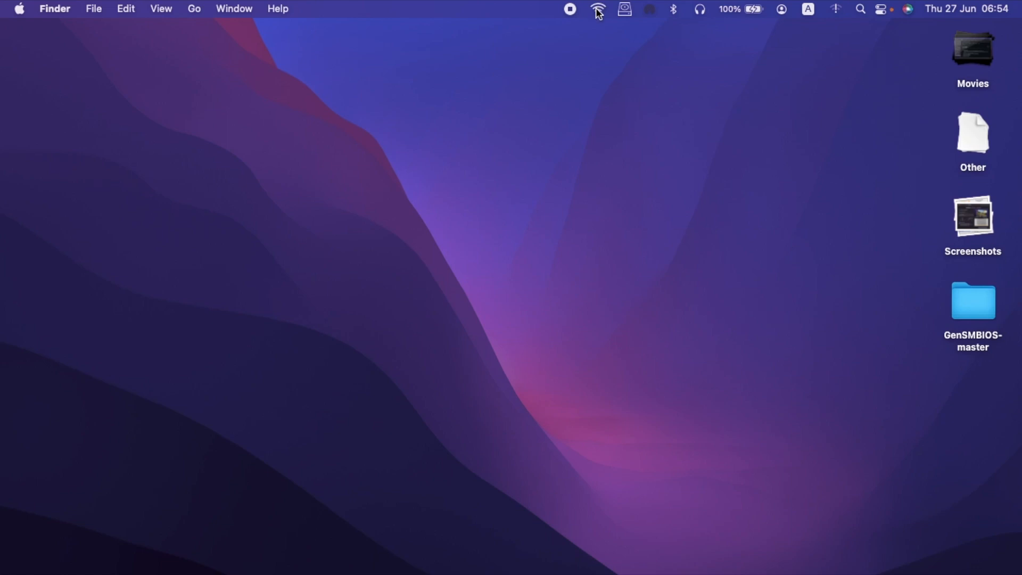
{"action": "mouse_move", "coordinate": [656, 126]}
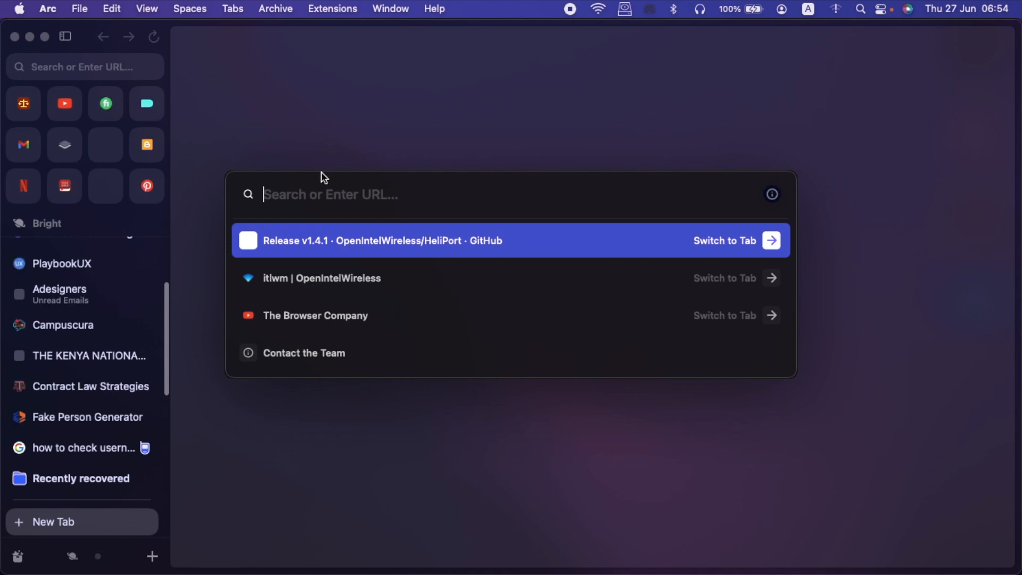
Search 'fast' in Arc's command bar and load fast.com to read the 9.4 Mbps result
{"action": "type", "text": "fast"}
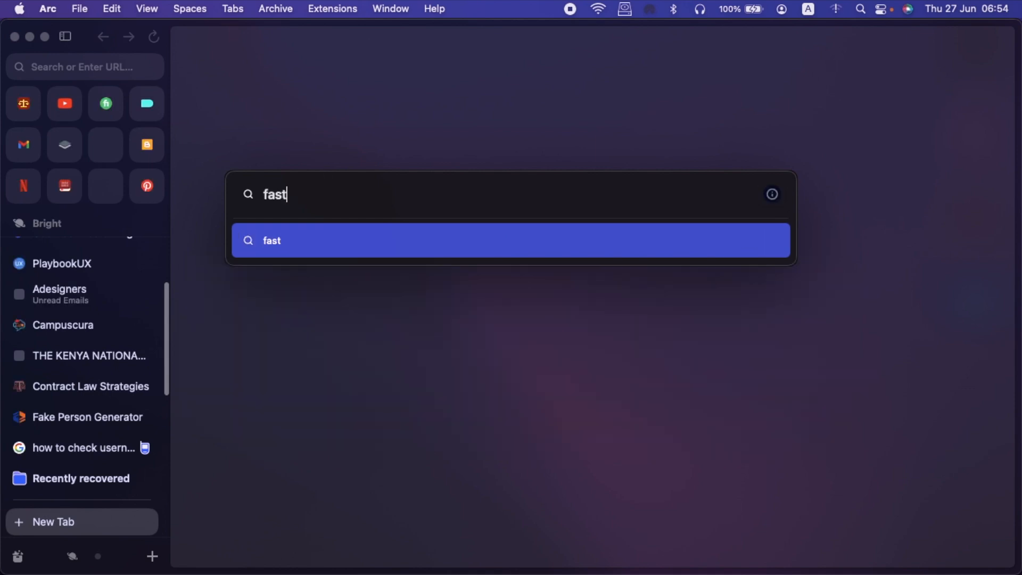
{"action": "key", "text": "escape"}
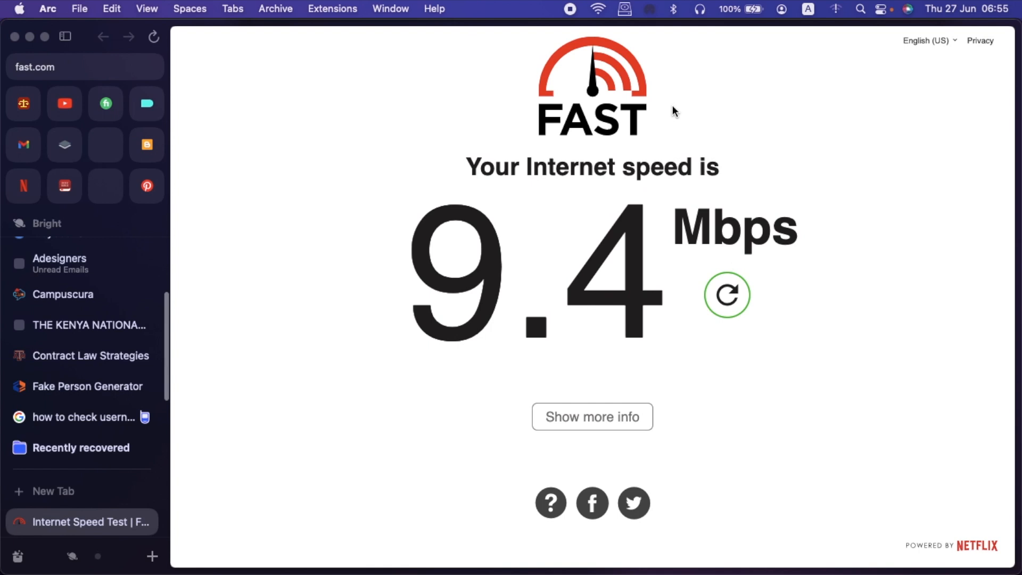
{"action": "mouse_move", "coordinate": [598, 14]}
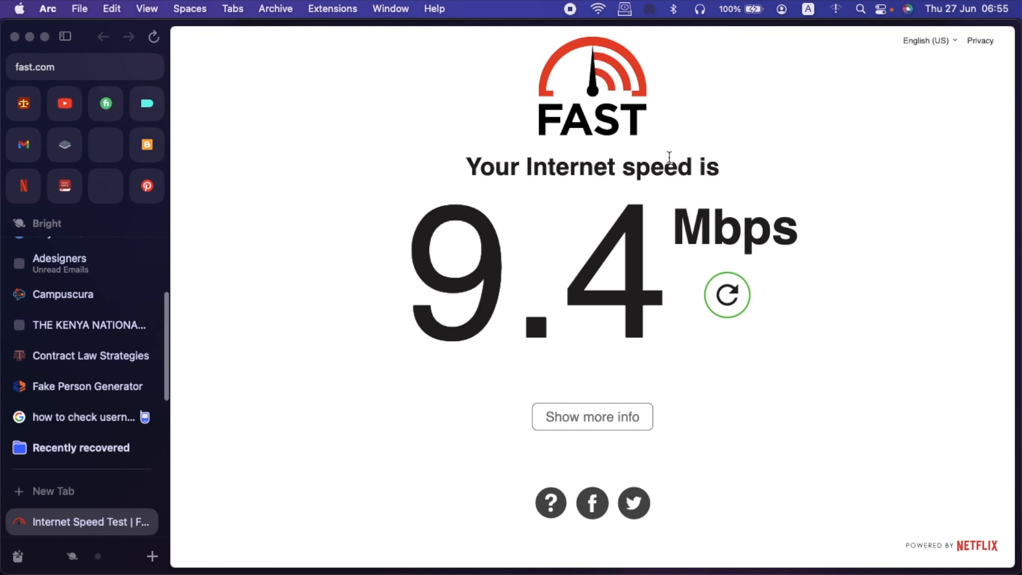
{"action": "mouse_move", "coordinate": [644, 83]}
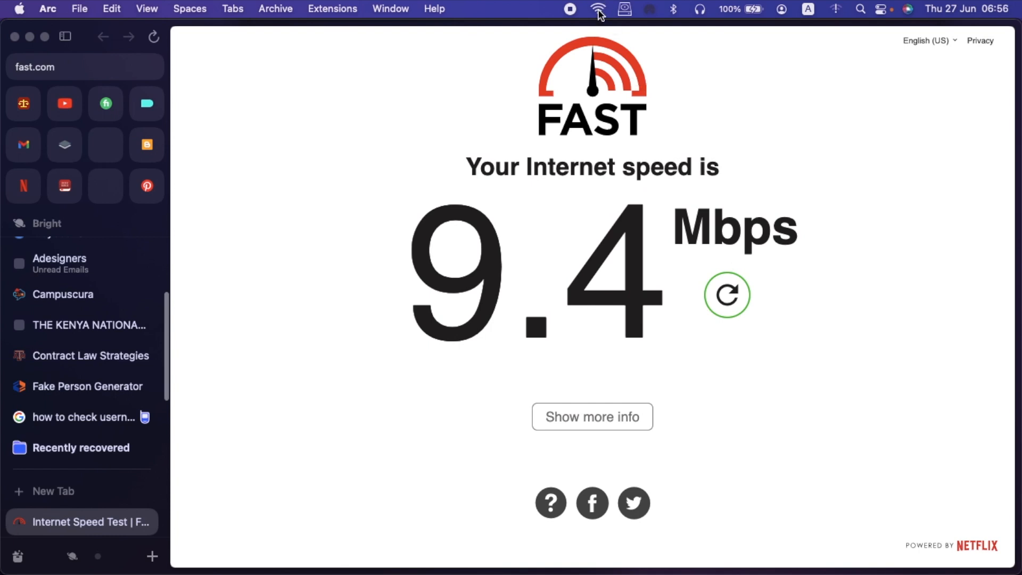
{"action": "mouse_move", "coordinate": [738, 175]}
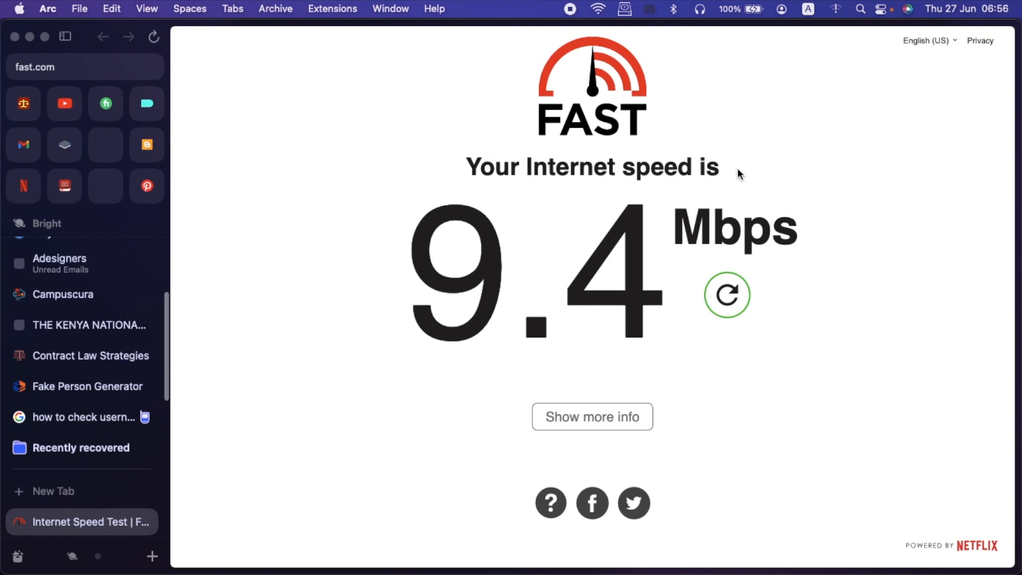
{"action": "mouse_move", "coordinate": [737, 172]}
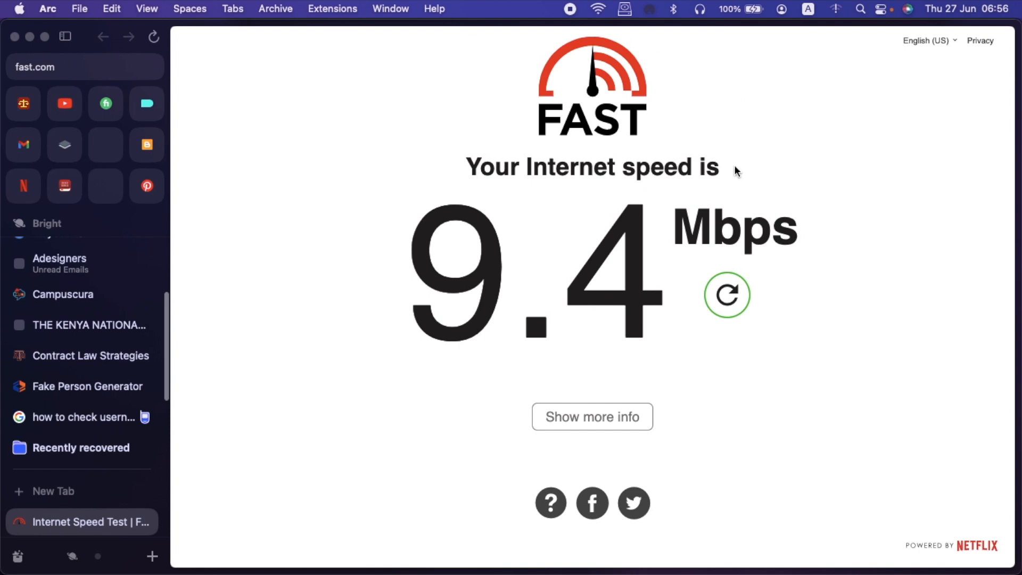
{"action": "mouse_move", "coordinate": [856, 207]}
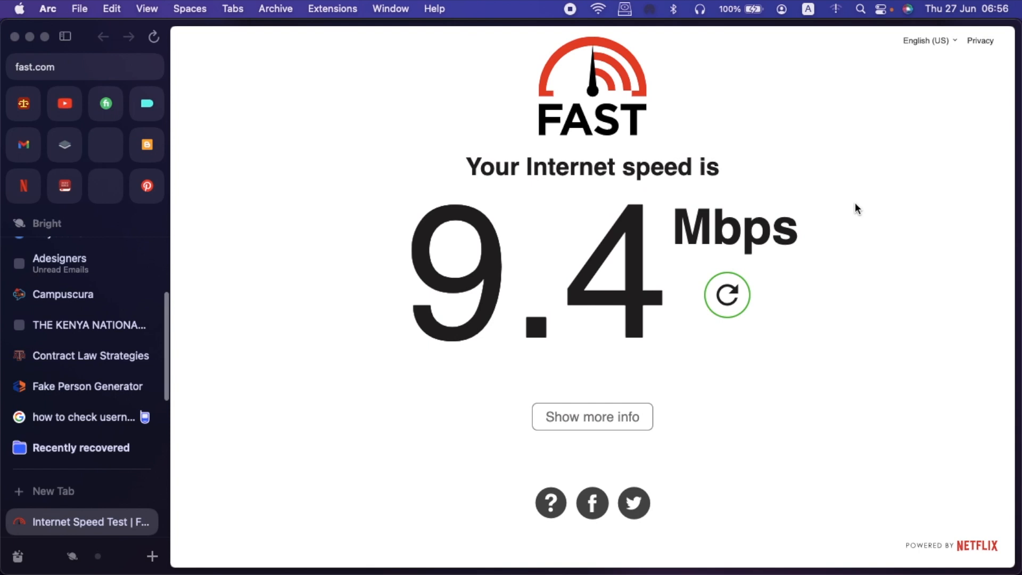